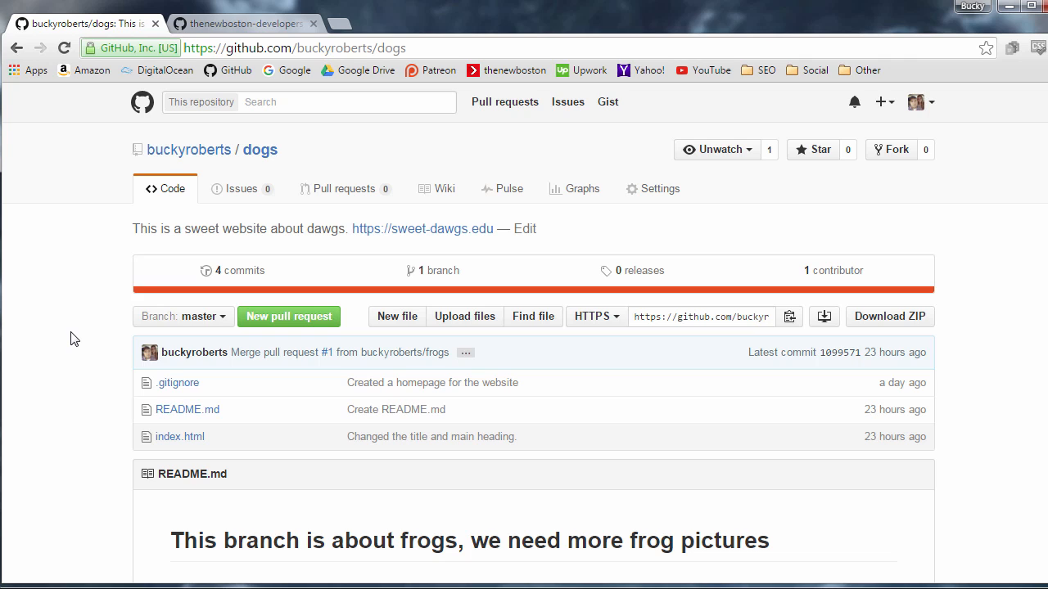
pyautogui.moveTo(167, 224)
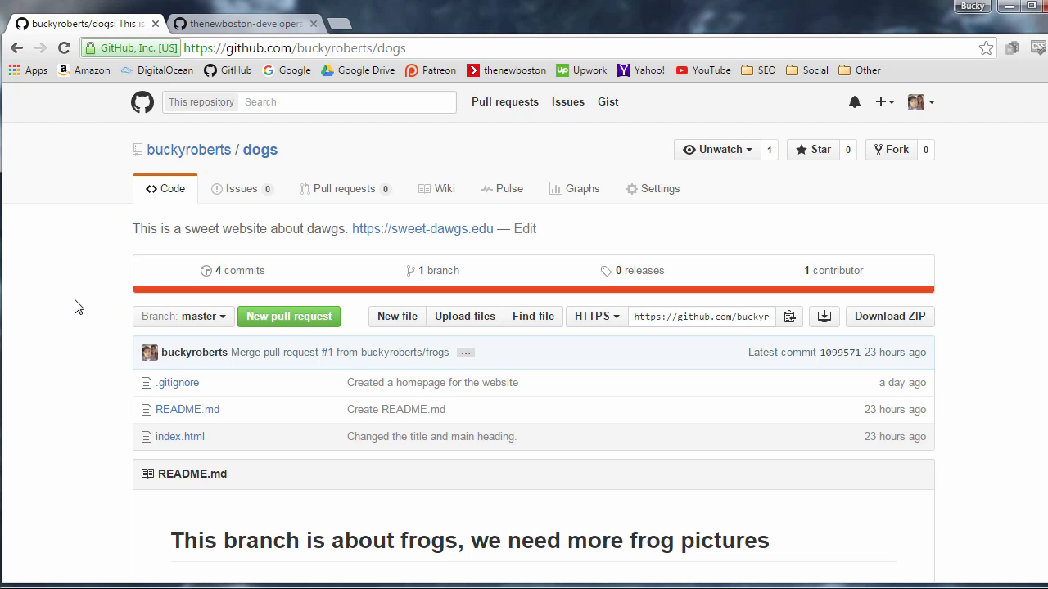
pyautogui.moveTo(76, 301)
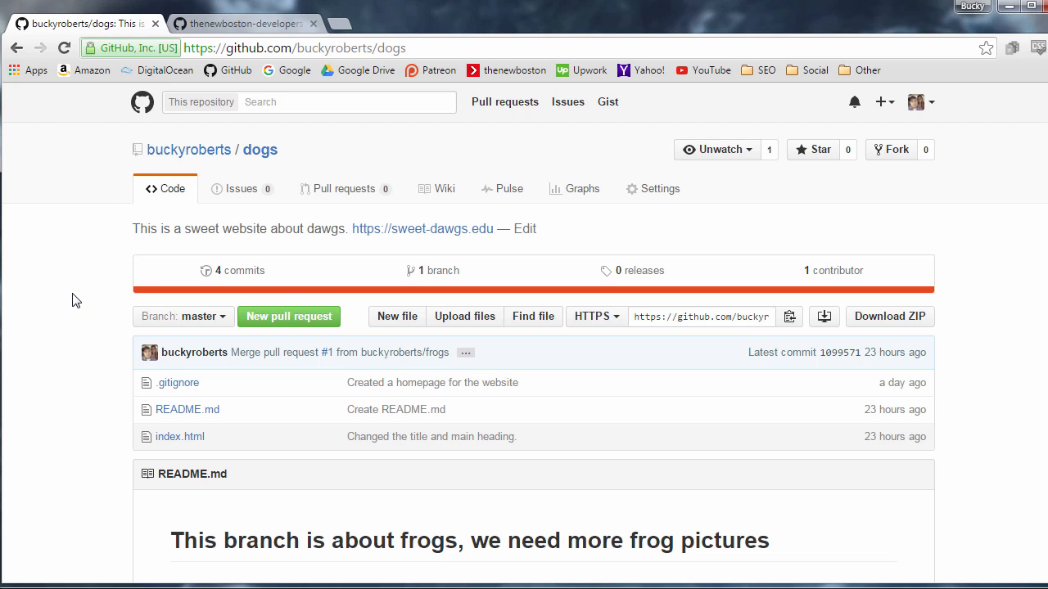
pyautogui.moveTo(248, 196)
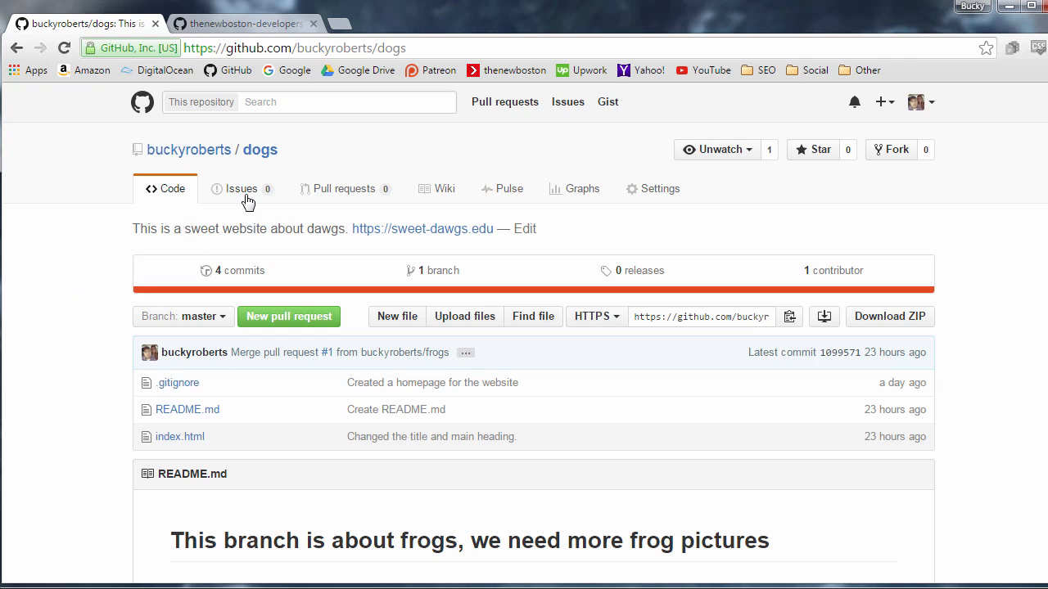
pyautogui.moveTo(86, 293)
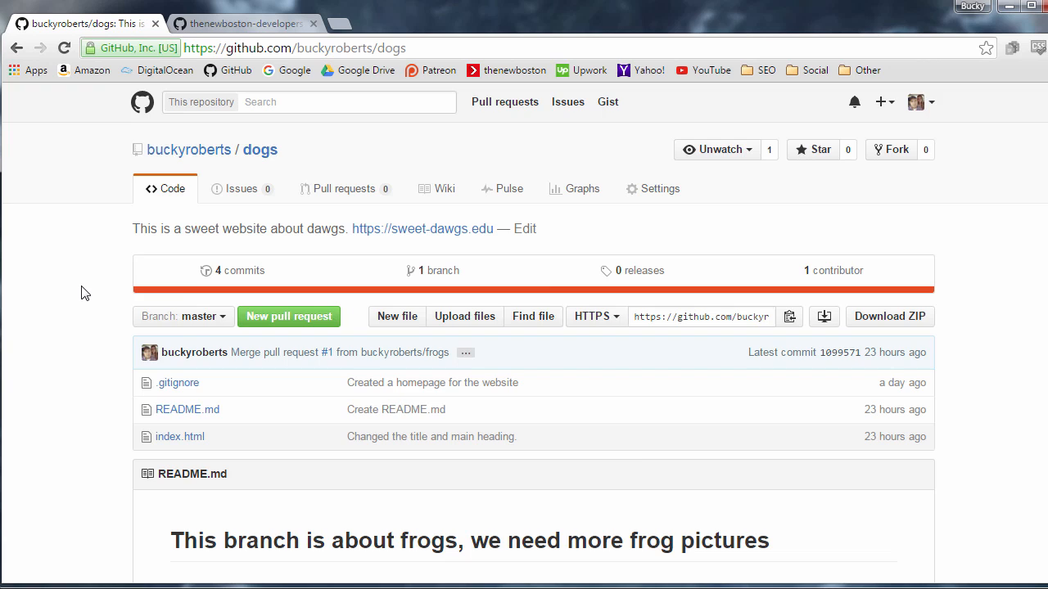
# Step: Show the buckyroberts/dogs Issues list, currently with no open or closed issues
pyautogui.scroll(-3)
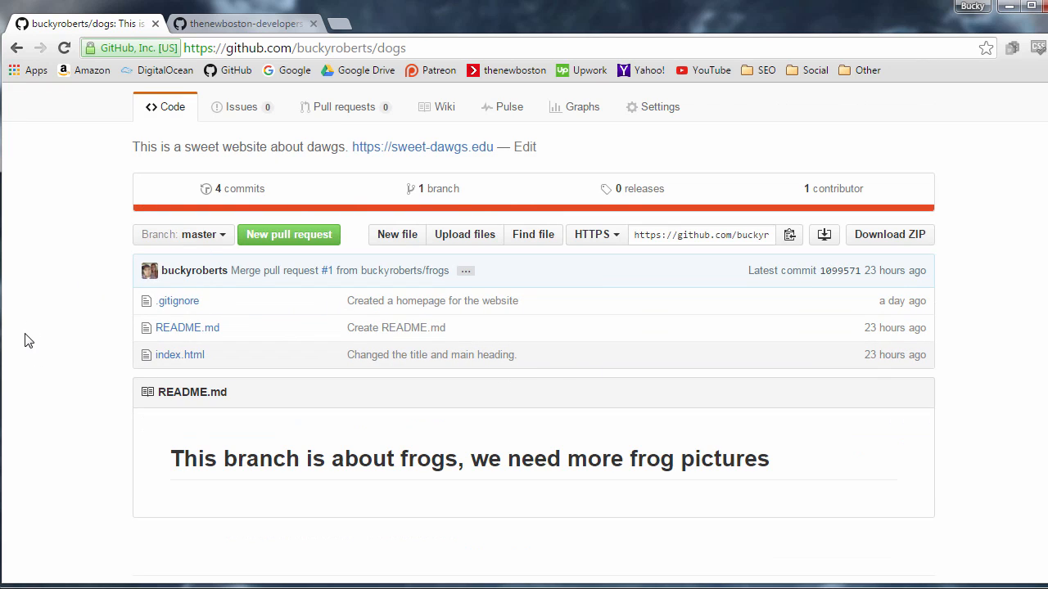
pyautogui.moveTo(97, 322)
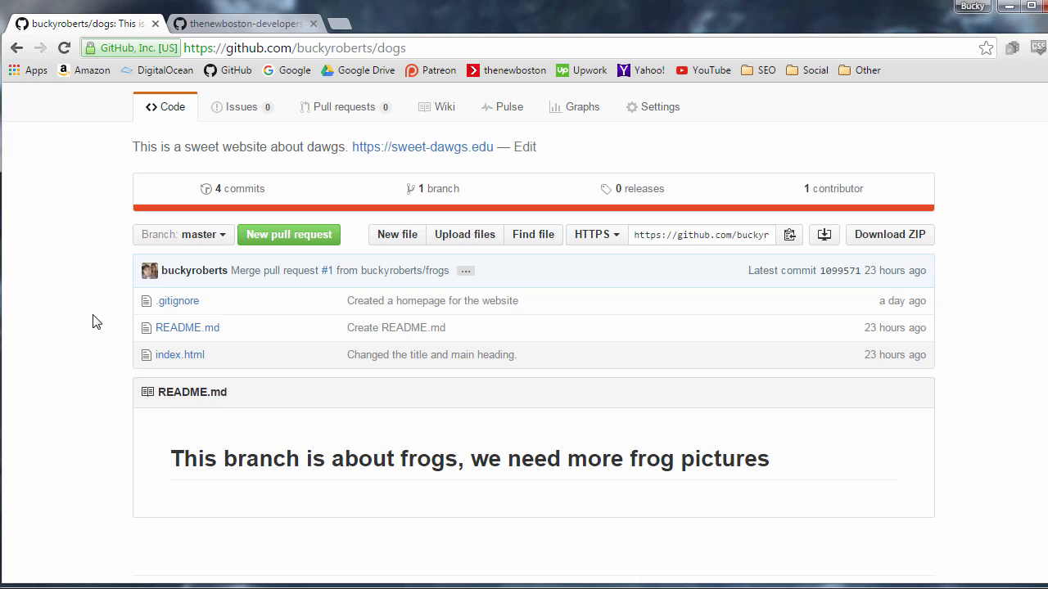
pyautogui.moveTo(179, 354)
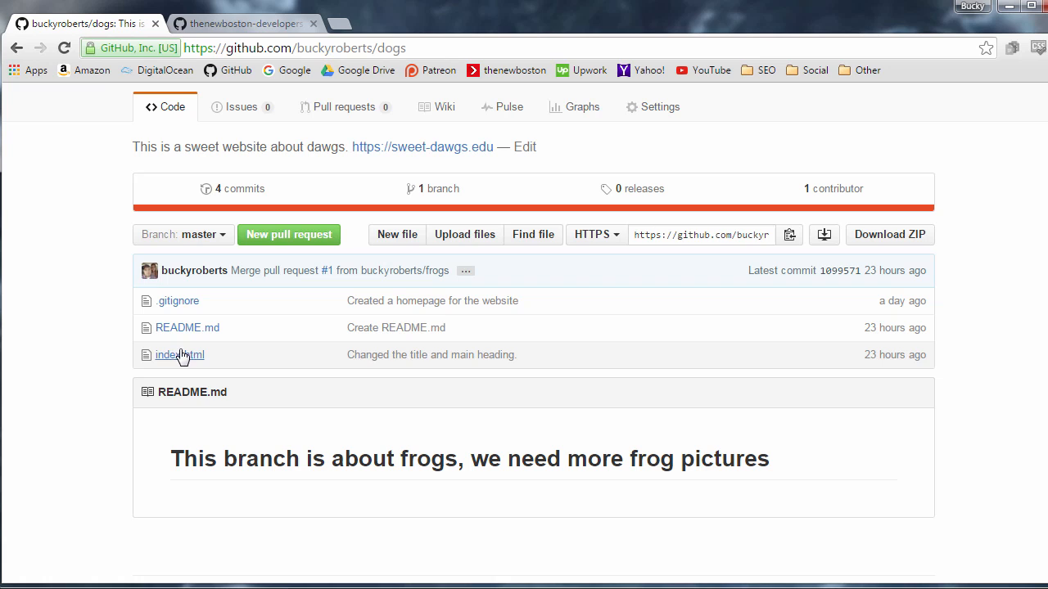
pyautogui.moveTo(60, 332)
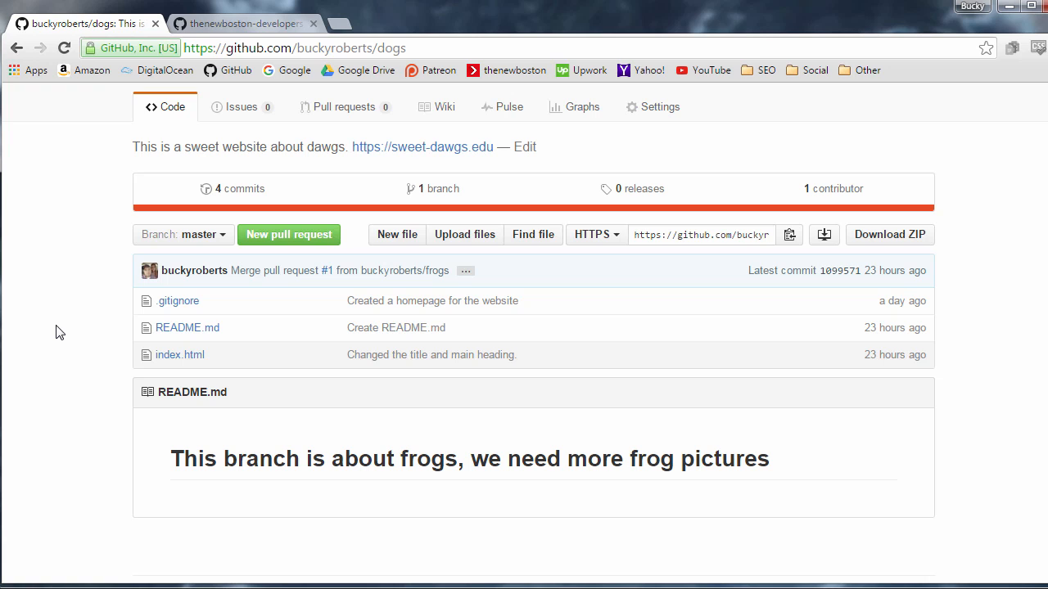
pyautogui.scroll(3)
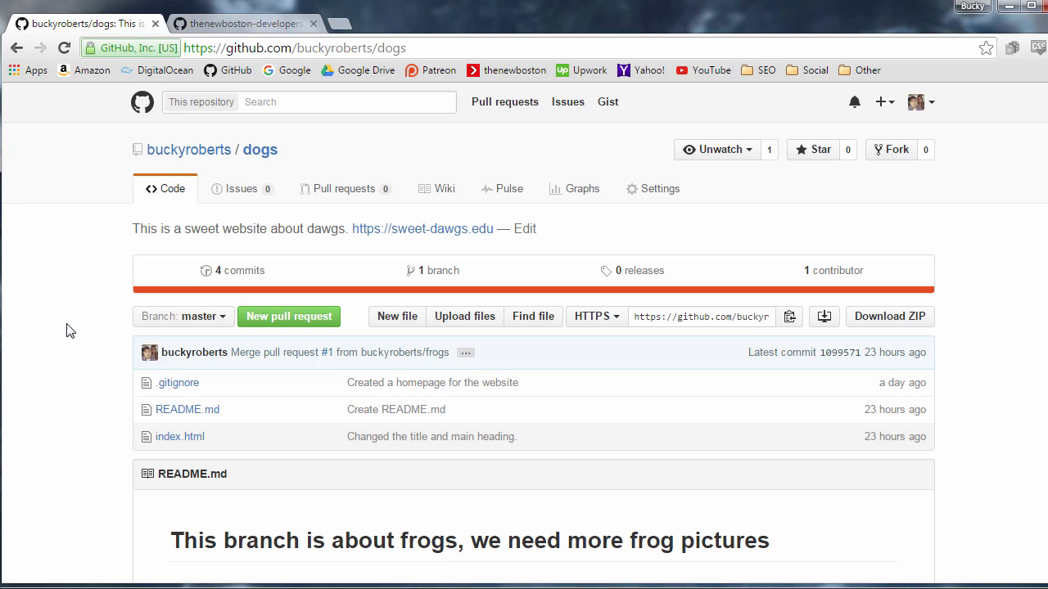
pyautogui.moveTo(241, 188)
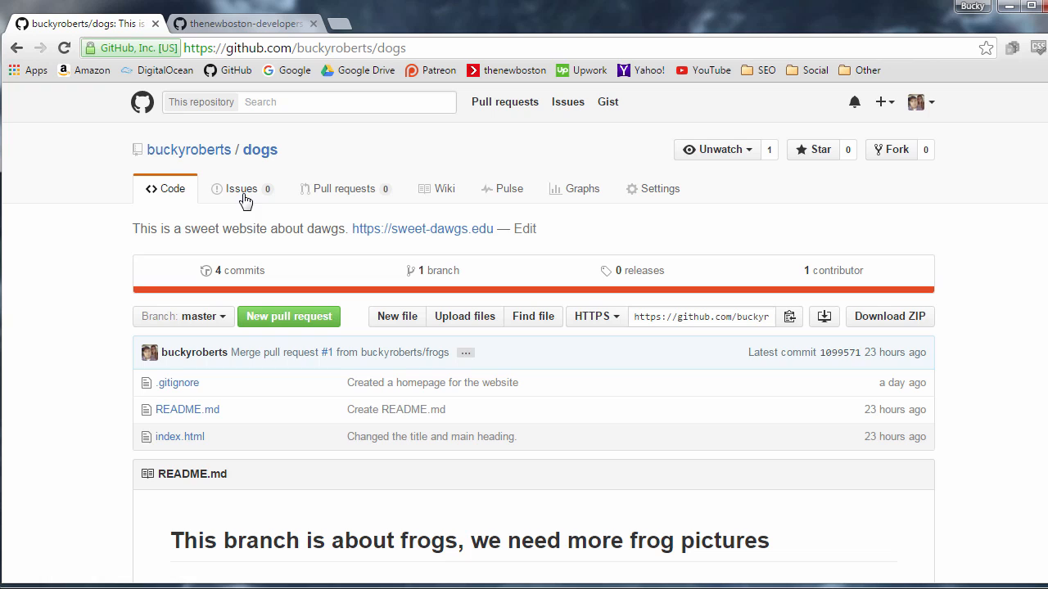
pyautogui.click(240, 189)
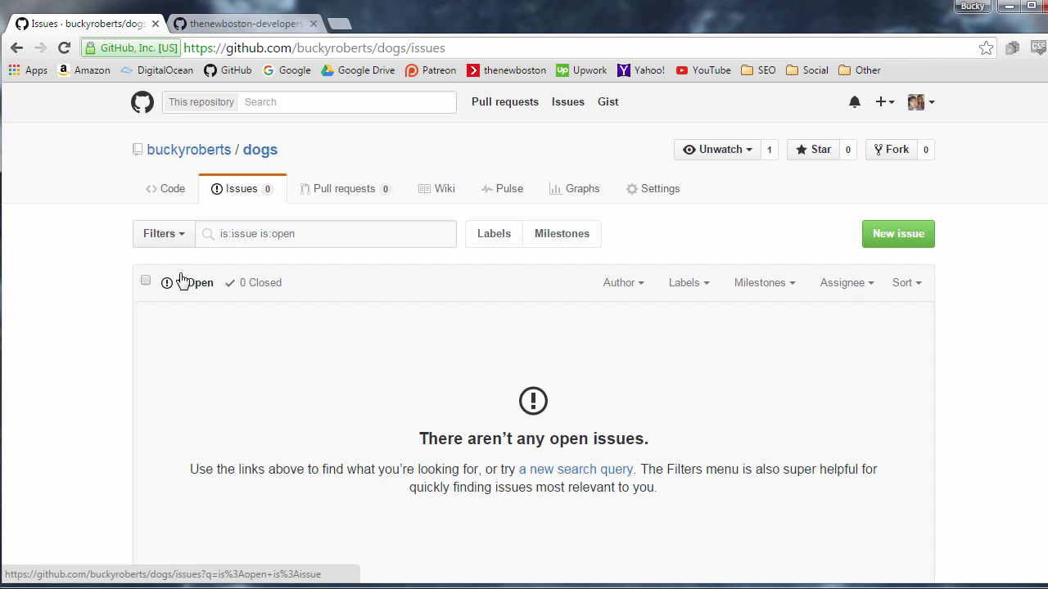
pyautogui.moveTo(80, 295)
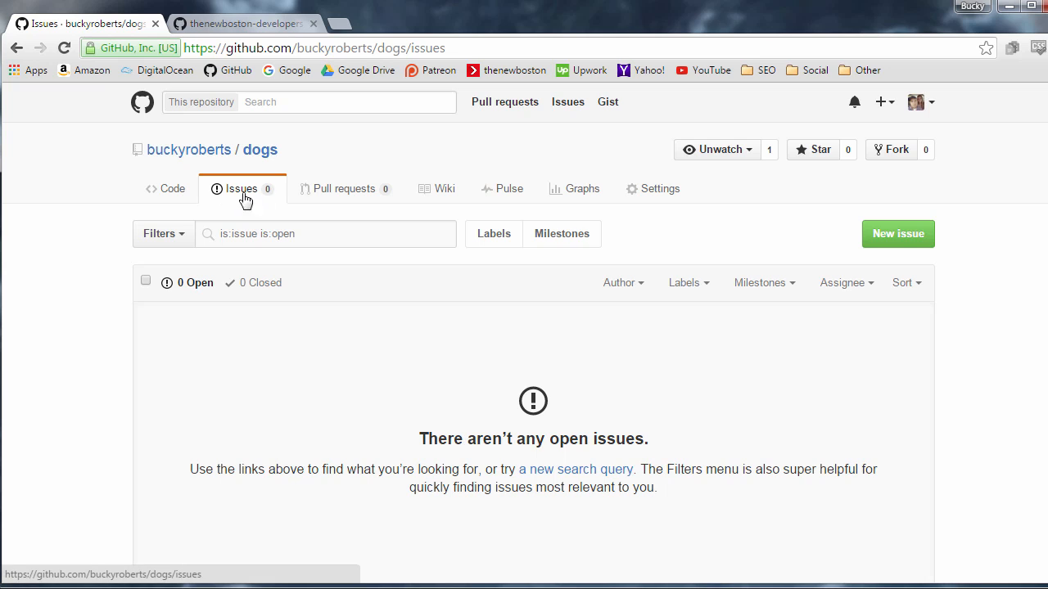
pyautogui.moveTo(86, 300)
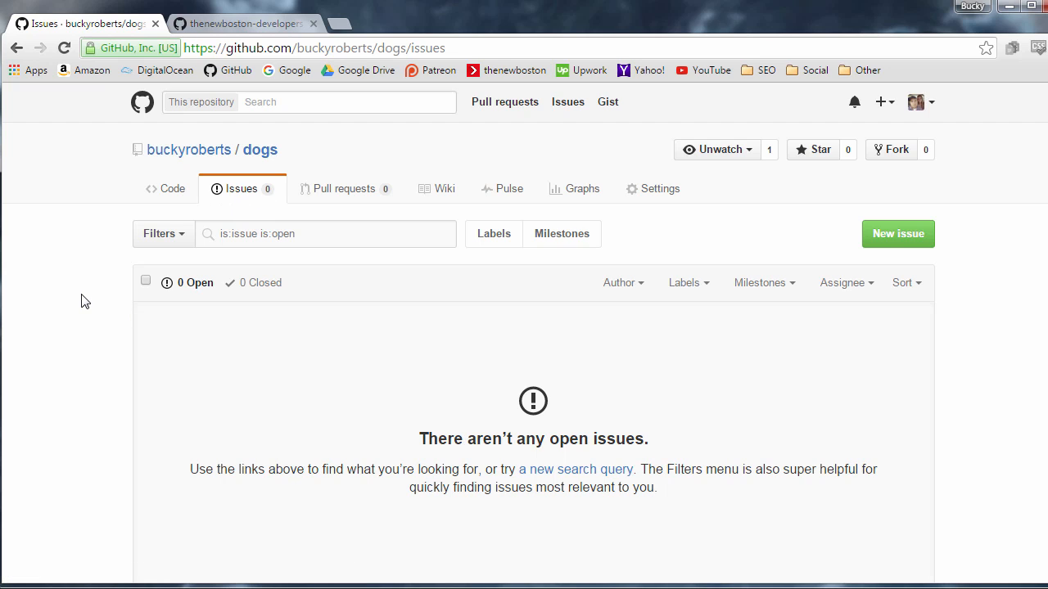
pyautogui.moveTo(101, 302)
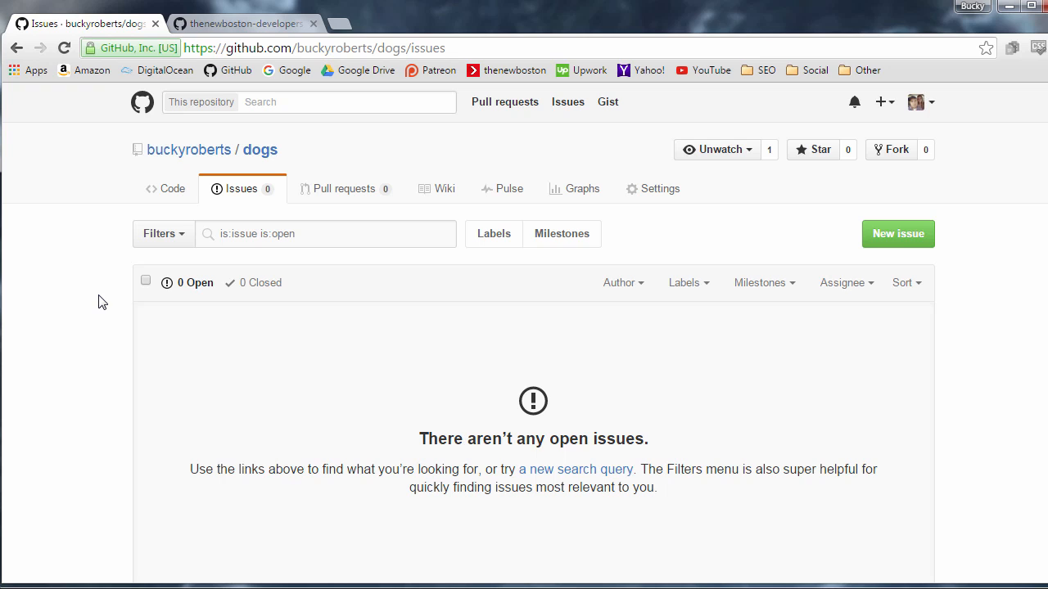
pyautogui.moveTo(145, 243)
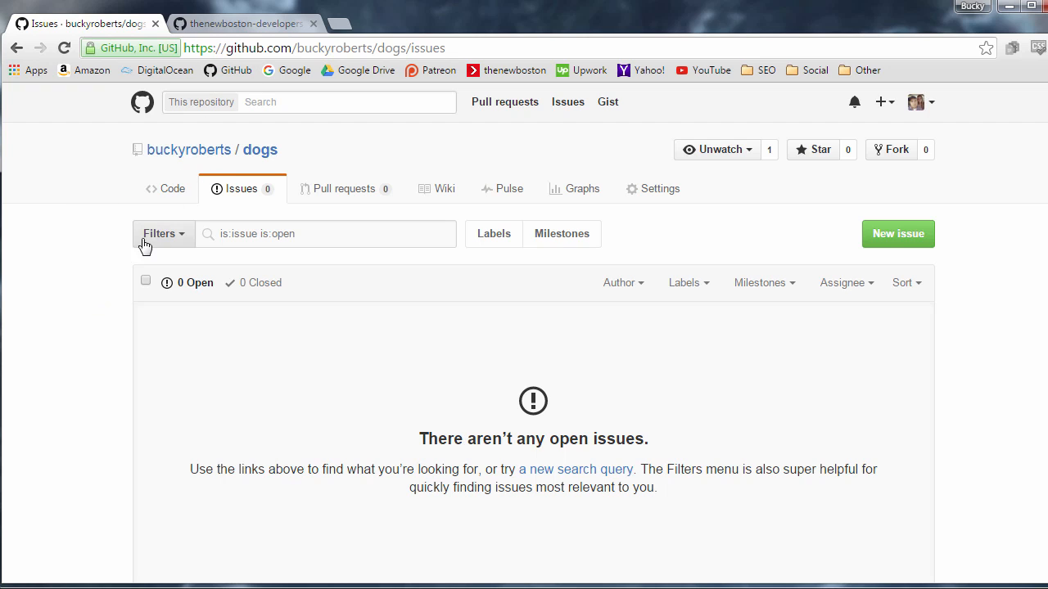
pyautogui.moveTo(96, 282)
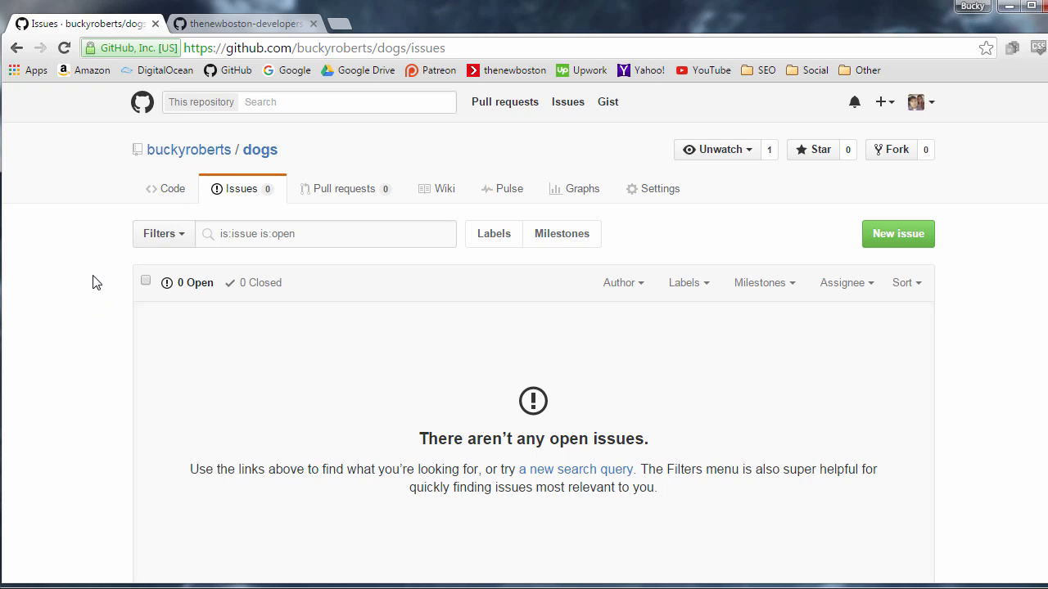
pyautogui.moveTo(802, 312)
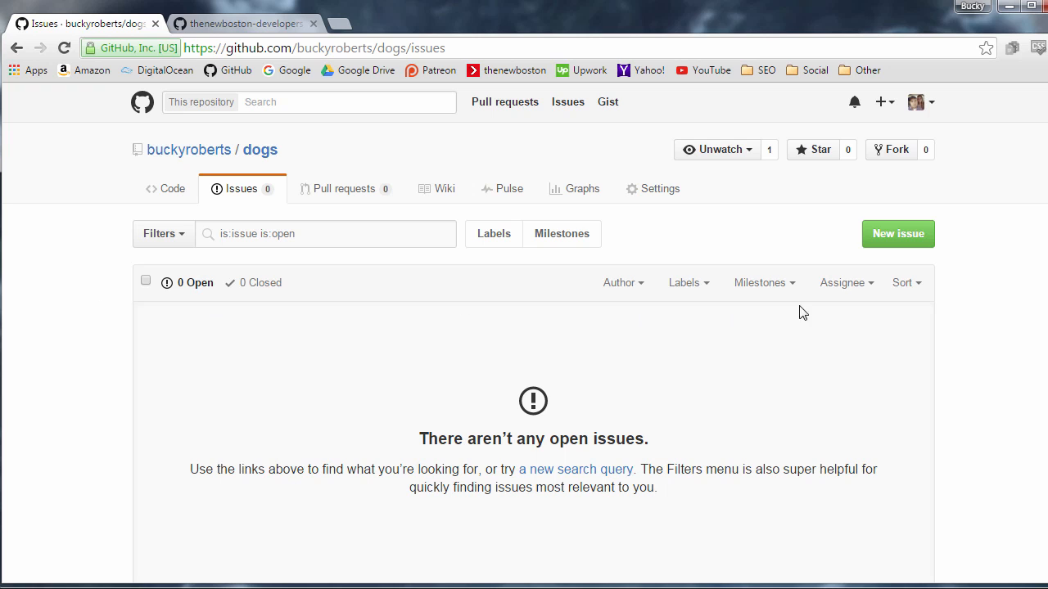
pyautogui.moveTo(898, 234)
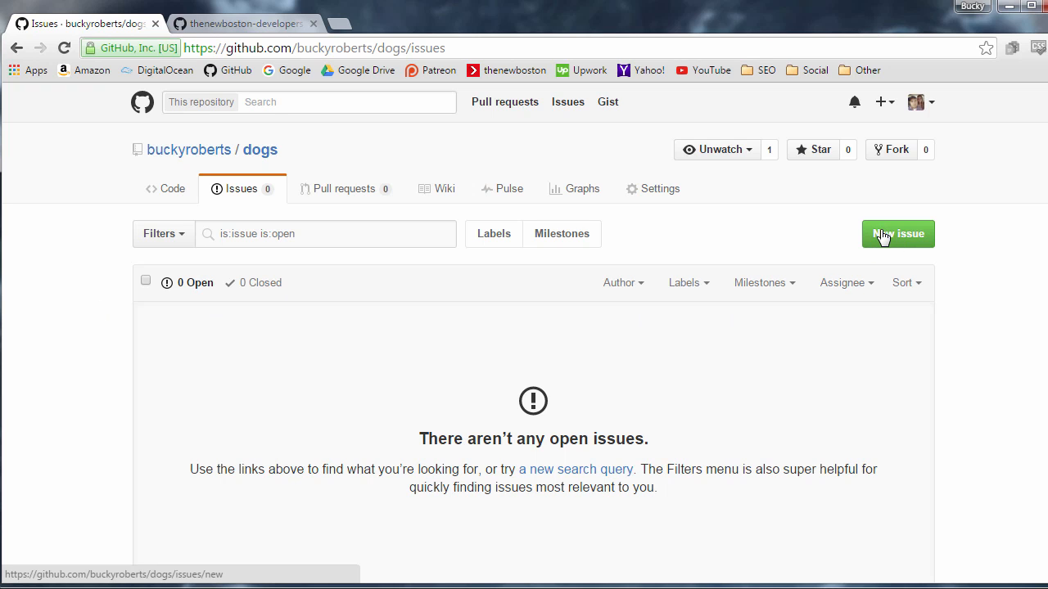
pyautogui.scroll(-3)
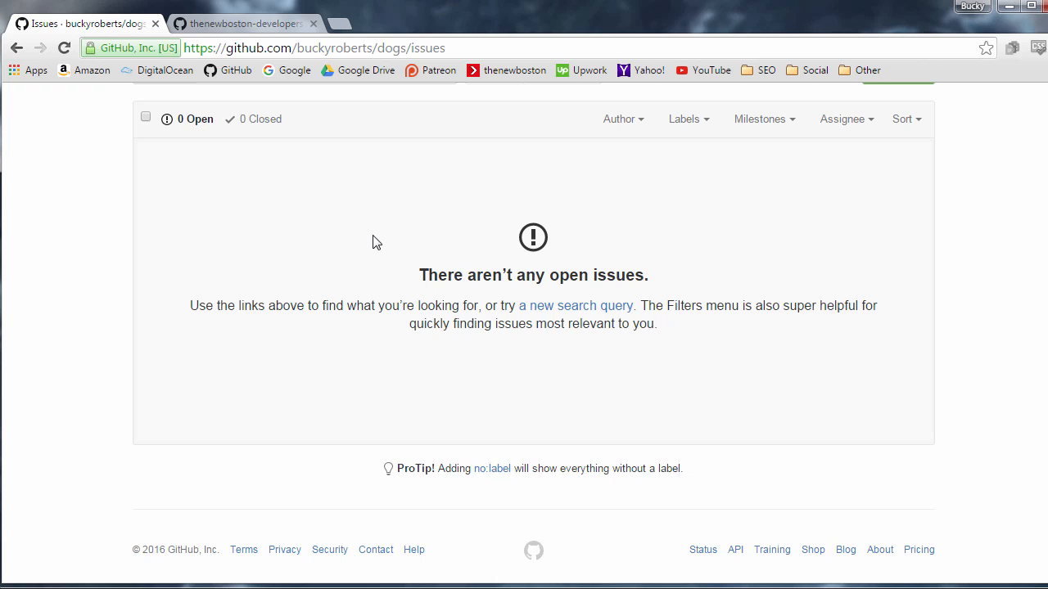
pyautogui.moveTo(282, 230)
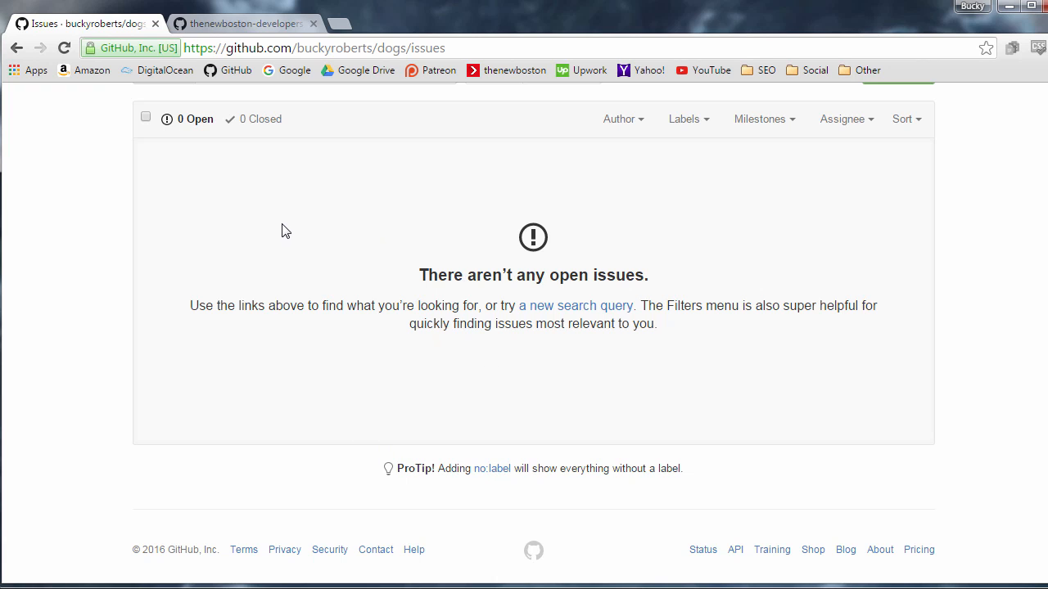
pyautogui.scroll(3)
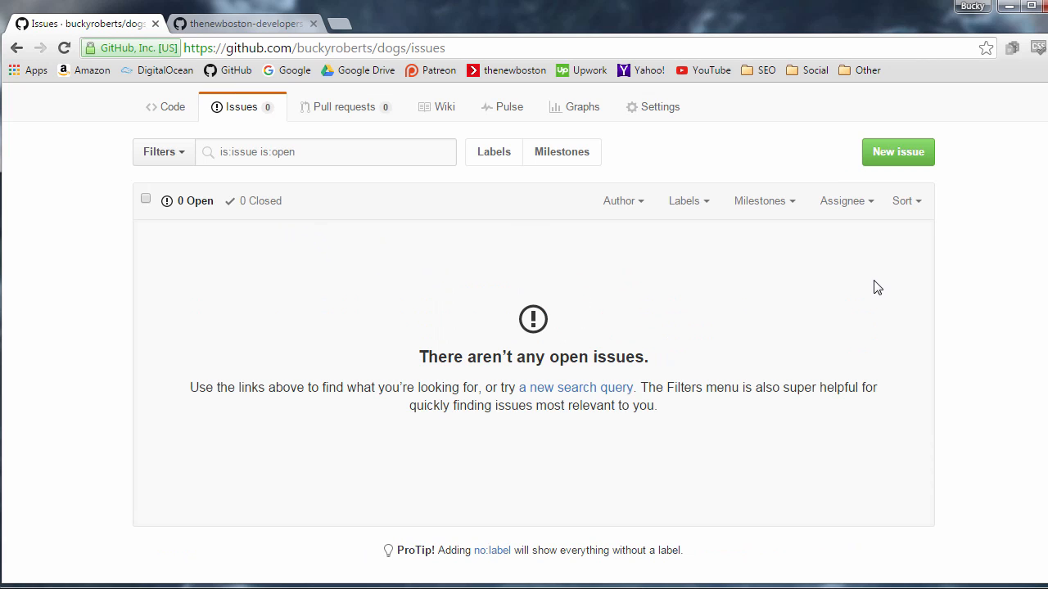
pyautogui.moveTo(858, 284)
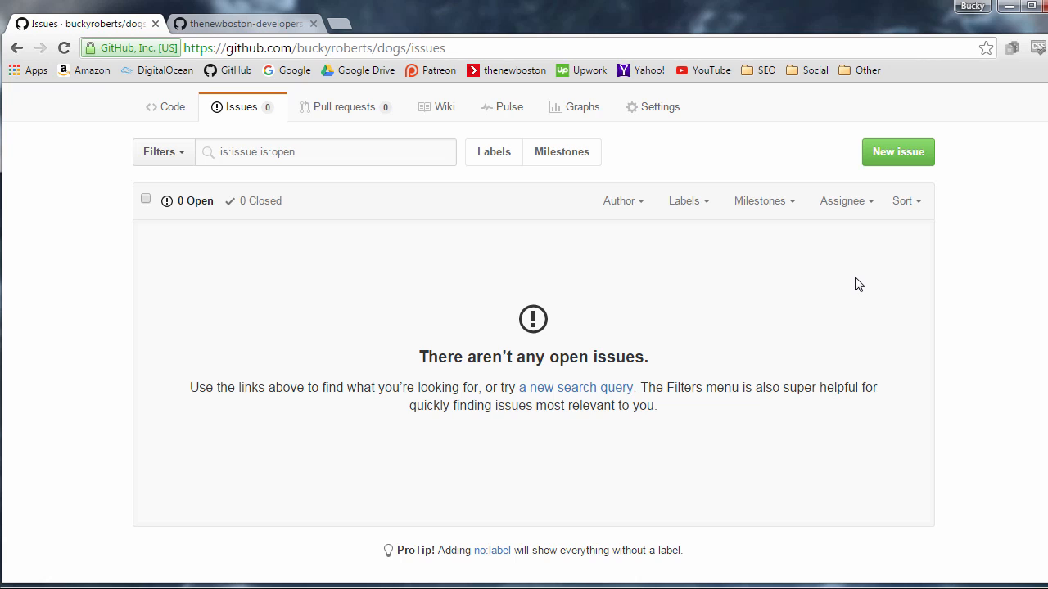
pyautogui.moveTo(837, 263)
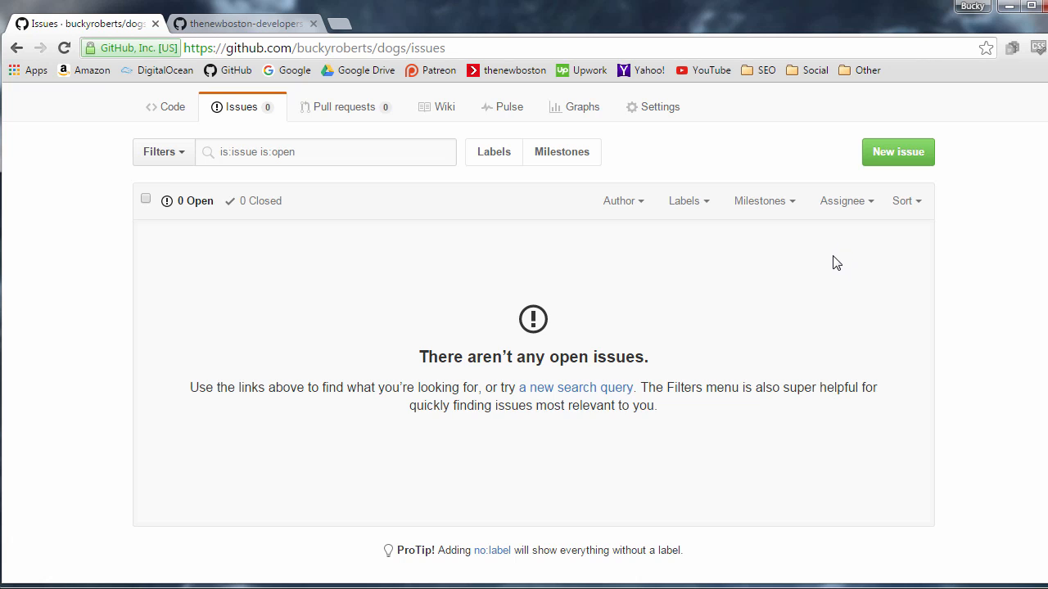
pyautogui.moveTo(829, 267)
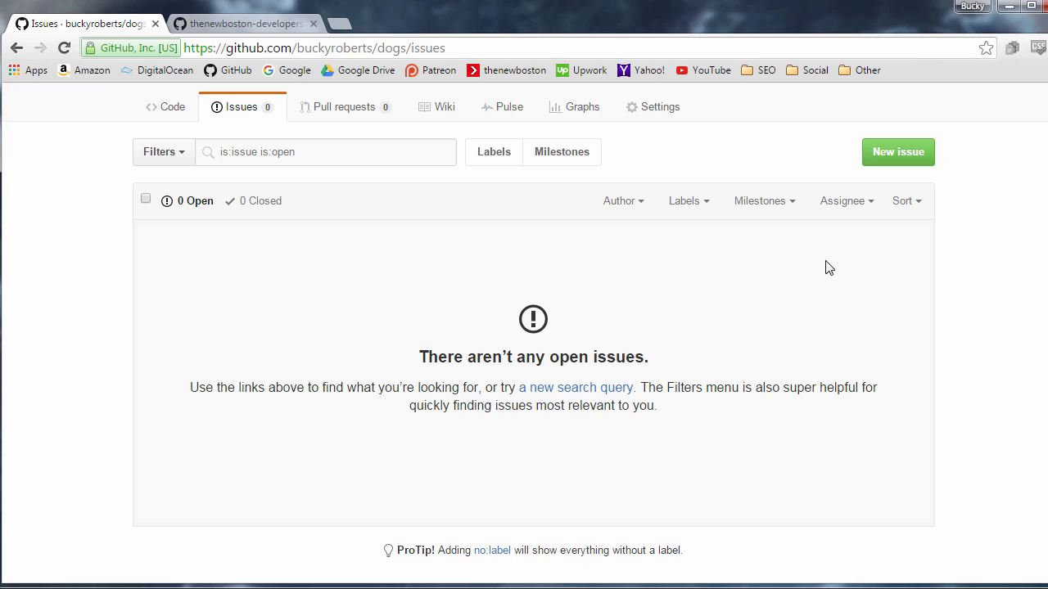
pyautogui.moveTo(824, 265)
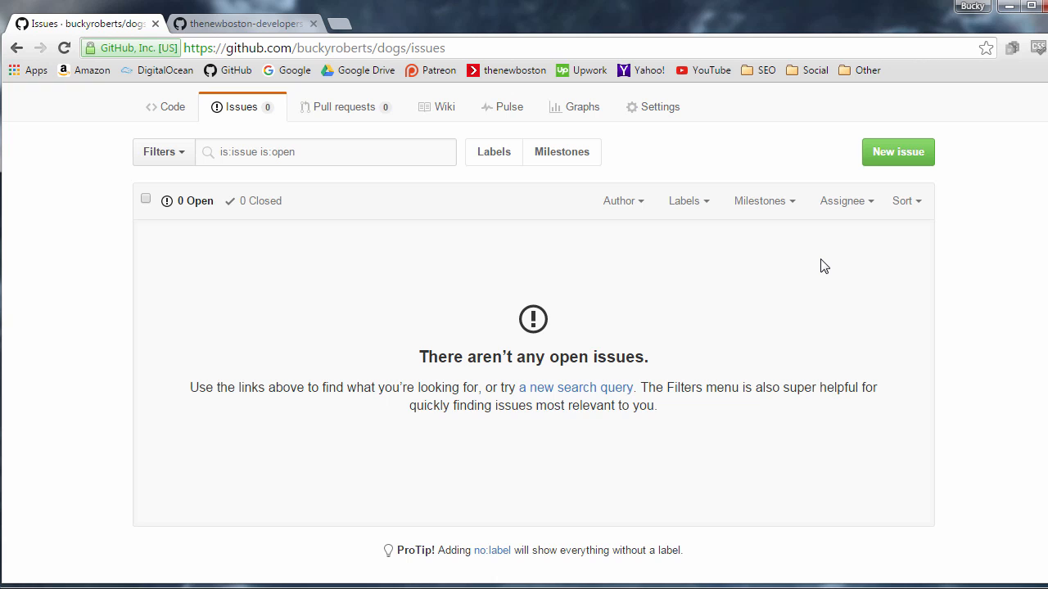
pyautogui.moveTo(808, 348)
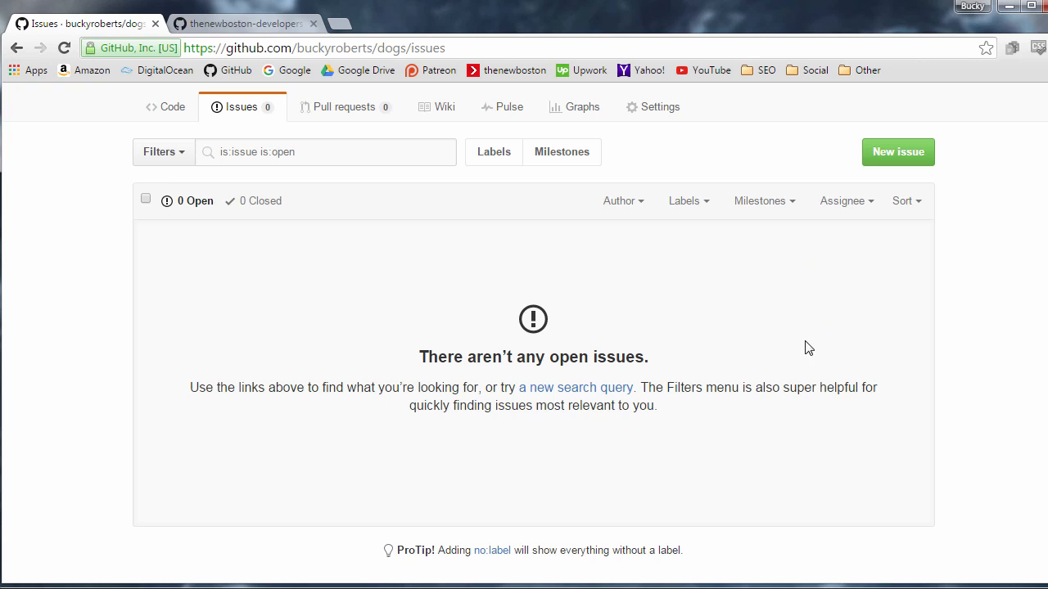
pyautogui.scroll(3)
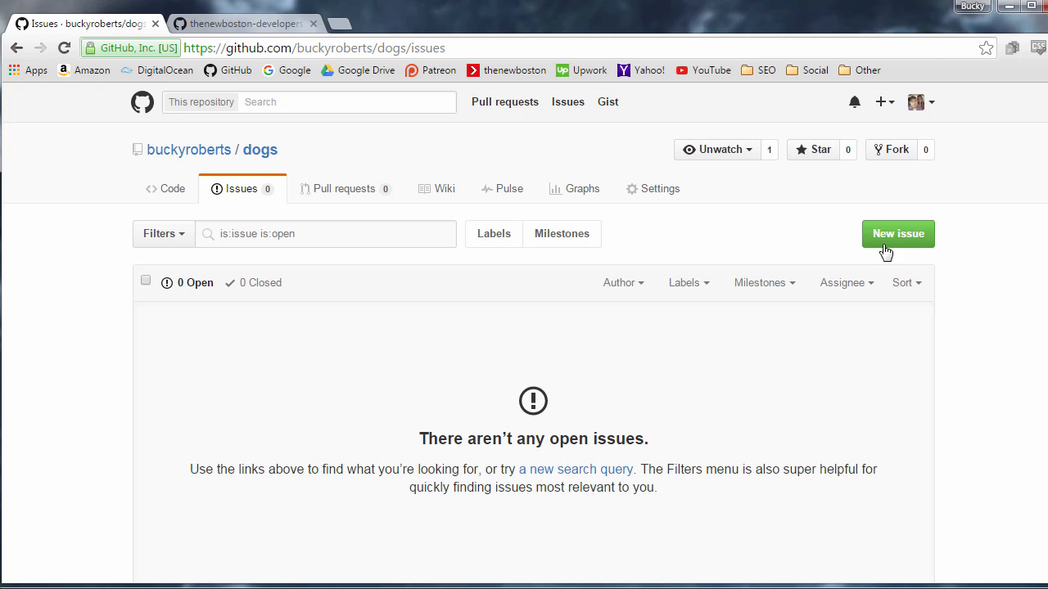
pyautogui.moveTo(892, 237)
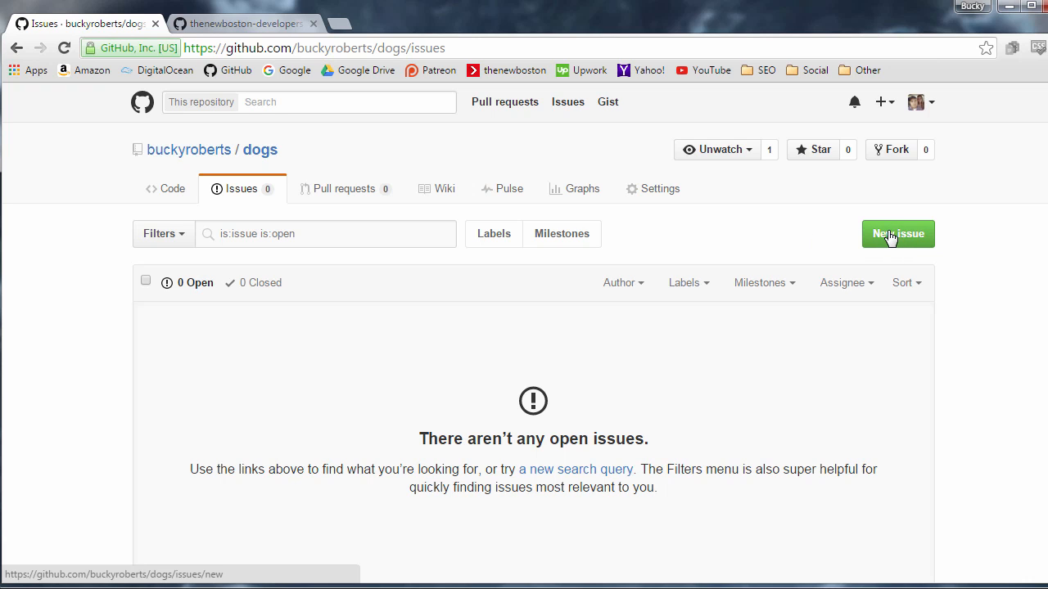
# Step: Start a new issue titled 'Add image to homepage'
pyautogui.click(897, 233)
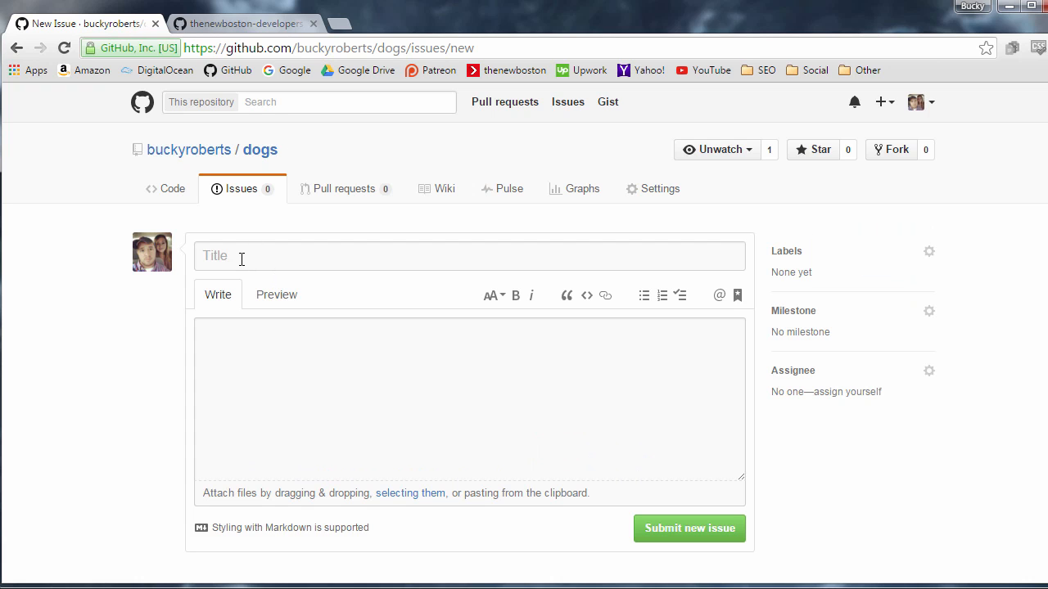
pyautogui.write('Add image to homepage')
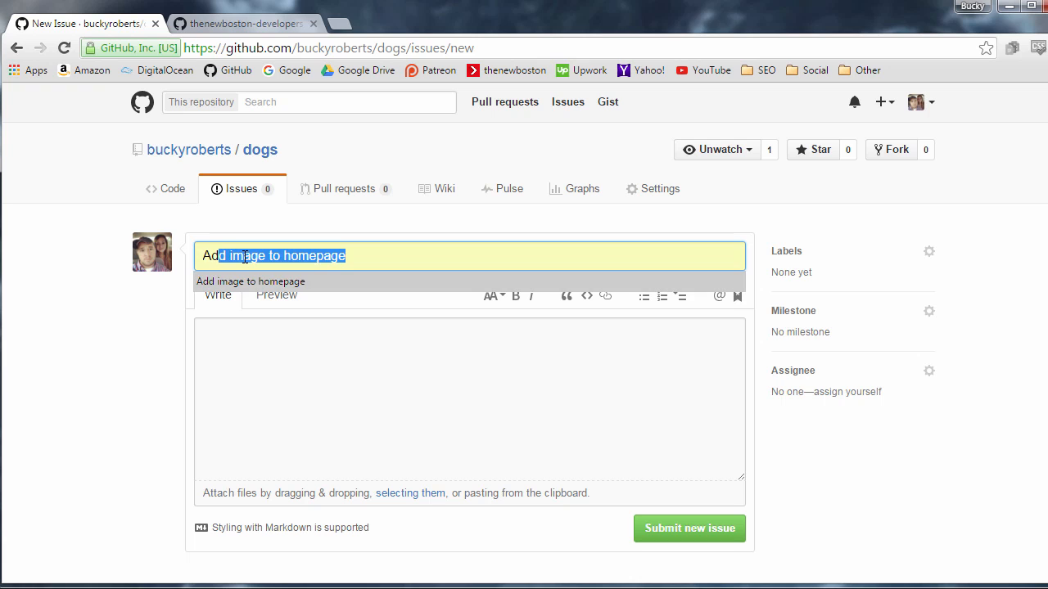
pyautogui.click(333, 379)
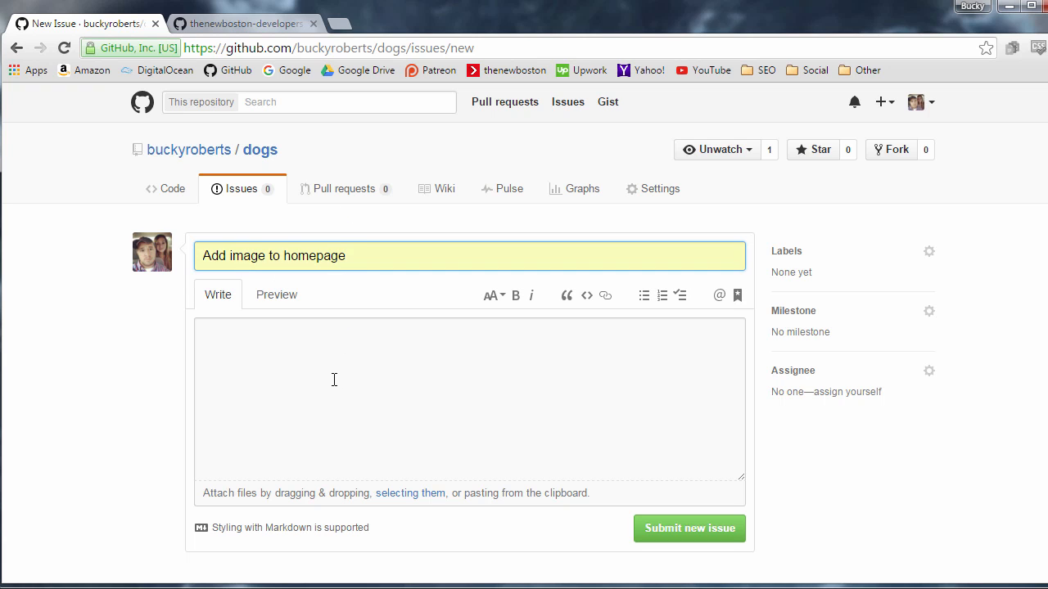
# Step: Describe it as 'We need a picture of a frog in the middle of the homepage'
pyautogui.click(469, 401)
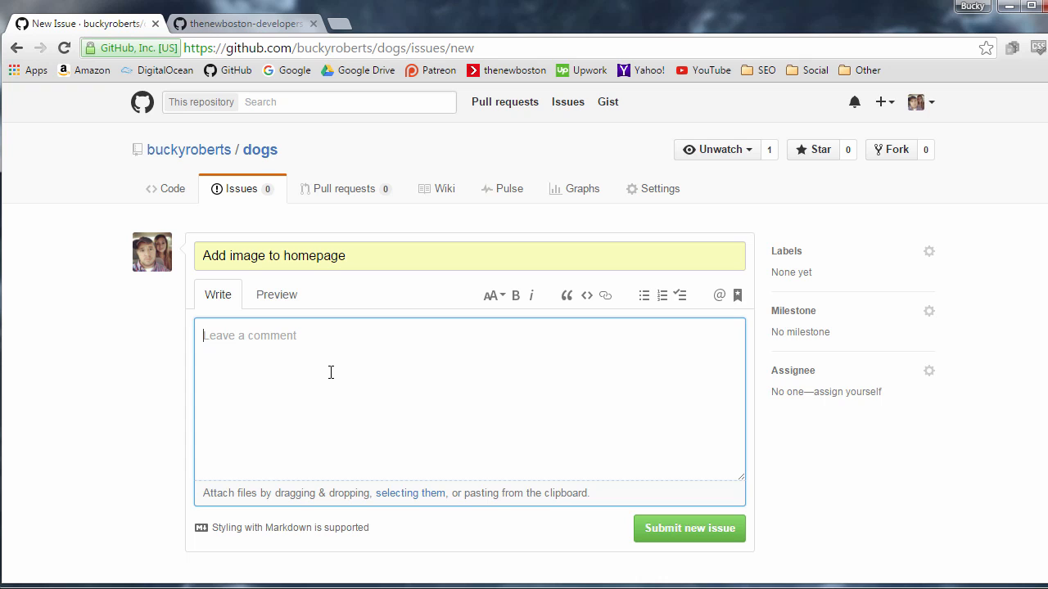
pyautogui.write('We')
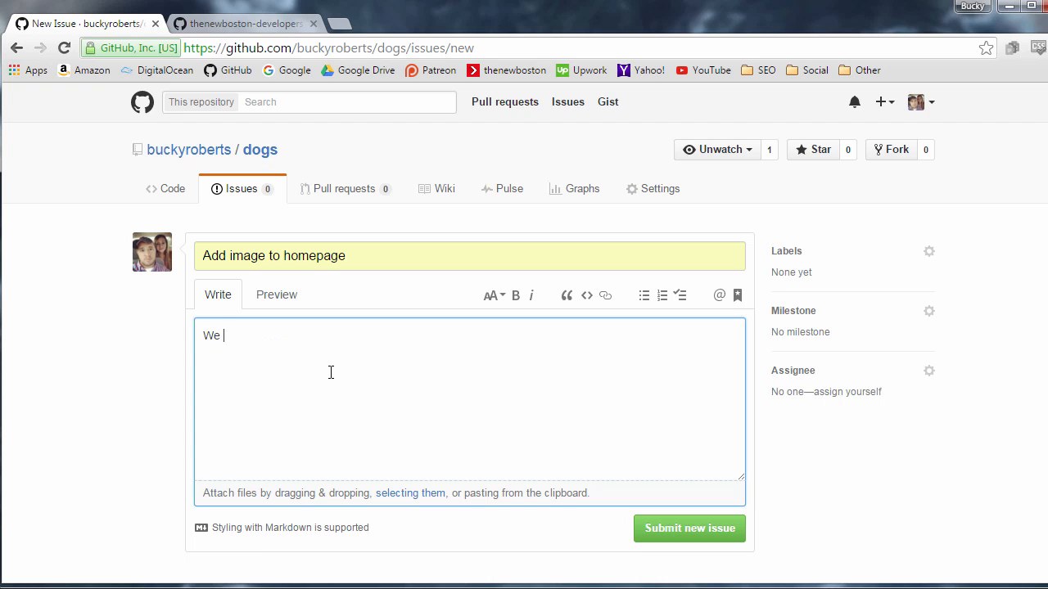
pyautogui.write('need a pic')
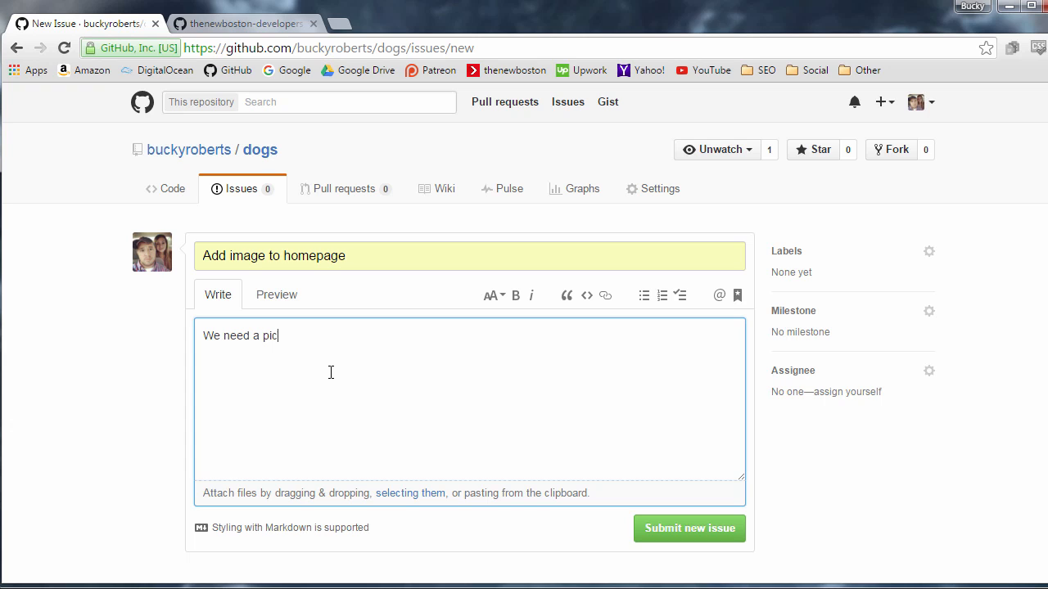
pyautogui.write('ture of a frog')
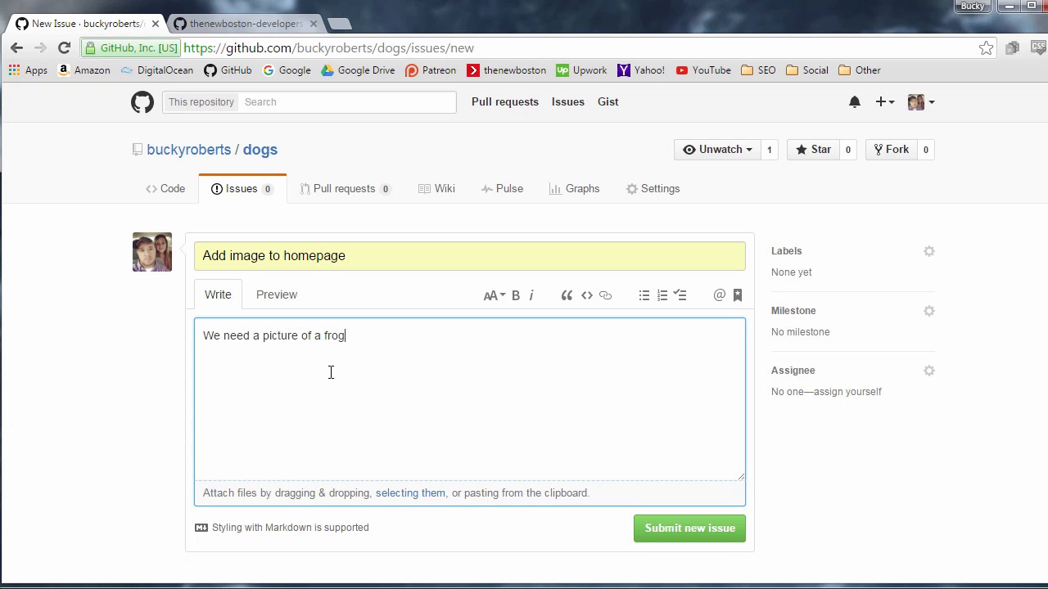
pyautogui.write('in the mid')
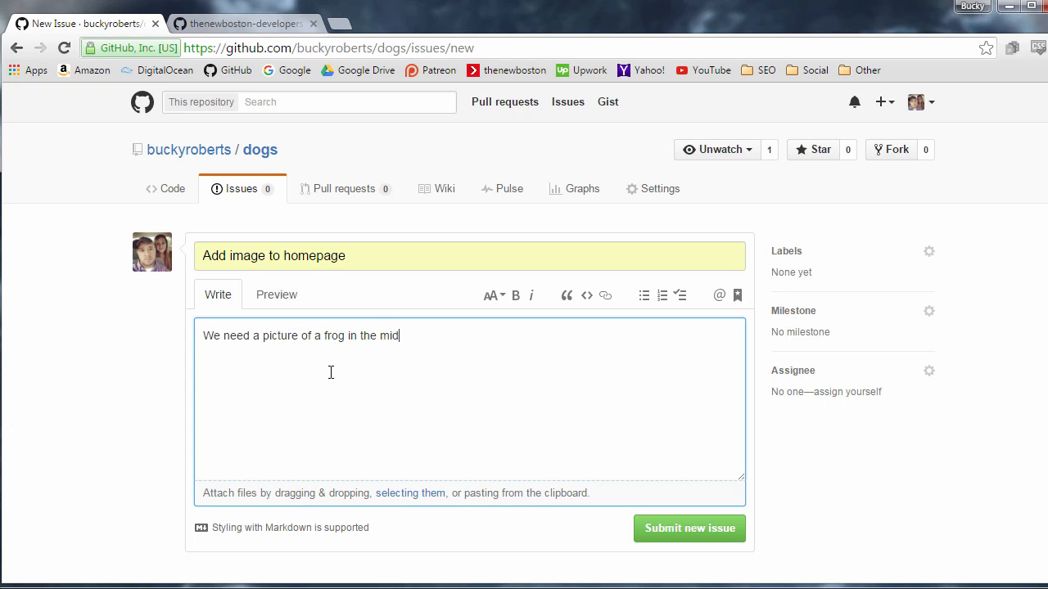
pyautogui.write('dle of the homafge.')
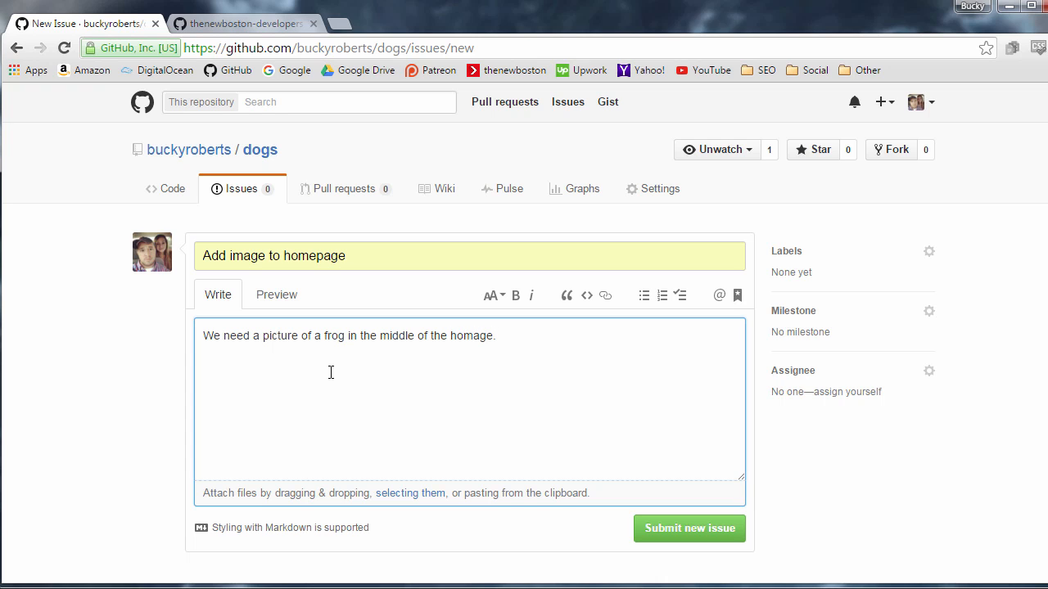
# Step: Add the inline code line <img src="frog.gif"> and preview it rendered as code
pyautogui.scroll(-3)
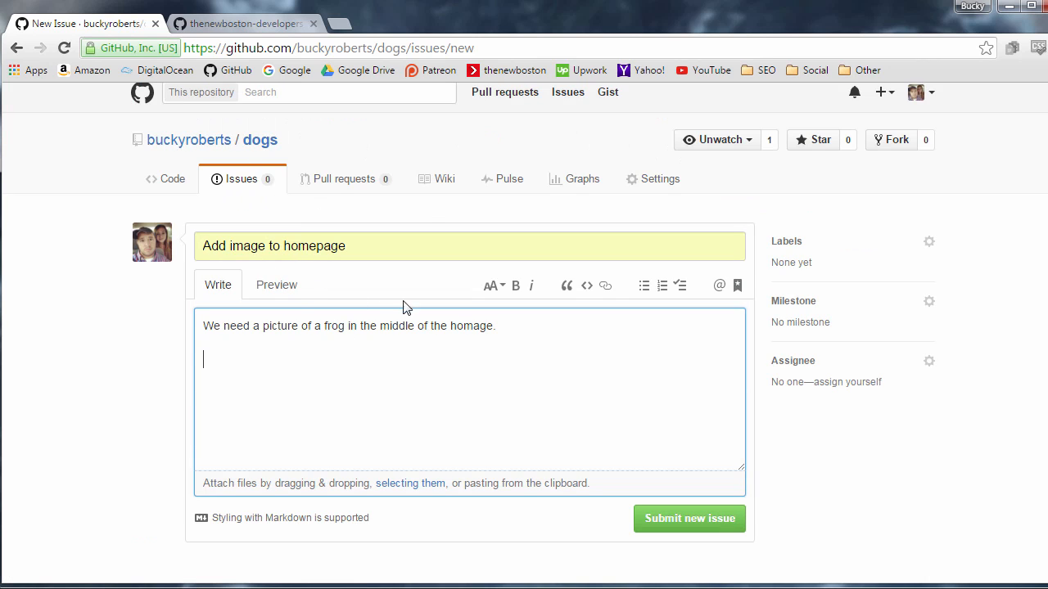
pyautogui.moveTo(515, 286)
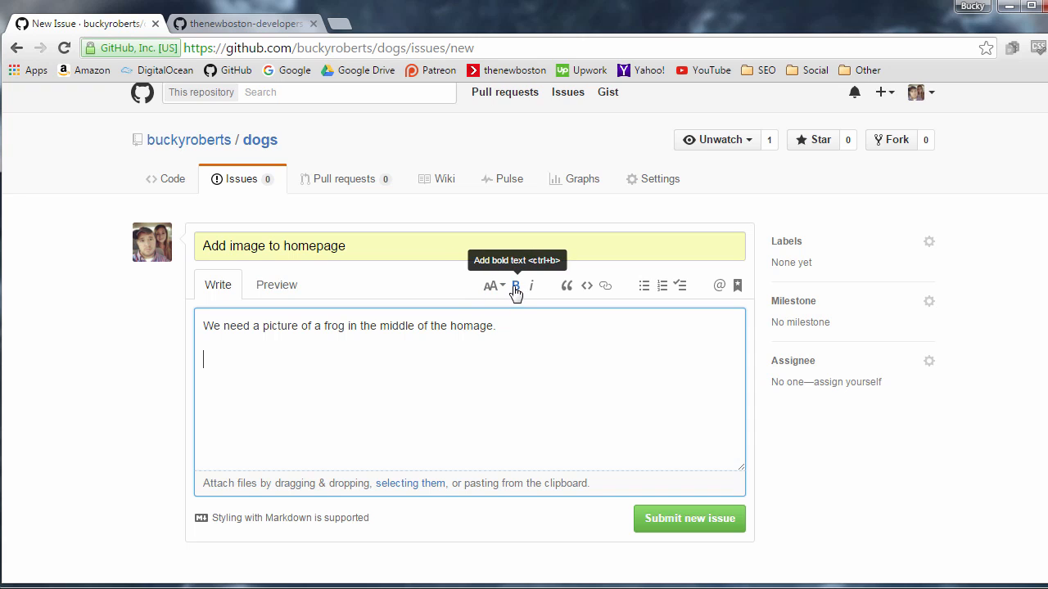
pyautogui.moveTo(634, 342)
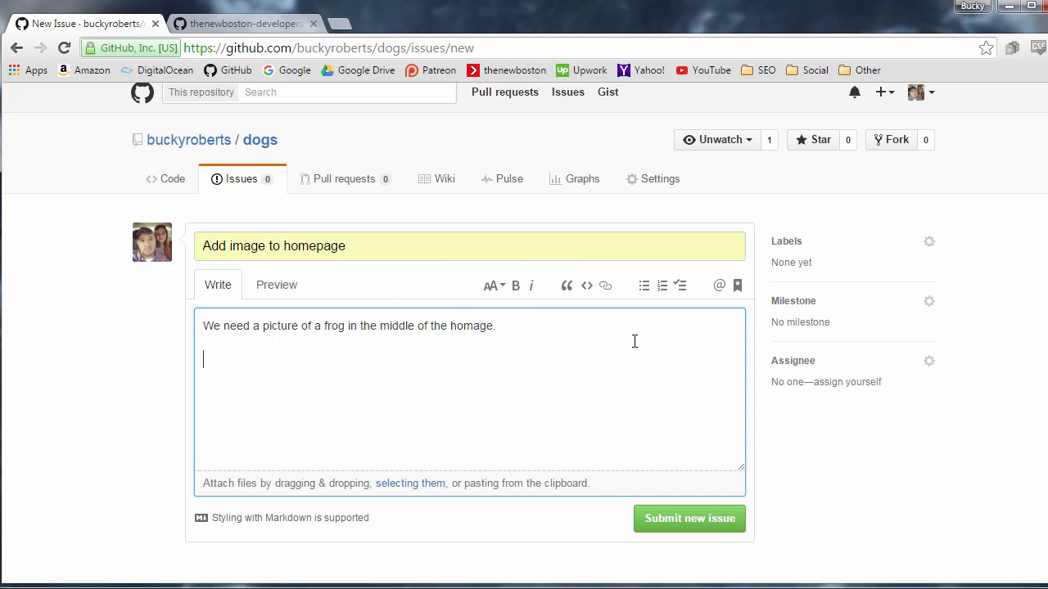
pyautogui.moveTo(587, 285)
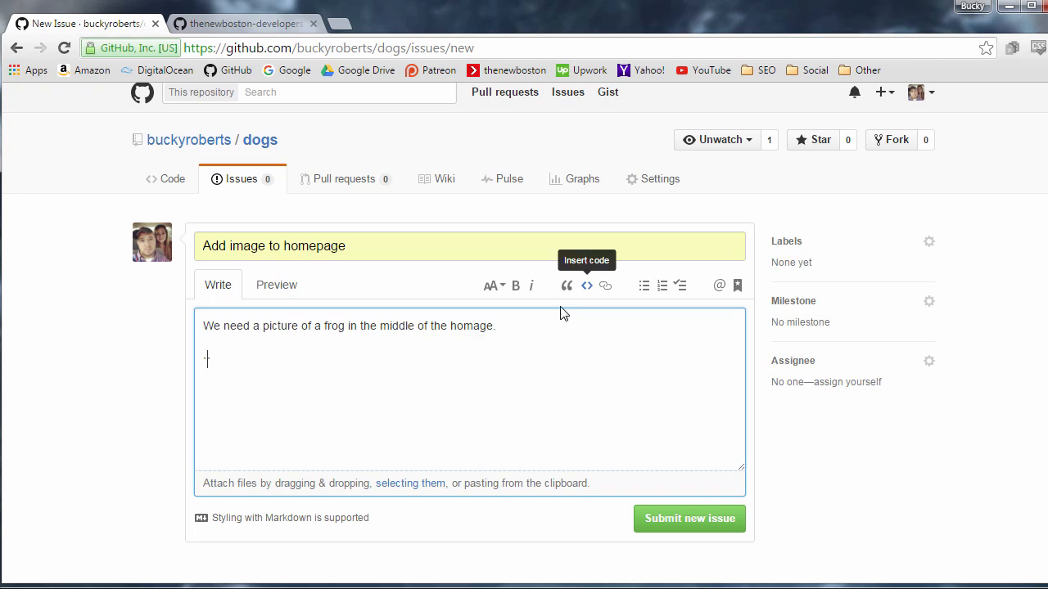
pyautogui.click(586, 285)
pyautogui.write('<img >')
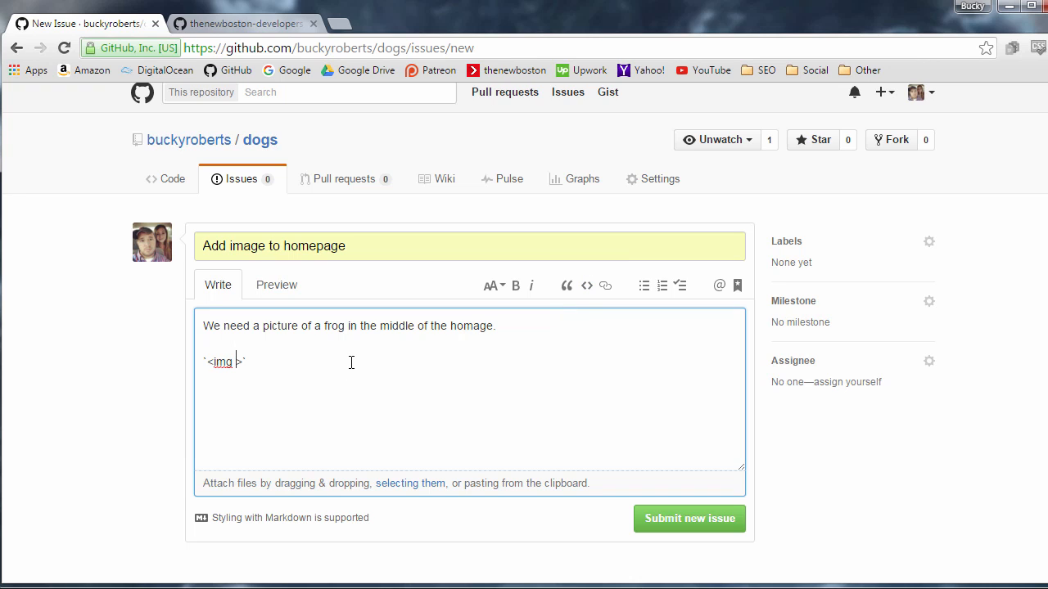
pyautogui.write('src=')
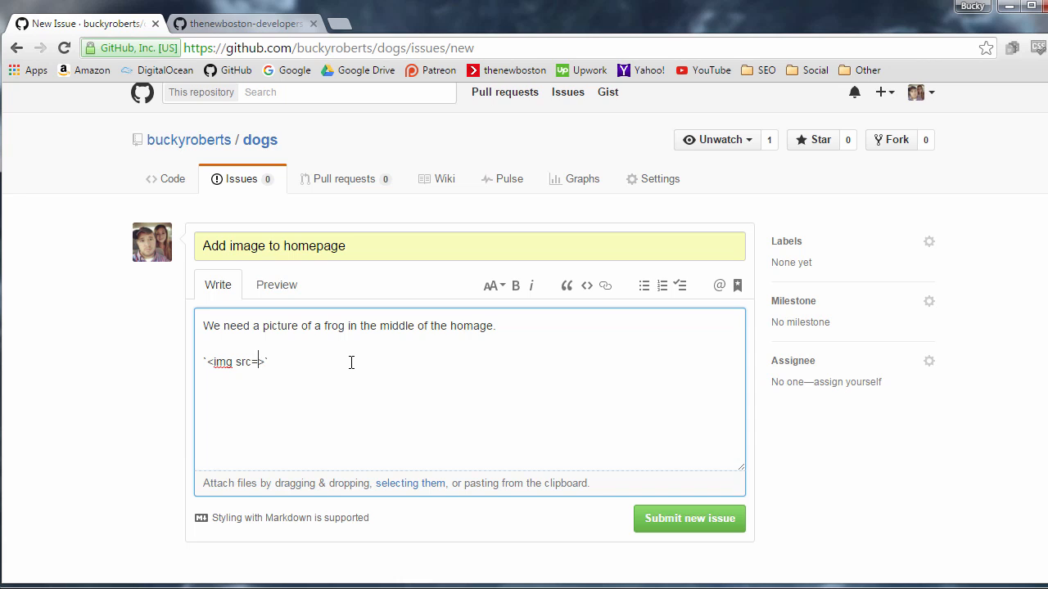
pyautogui.write('"frog."')
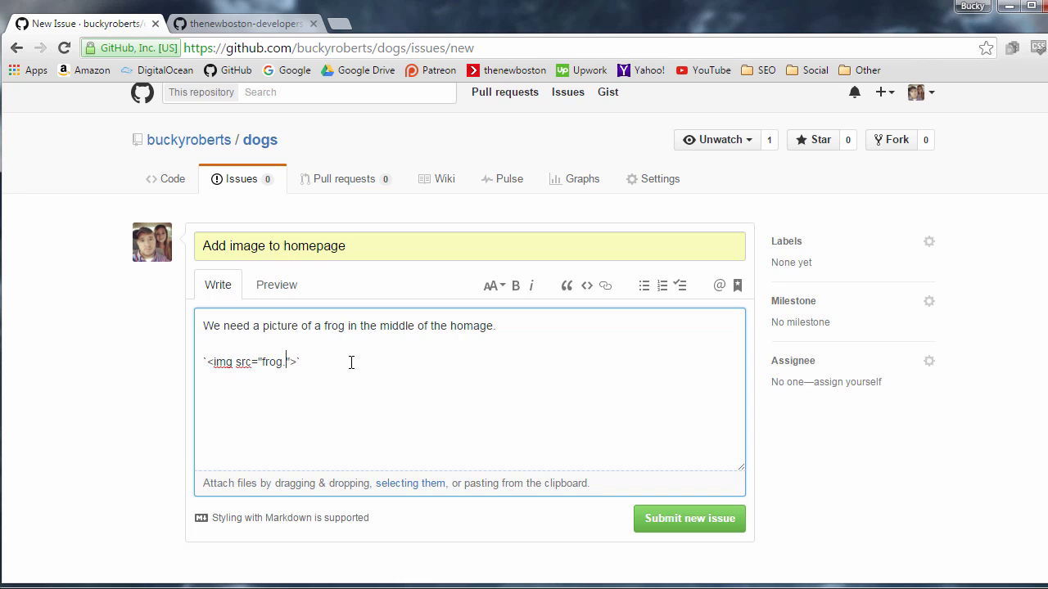
pyautogui.write('gif')
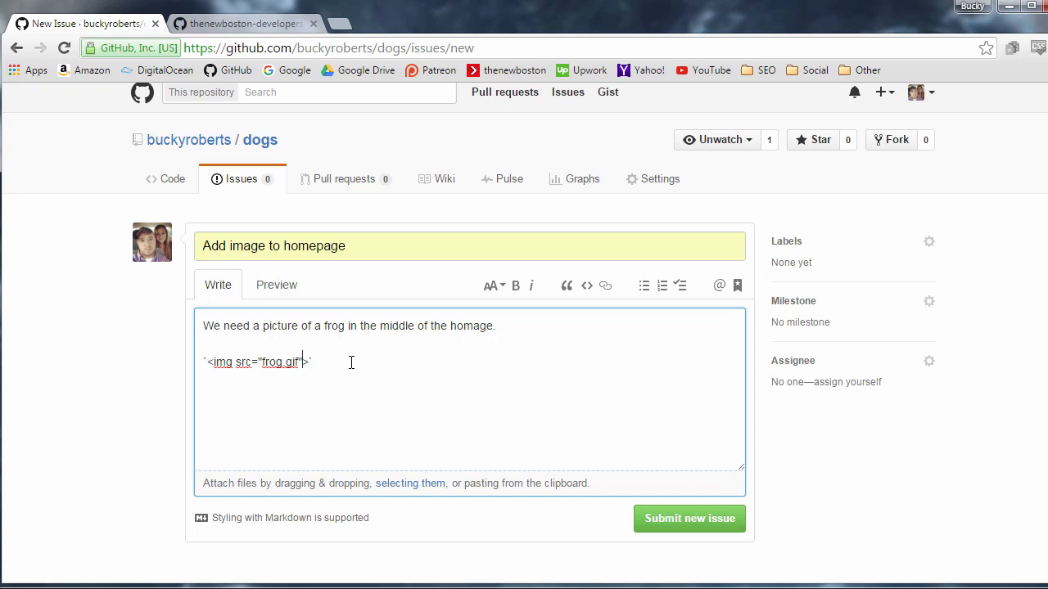
pyautogui.moveTo(282, 290)
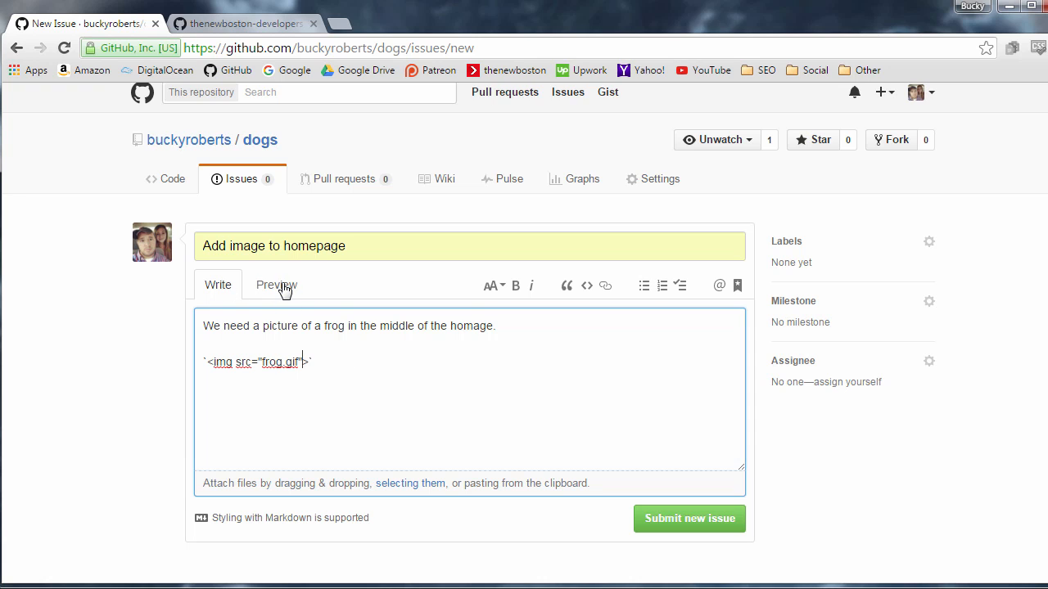
pyautogui.click(276, 285)
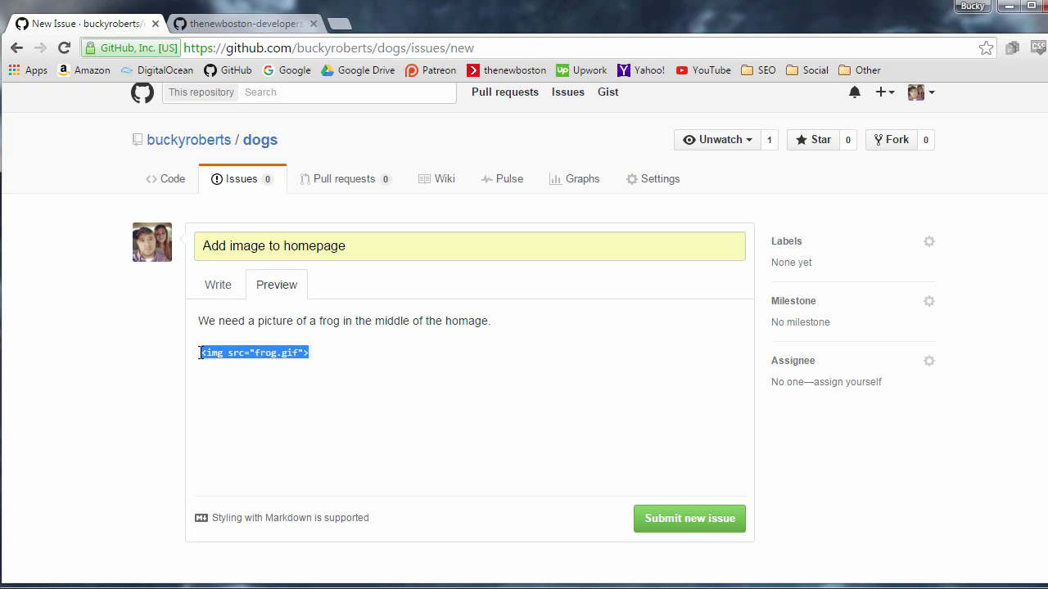
pyautogui.click(295, 352)
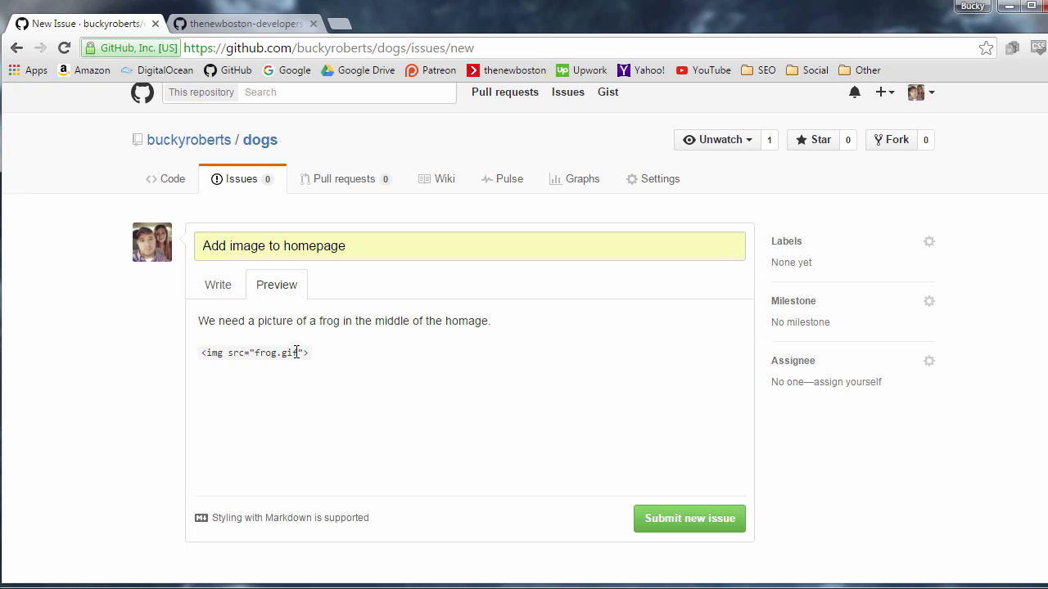
pyautogui.moveTo(230, 353)
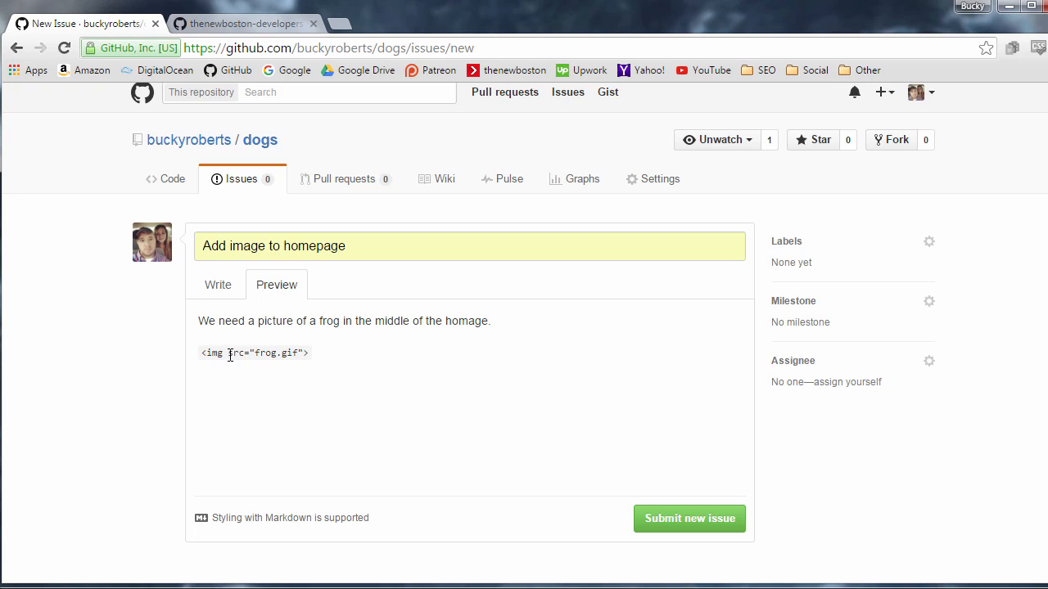
pyautogui.moveTo(218, 284)
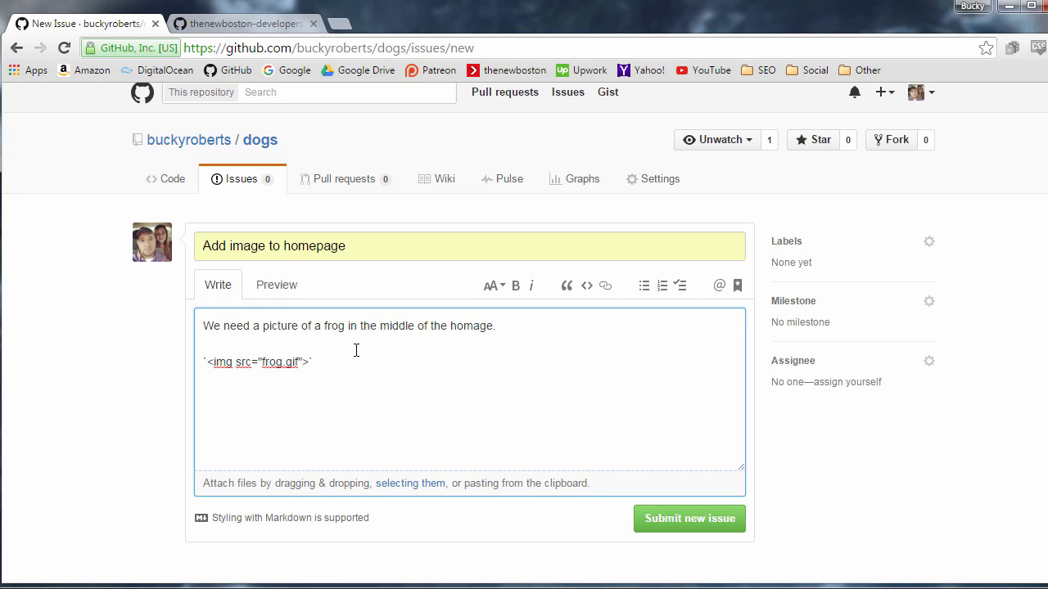
pyautogui.moveTo(661, 284)
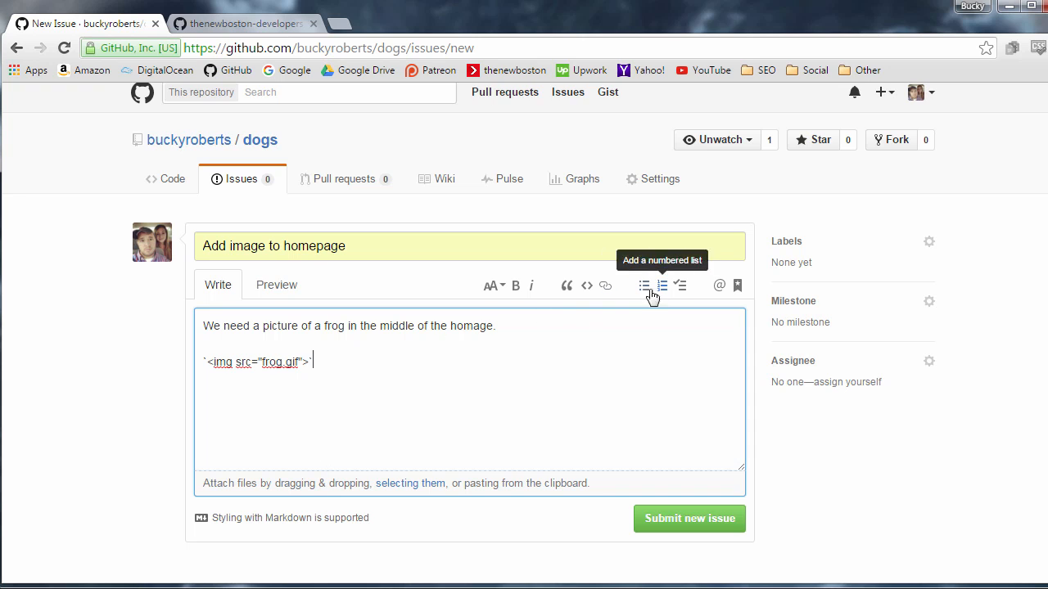
pyautogui.moveTo(550, 248)
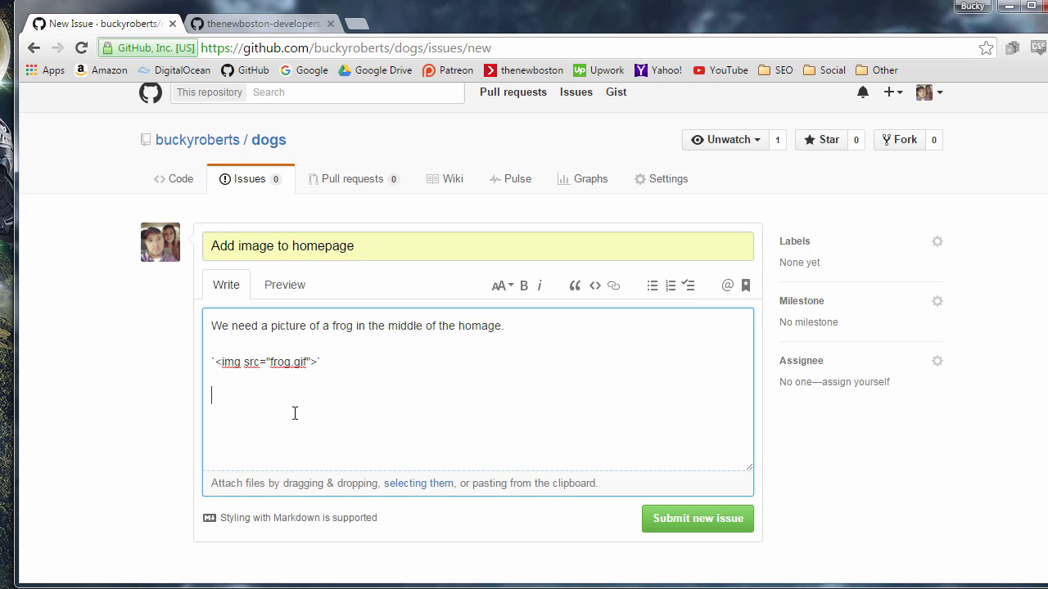
pyautogui.moveTo(297, 389)
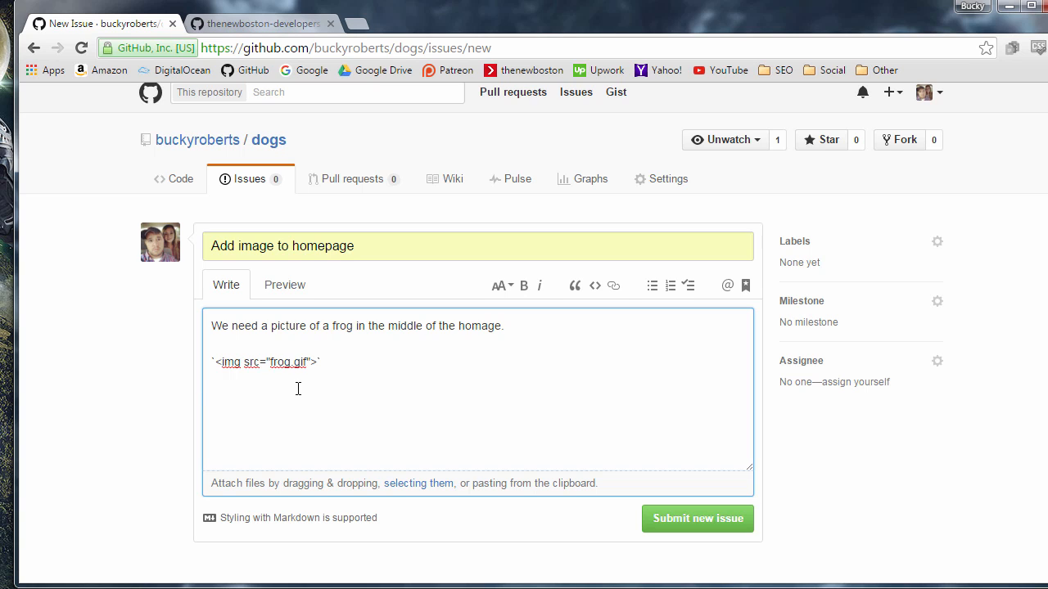
pyautogui.moveTo(6, 303)
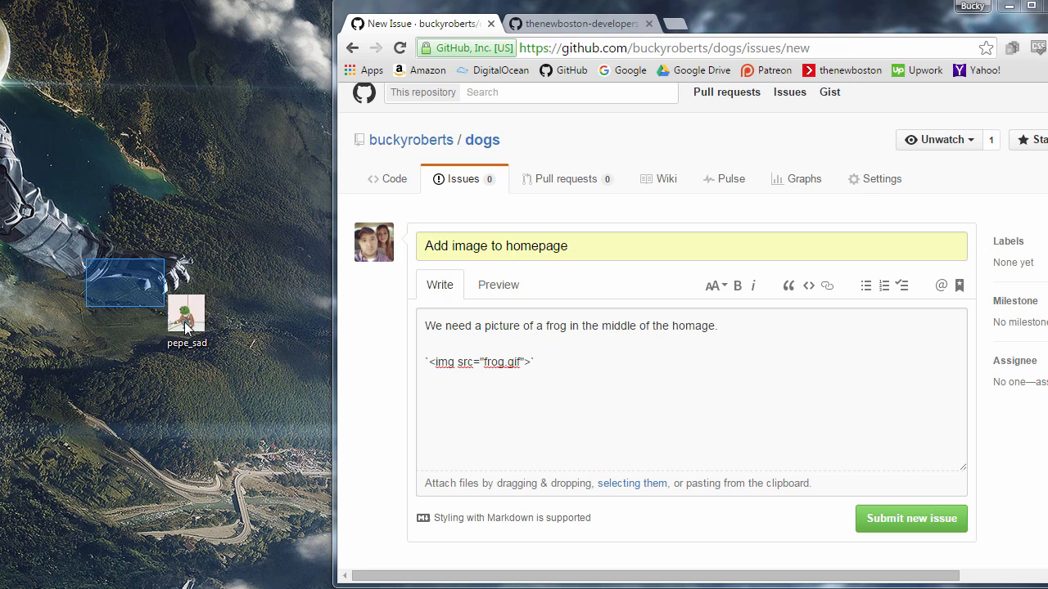
# Step: Drag the frog image file from the desktop into the issue description
pyautogui.click(187, 320)
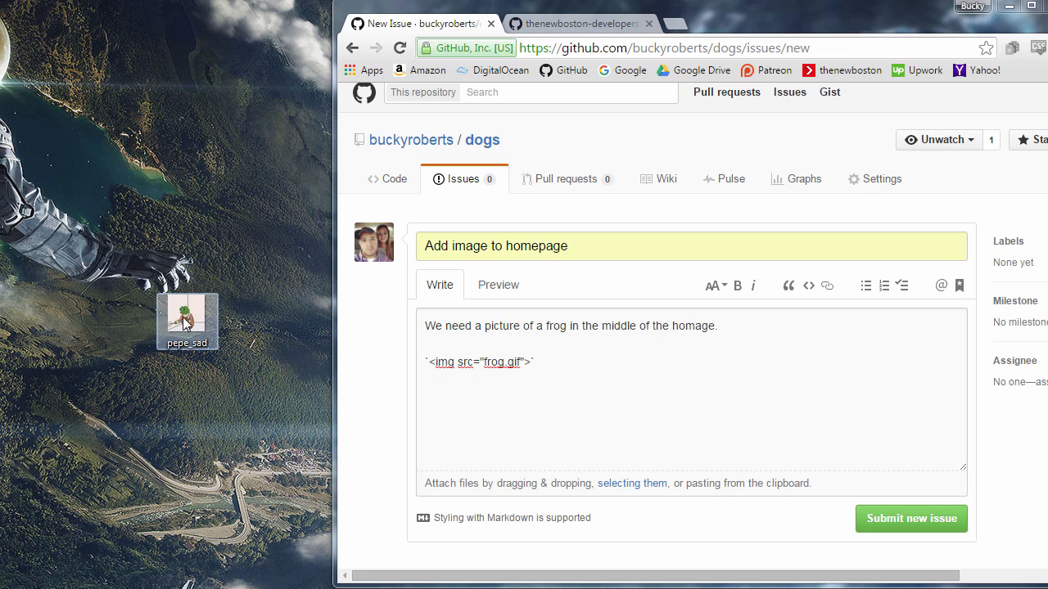
pyautogui.moveTo(186, 319); pyautogui.dragTo(486, 425)
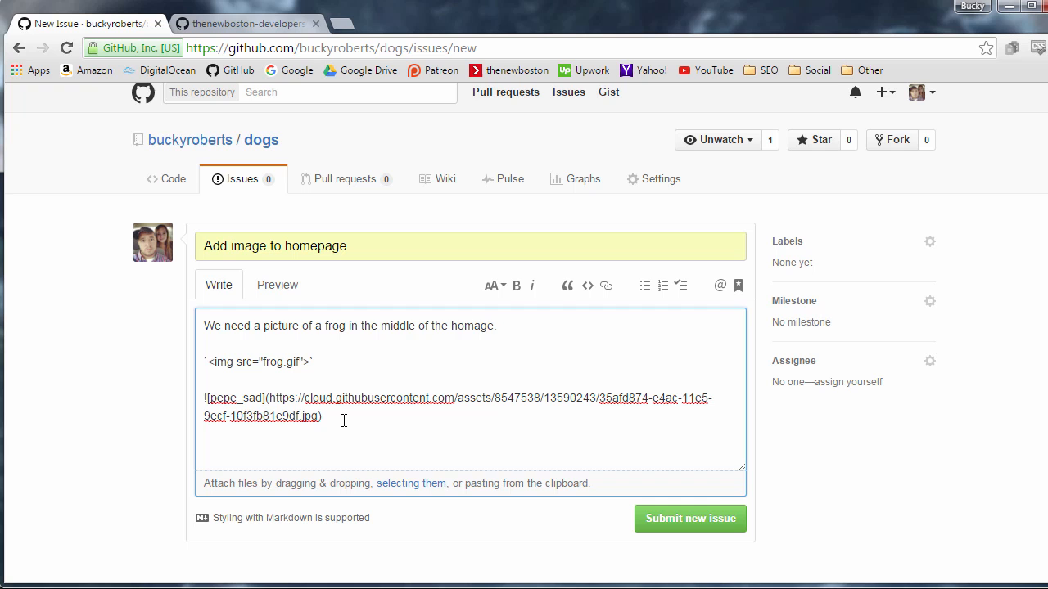
pyautogui.moveTo(205, 407); pyautogui.dragTo(322, 416)
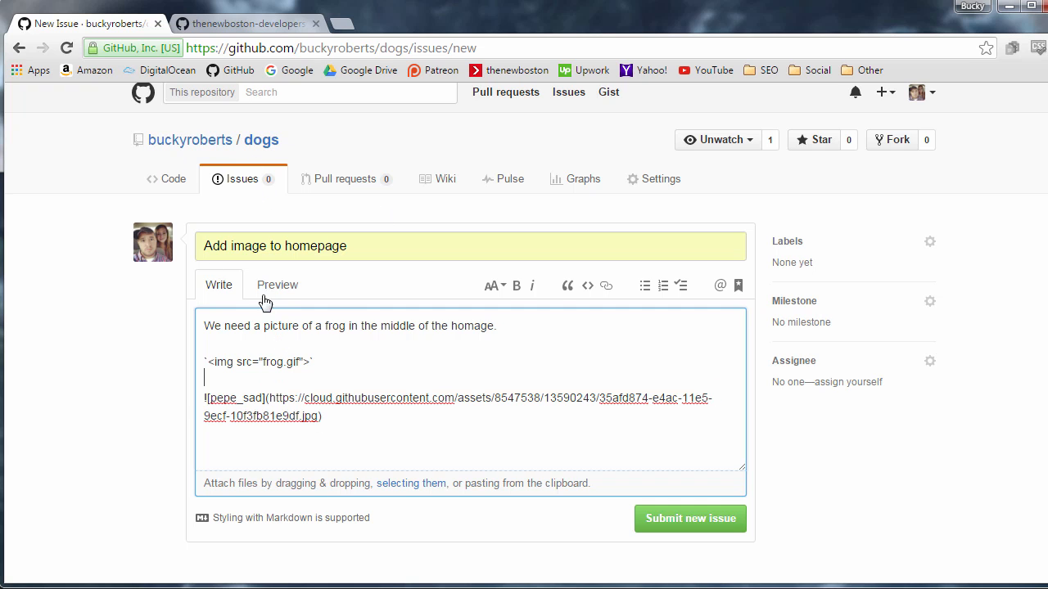
# Step: Preview the embedded frog image below the snippet, then return to Write
pyautogui.click(277, 285)
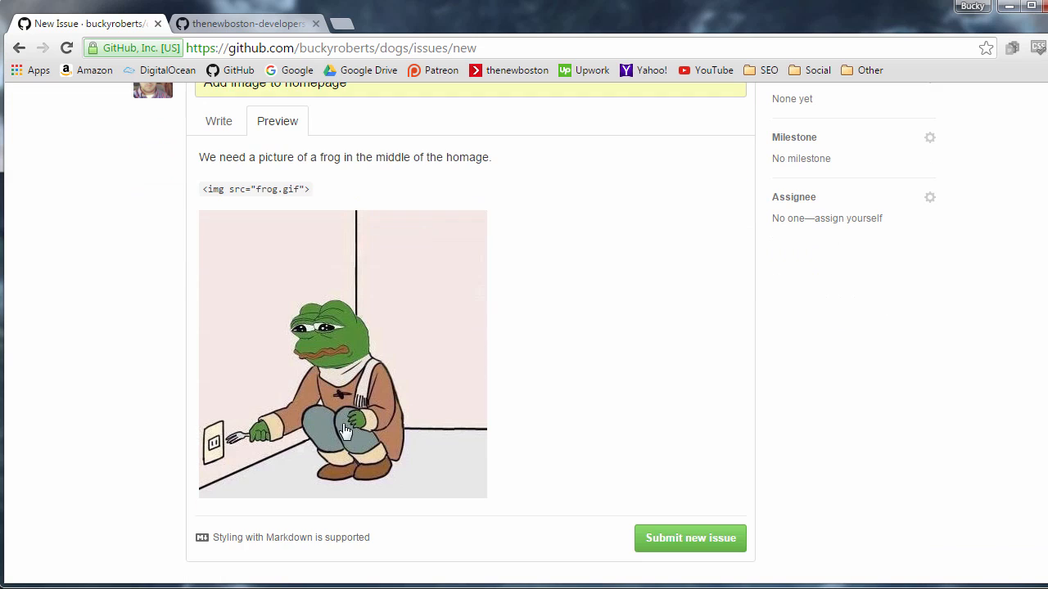
pyautogui.scroll(3)
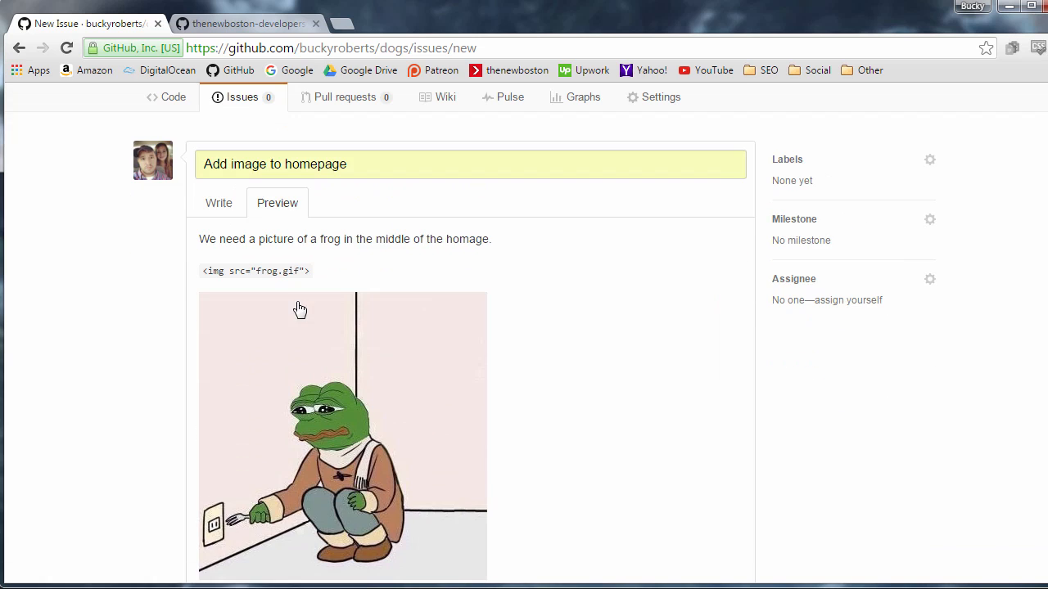
pyautogui.scroll(-3)
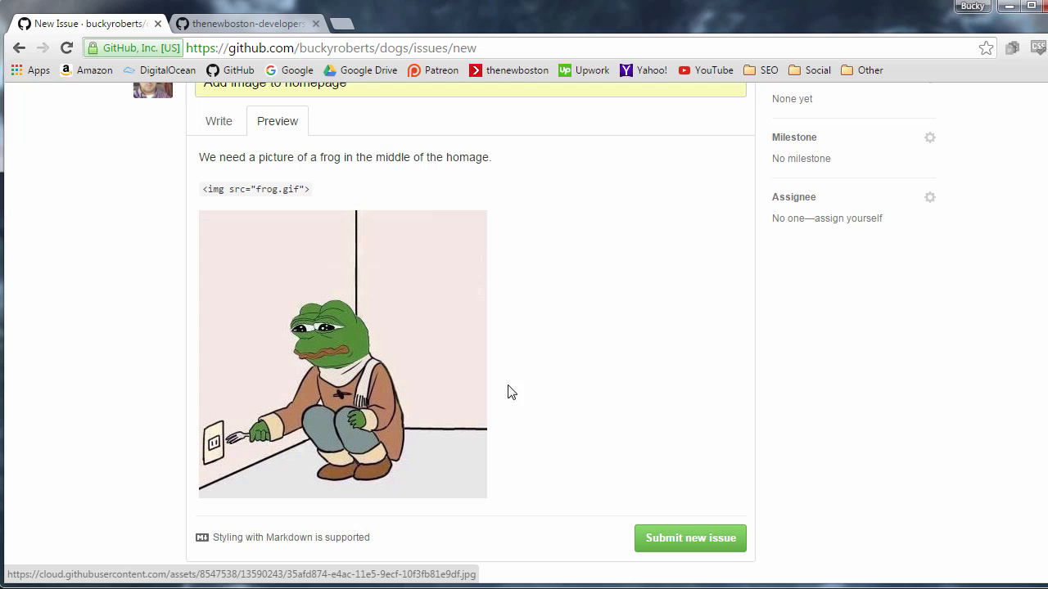
pyautogui.scroll(3)
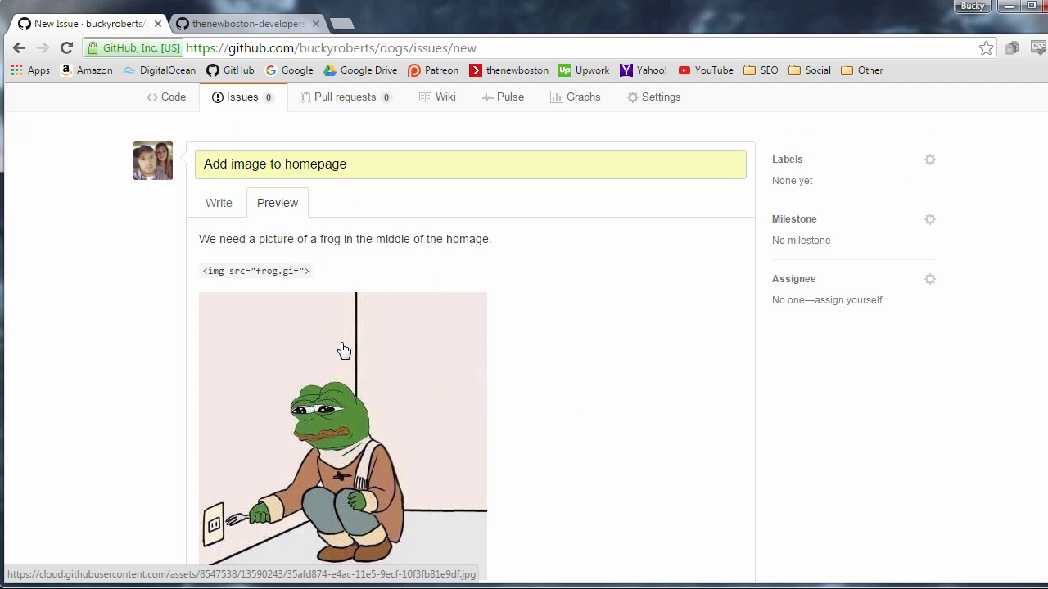
pyautogui.moveTo(376, 347)
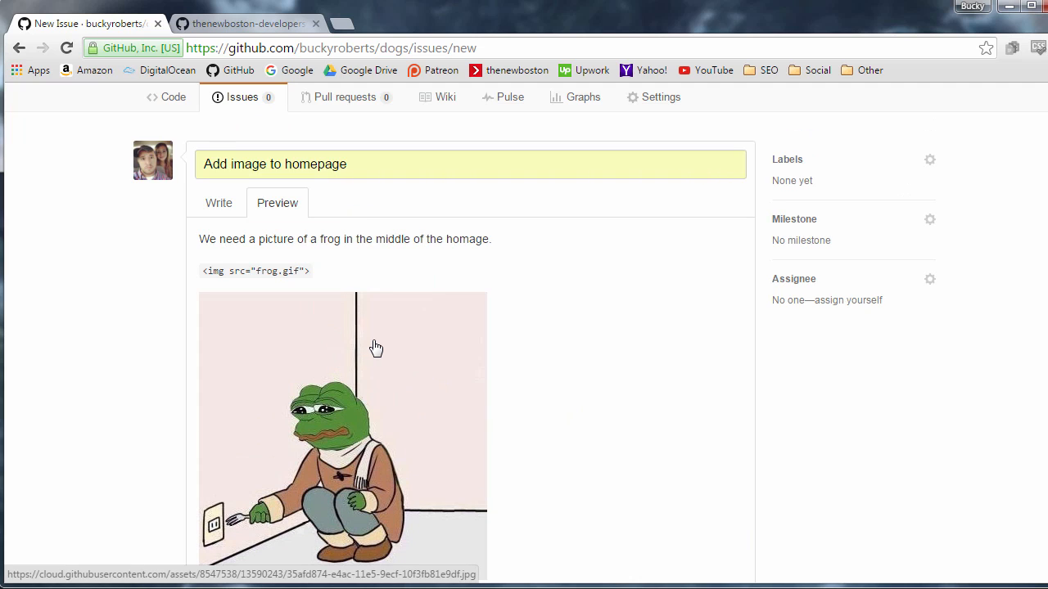
pyautogui.scroll(-3)
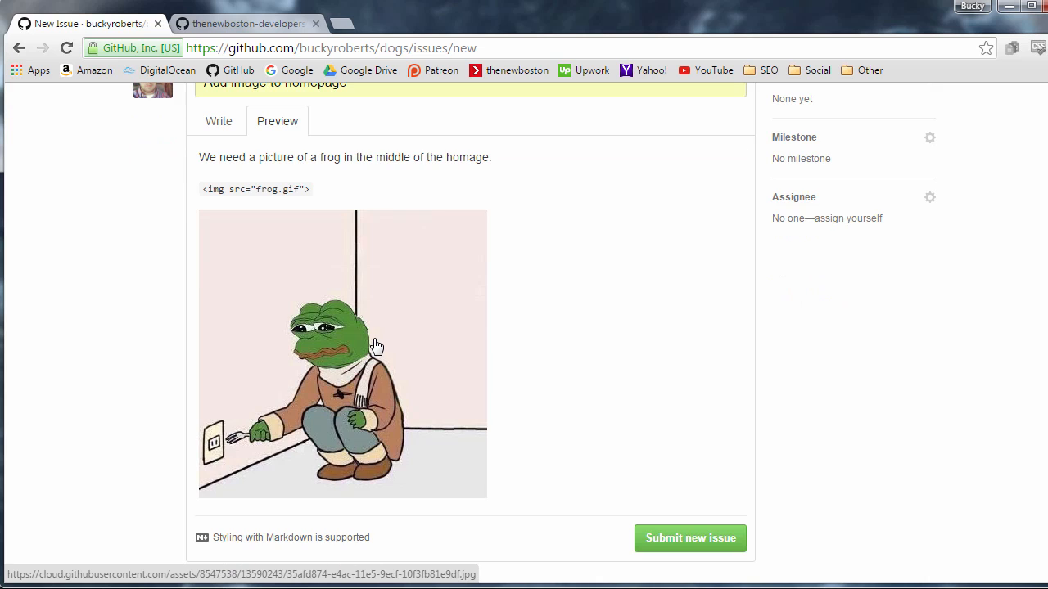
pyautogui.moveTo(380, 345)
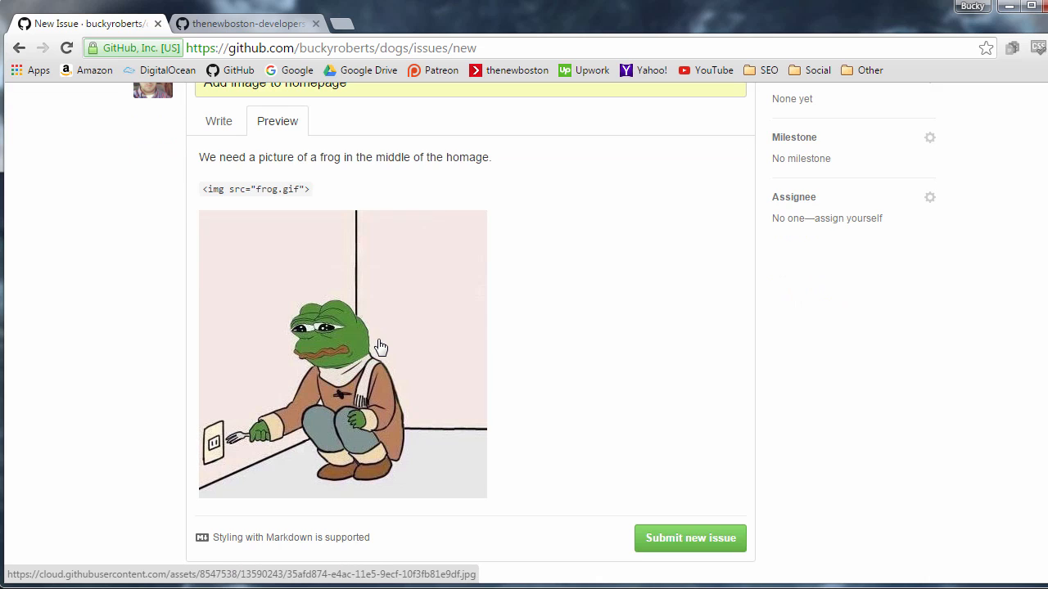
pyautogui.scroll(3)
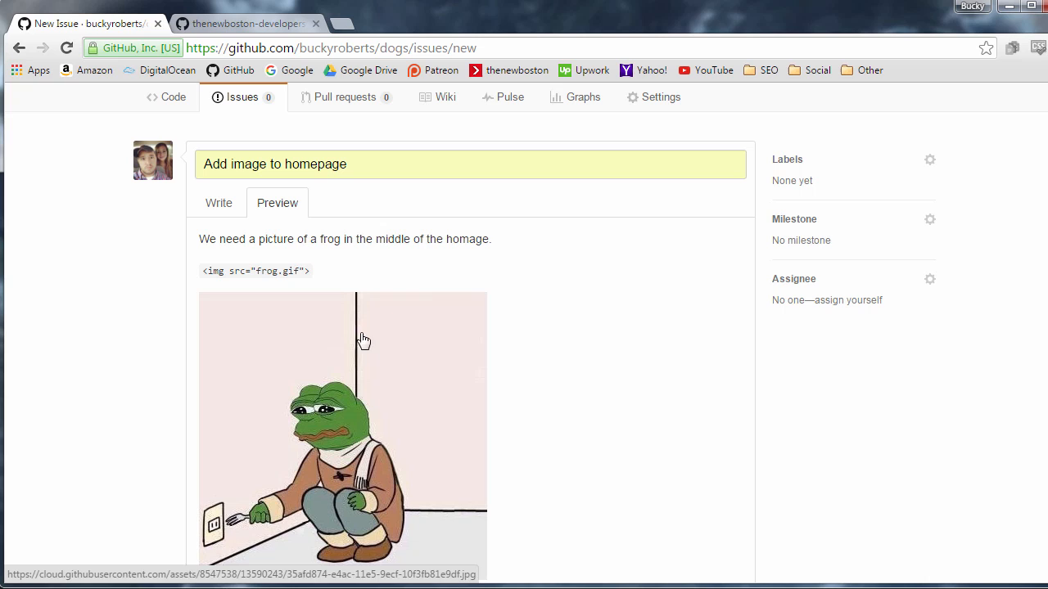
pyautogui.click(218, 202)
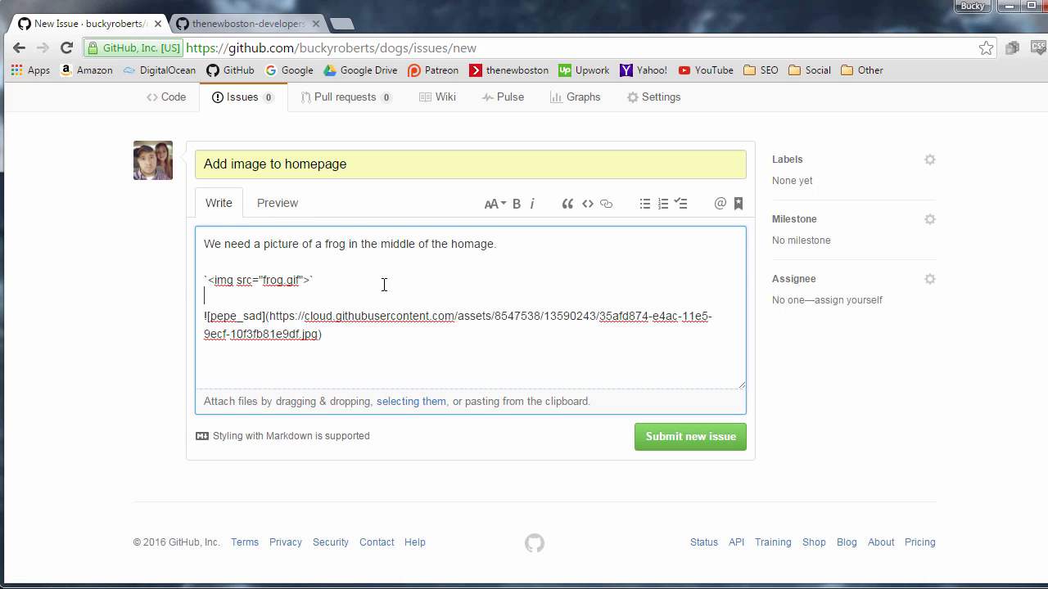
pyautogui.moveTo(620, 447)
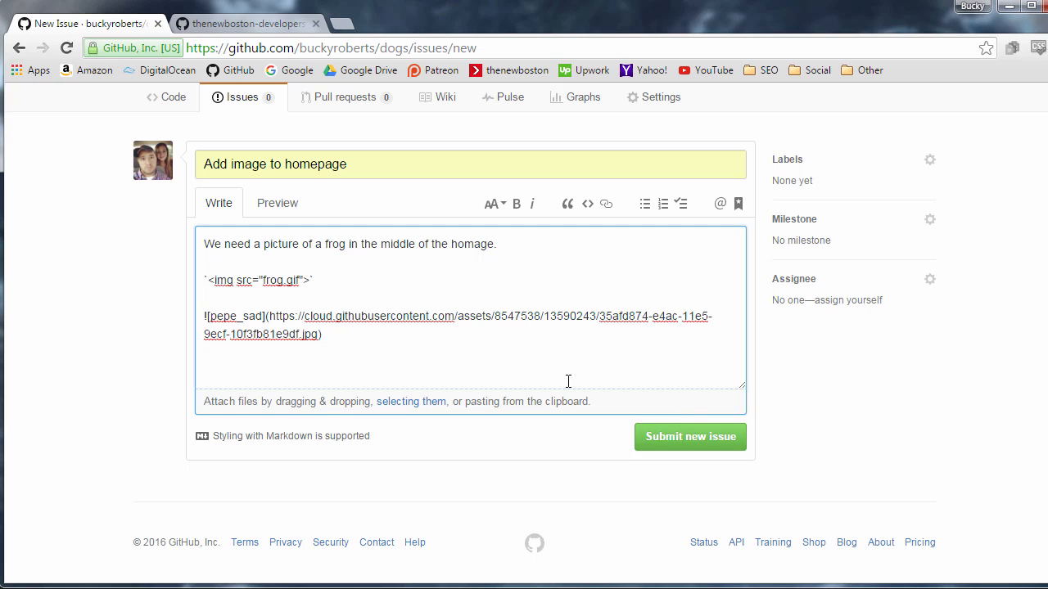
# Step: Apply the 'bug' label to the draft issue from the Labels list
pyautogui.scroll(3)
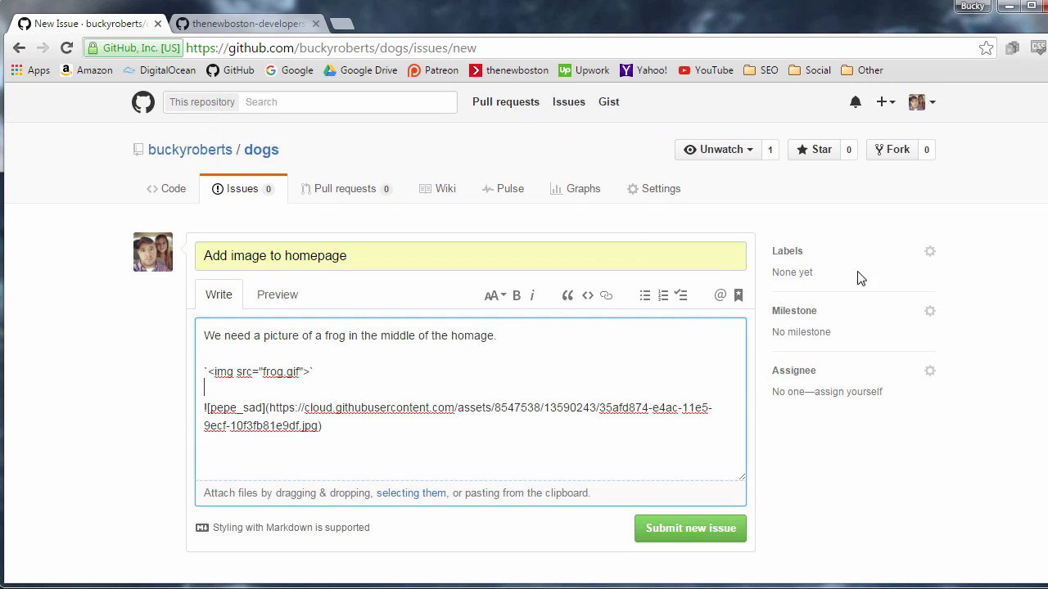
pyautogui.moveTo(930, 251)
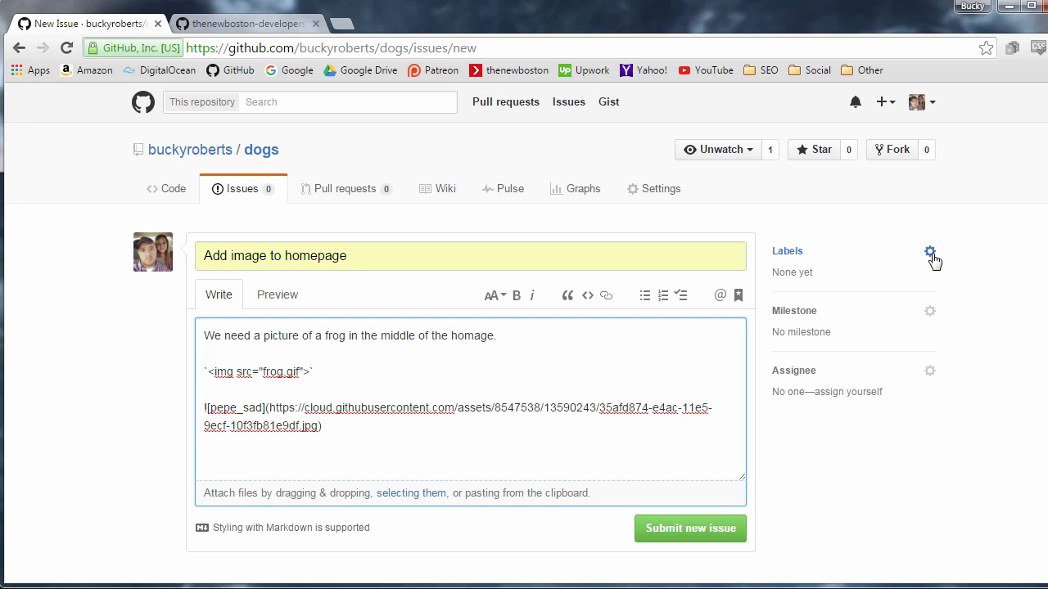
pyautogui.click(929, 251)
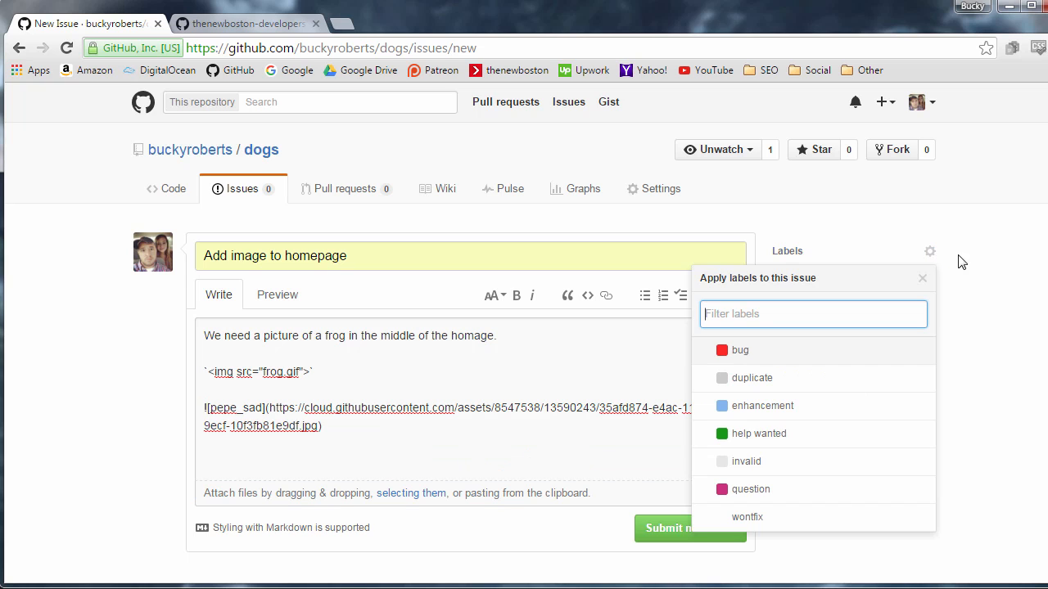
pyautogui.moveTo(931, 260)
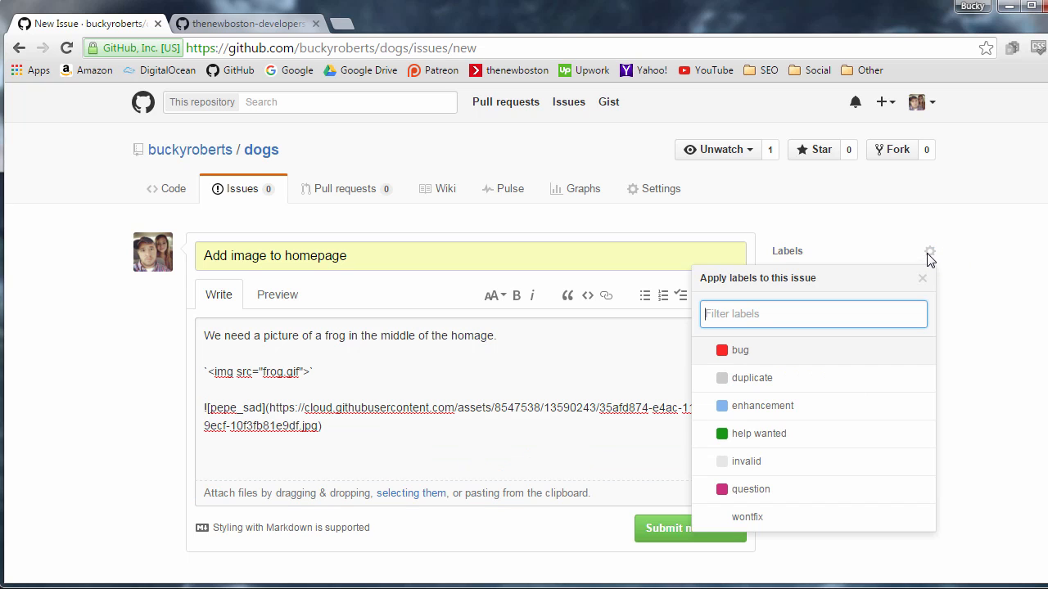
pyautogui.moveTo(920, 260)
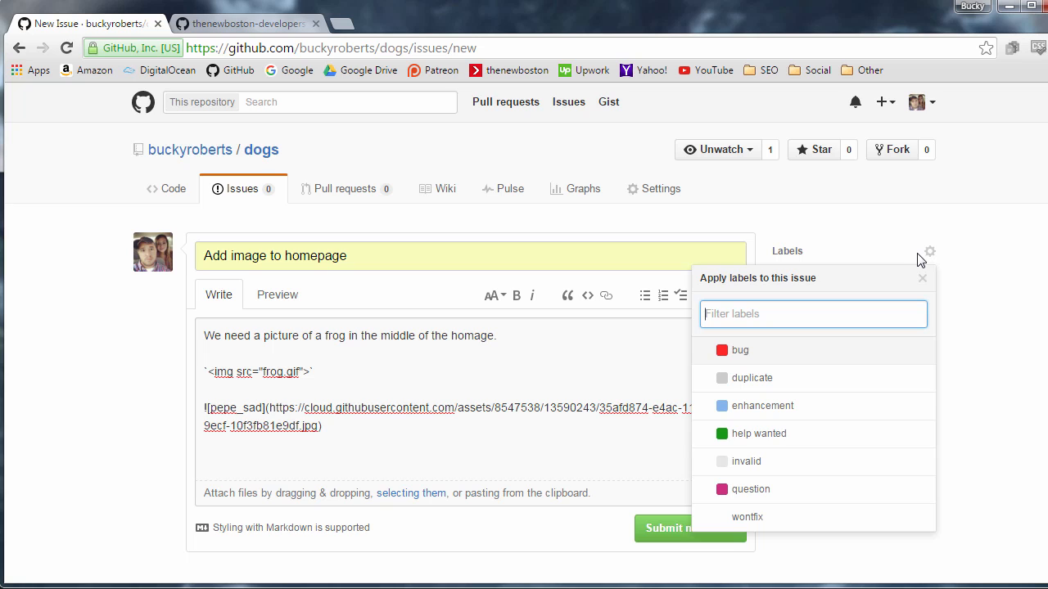
pyautogui.moveTo(915, 259)
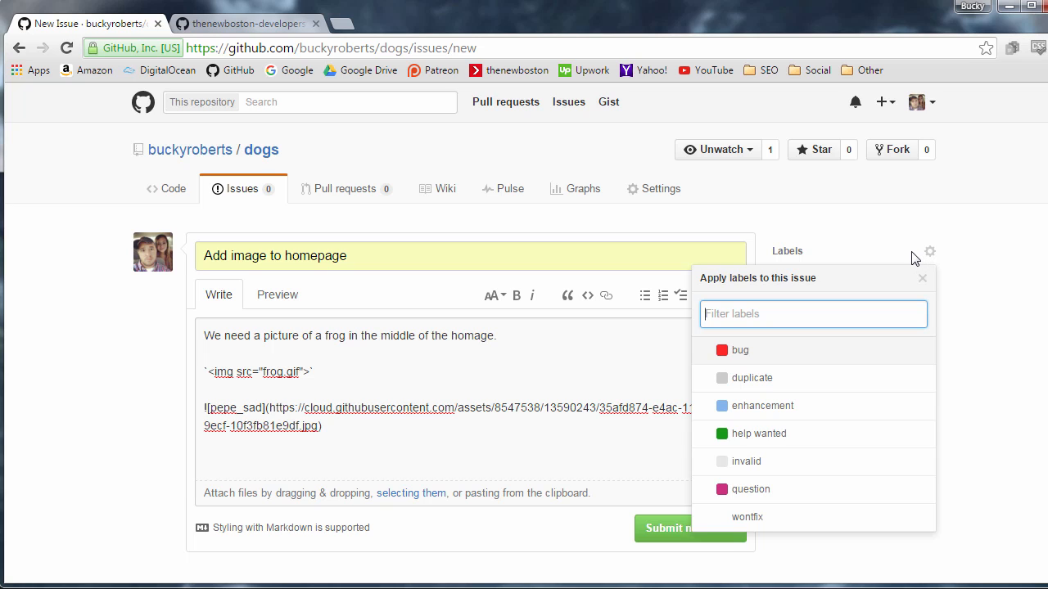
pyautogui.moveTo(785, 351)
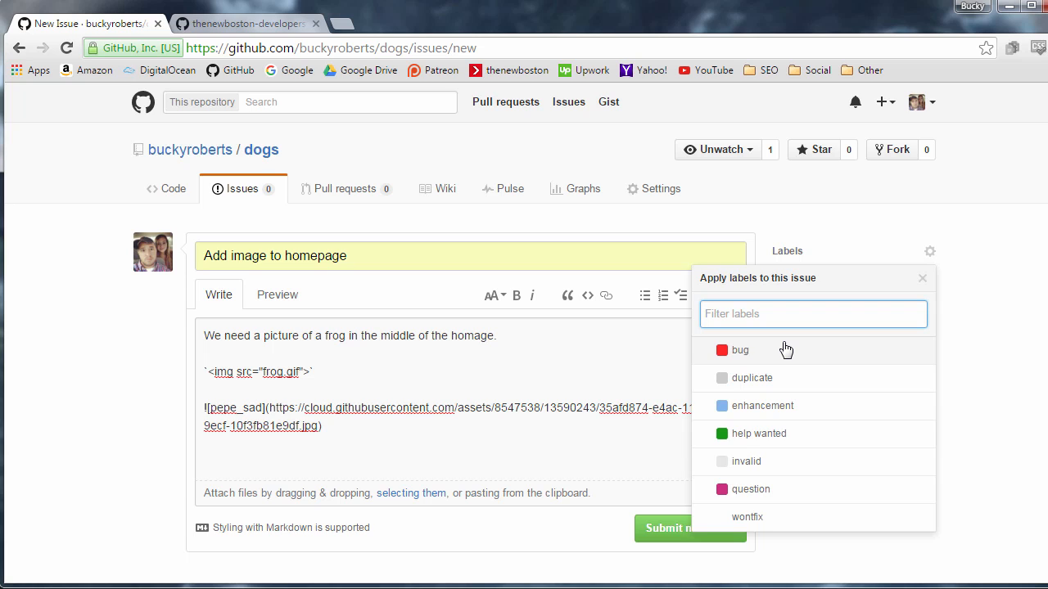
pyautogui.moveTo(798, 407)
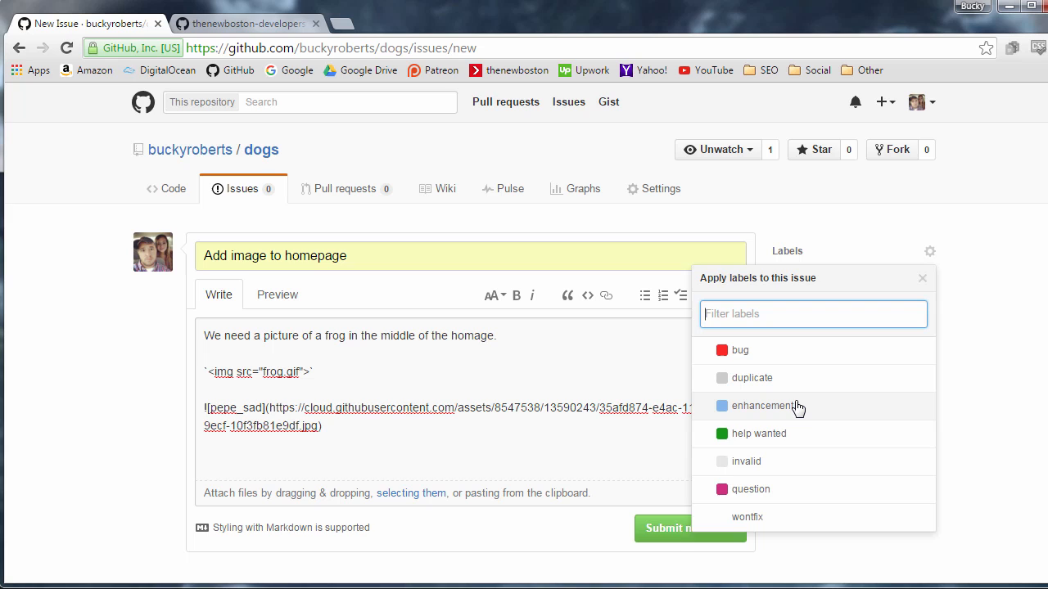
pyautogui.moveTo(794, 350)
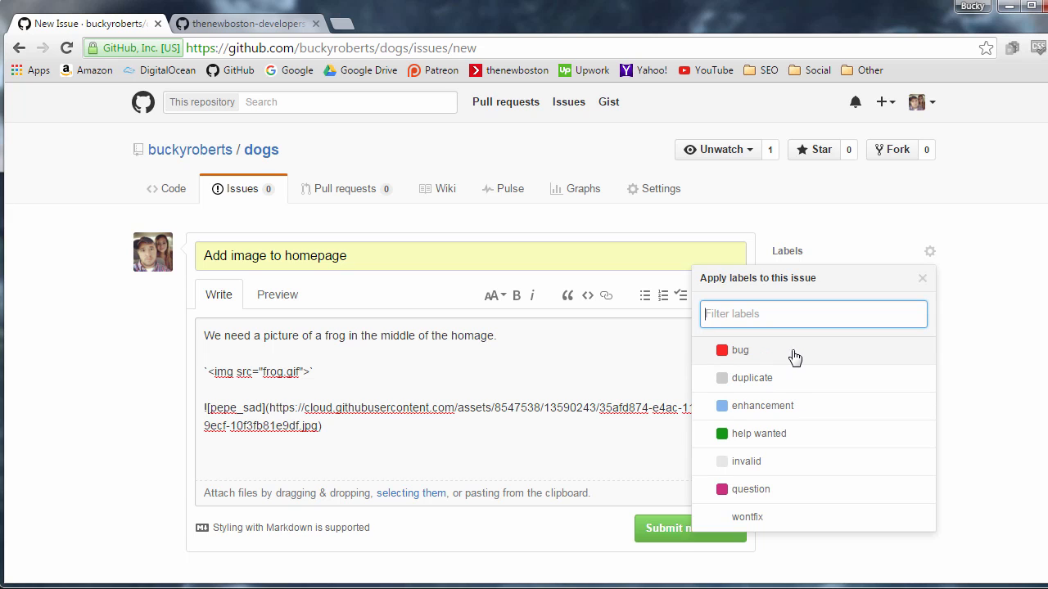
pyautogui.click(739, 350)
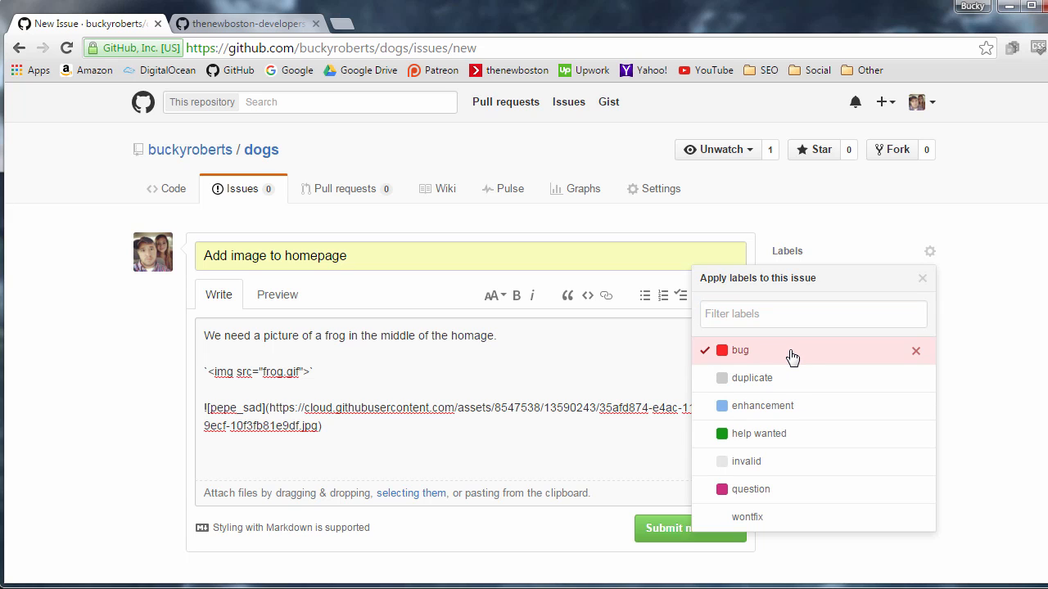
pyautogui.click(921, 277)
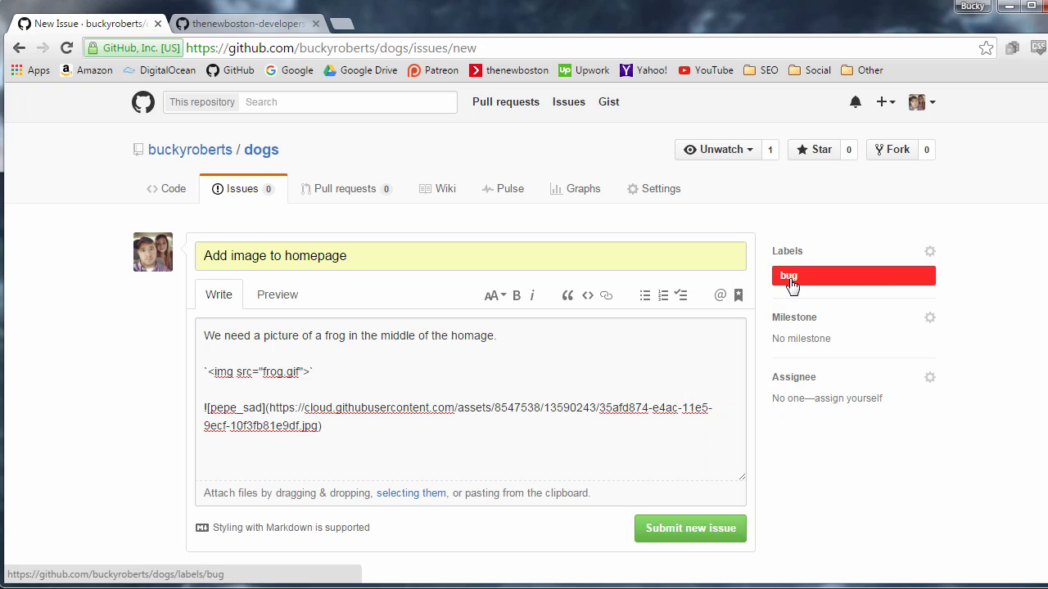
pyautogui.moveTo(928, 251)
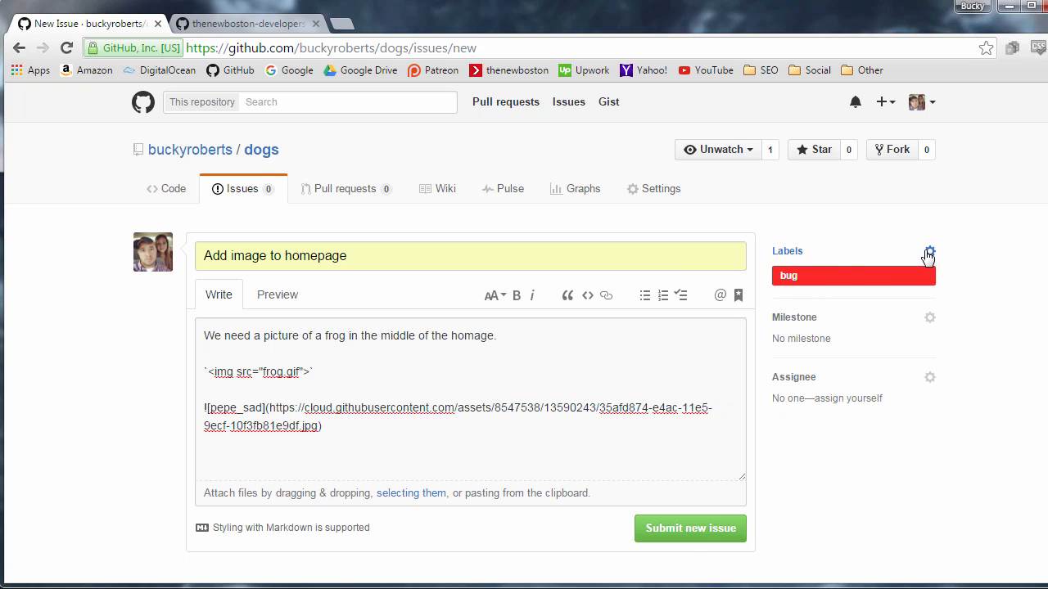
pyautogui.click(929, 251)
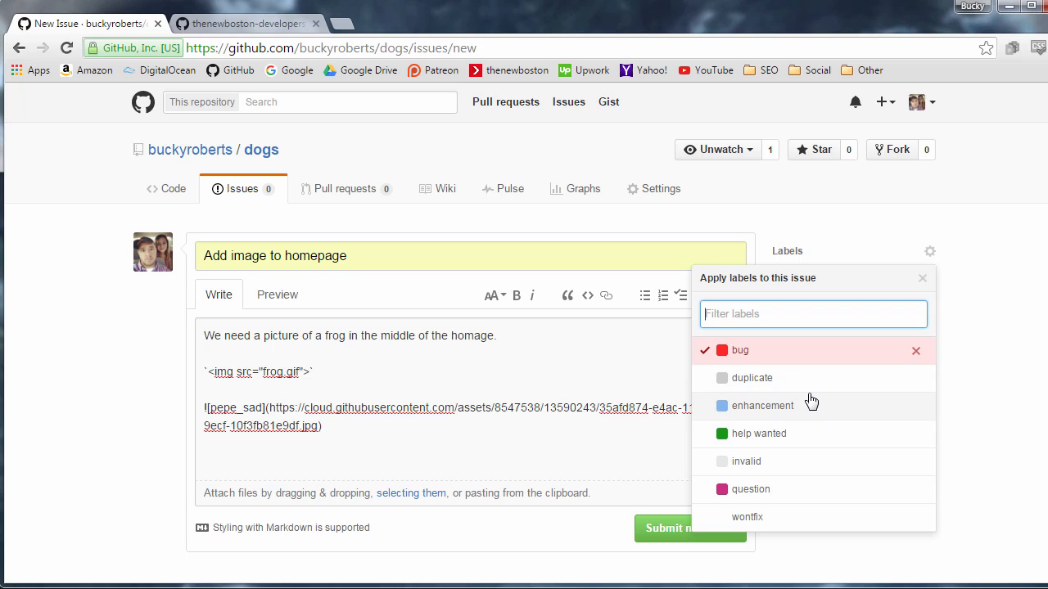
pyautogui.moveTo(817, 479)
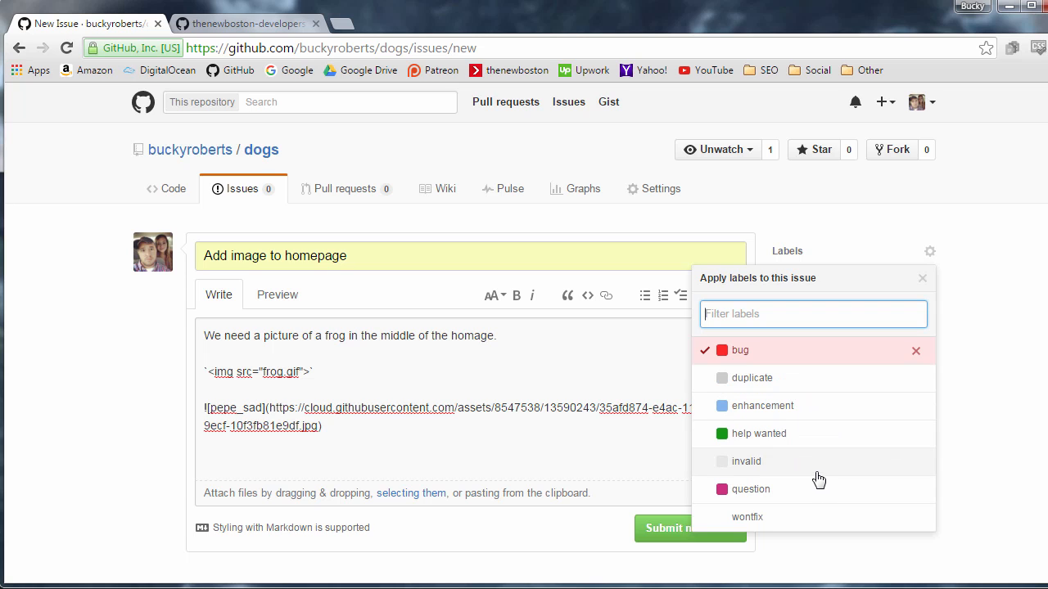
pyautogui.moveTo(794, 406)
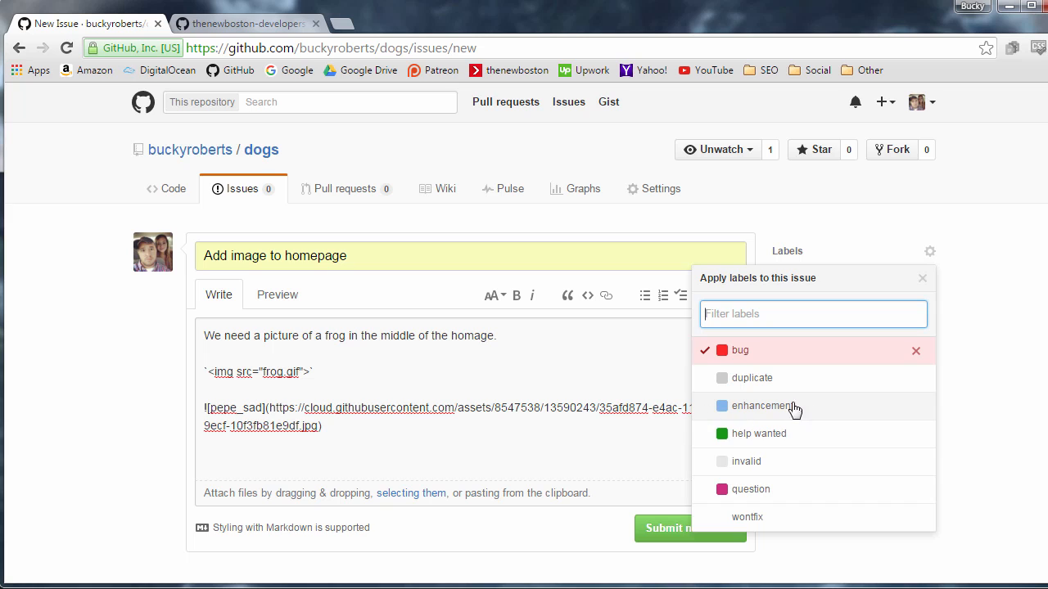
pyautogui.moveTo(776, 415)
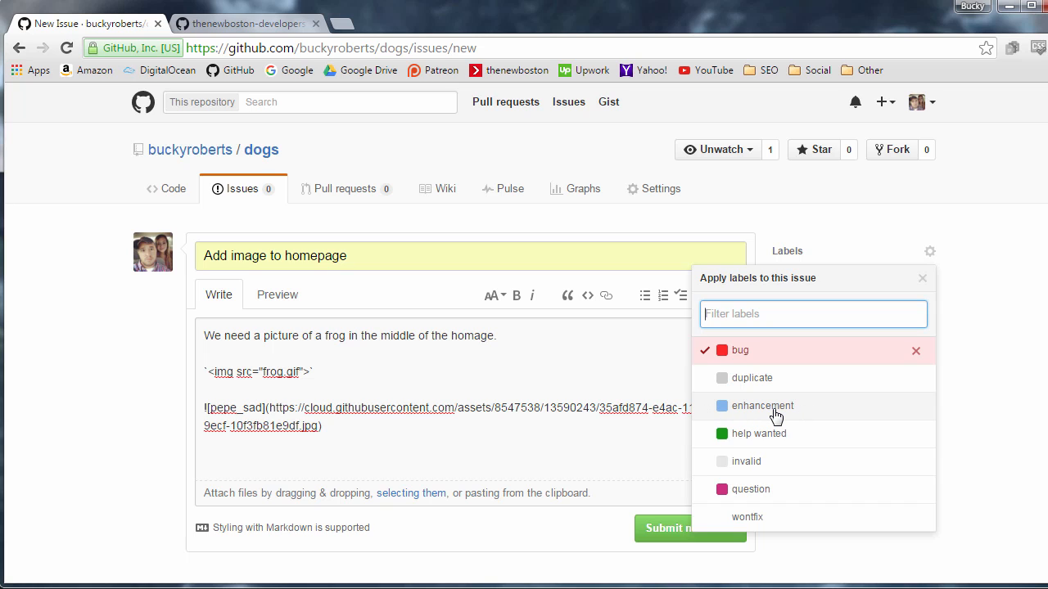
pyautogui.moveTo(756, 407)
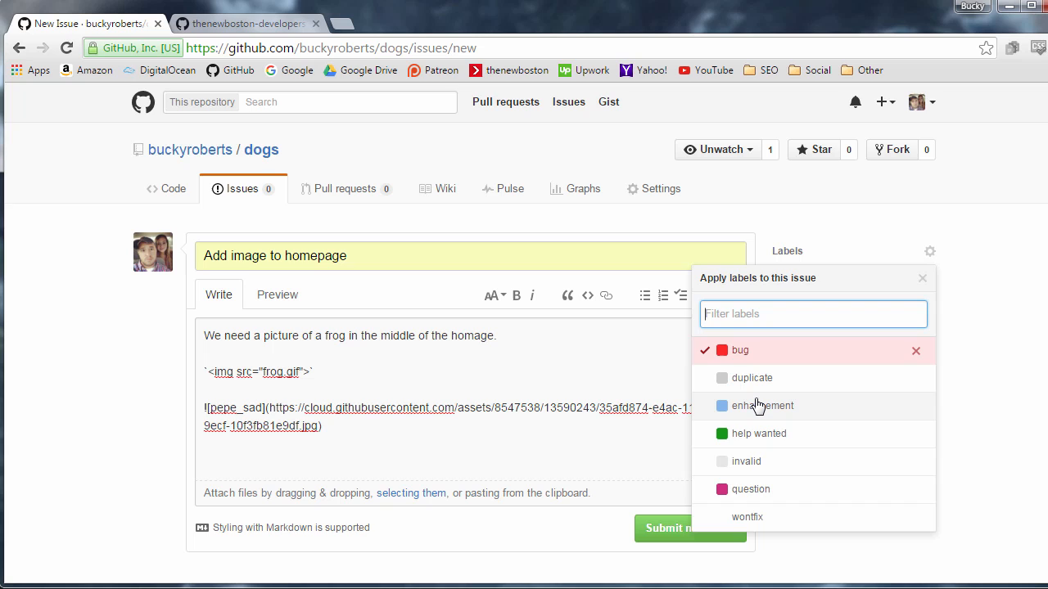
pyautogui.moveTo(772, 408)
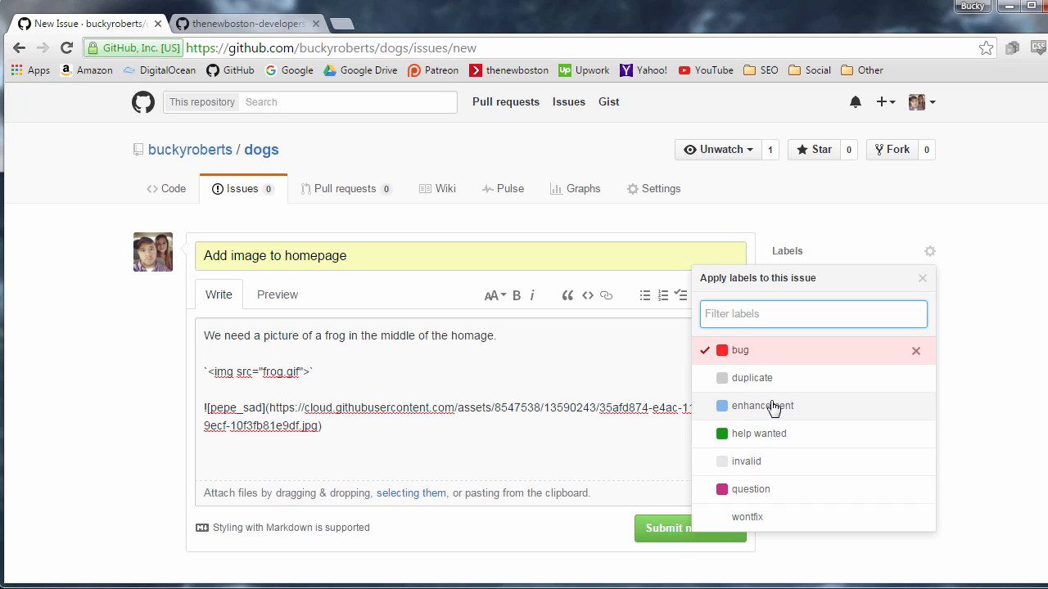
pyautogui.moveTo(761, 361)
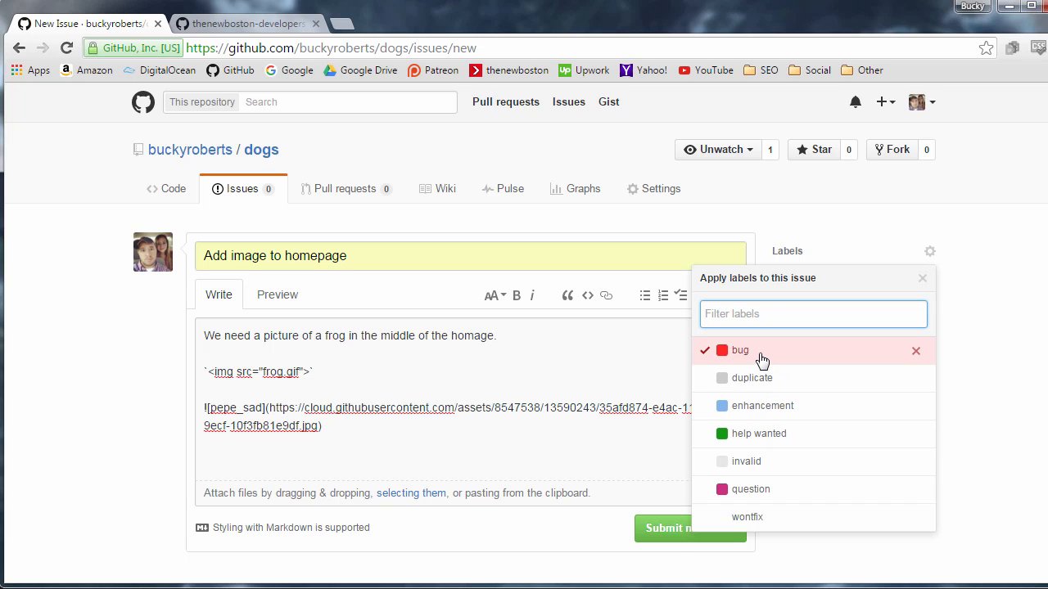
pyautogui.moveTo(775, 413)
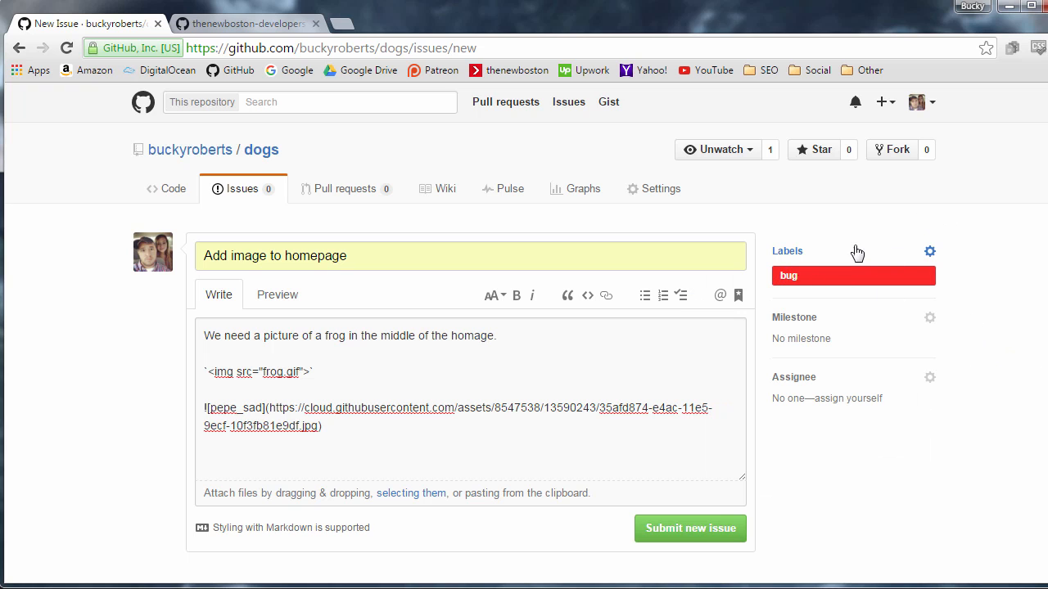
pyautogui.moveTo(926, 319)
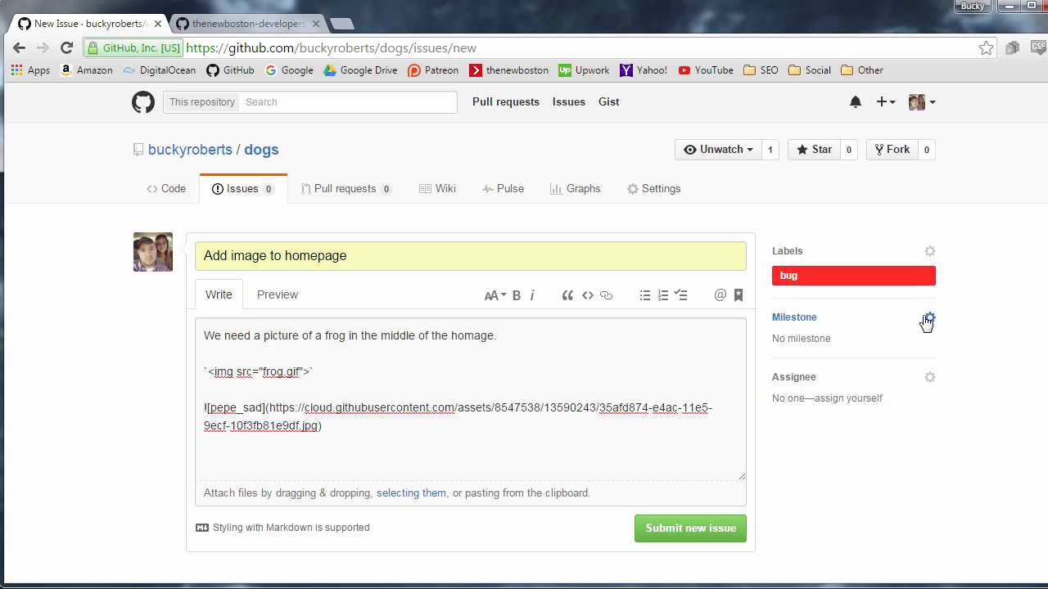
pyautogui.scroll(-3)
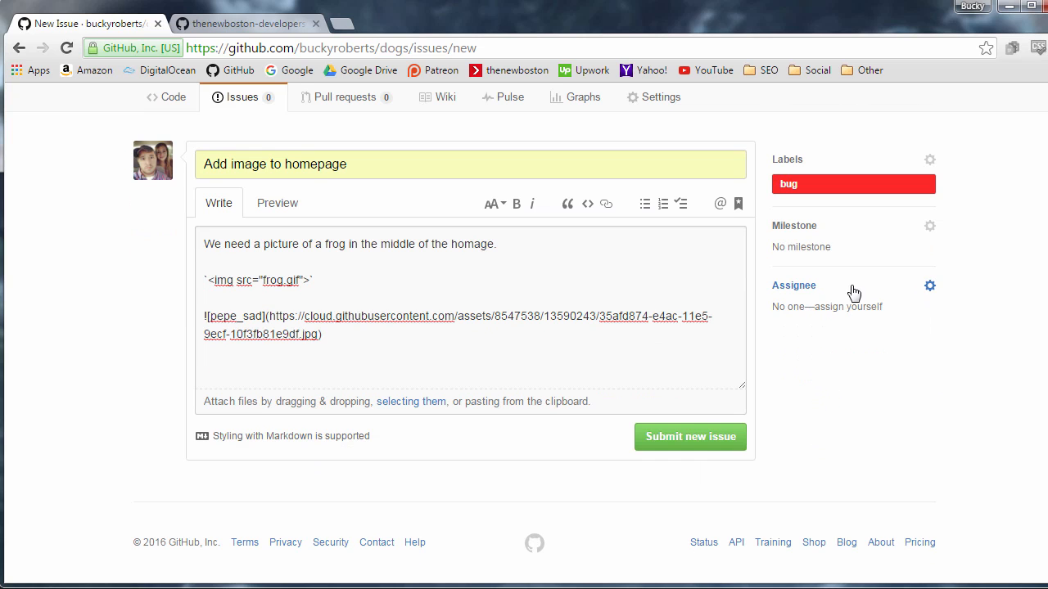
pyautogui.moveTo(931, 304)
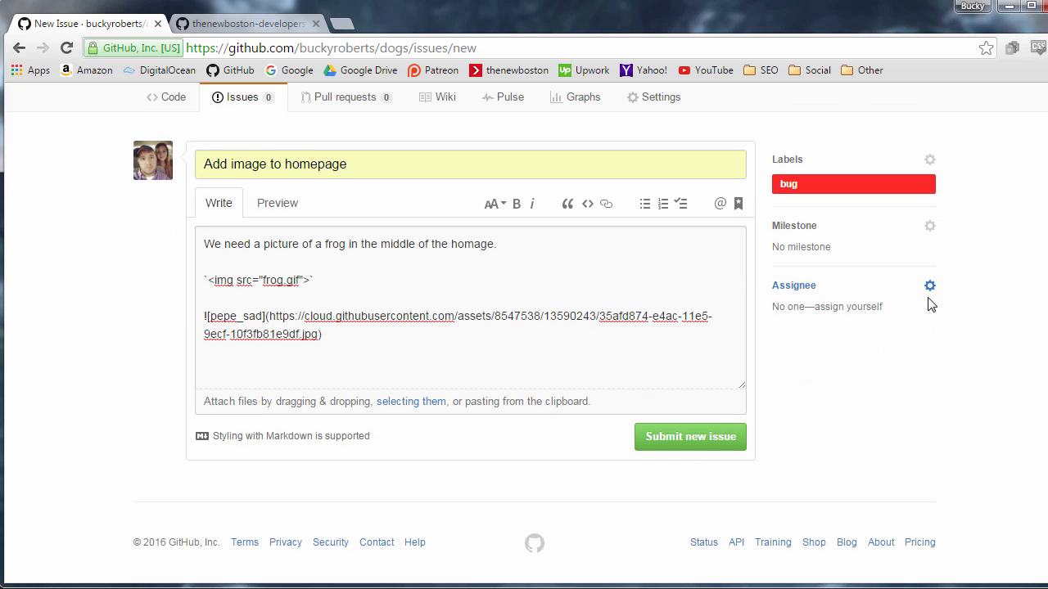
# Step: Assign the draft issue to buckyroberts from the Assignee list
pyautogui.click(930, 285)
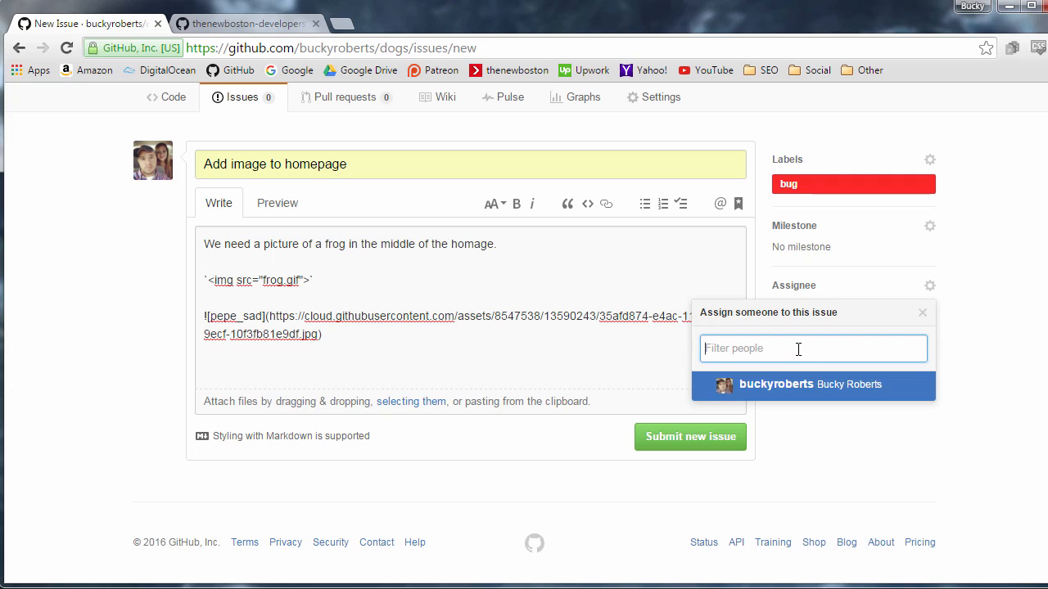
pyautogui.moveTo(724, 395)
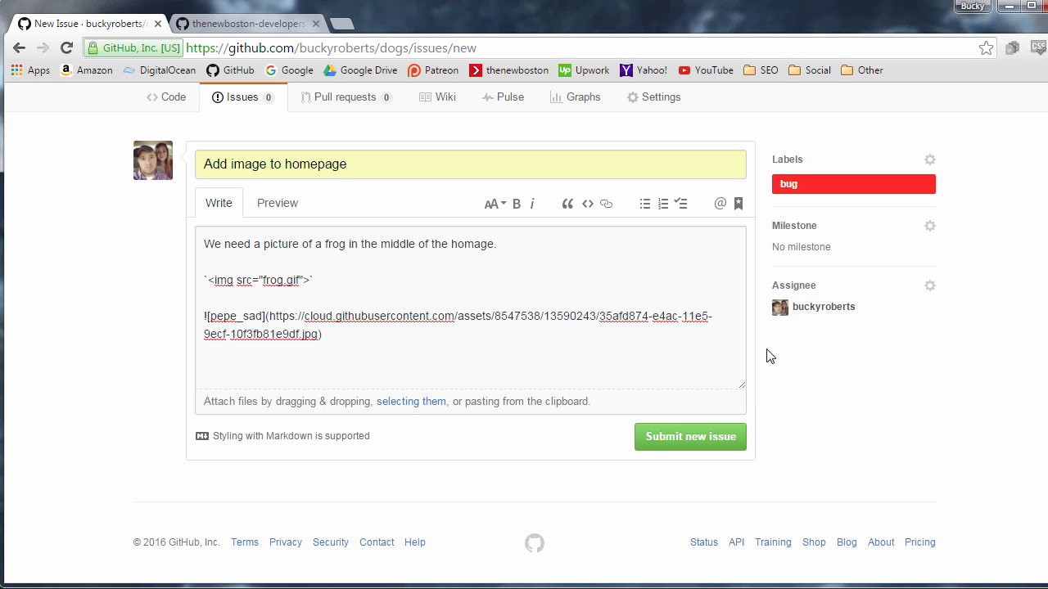
pyautogui.scroll(3)
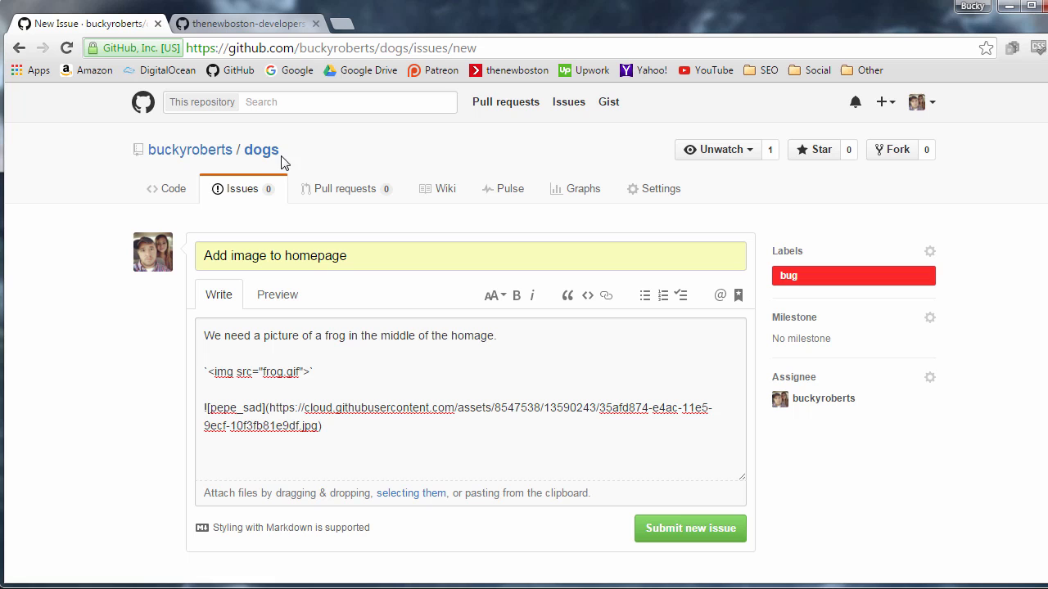
pyautogui.scroll(-3)
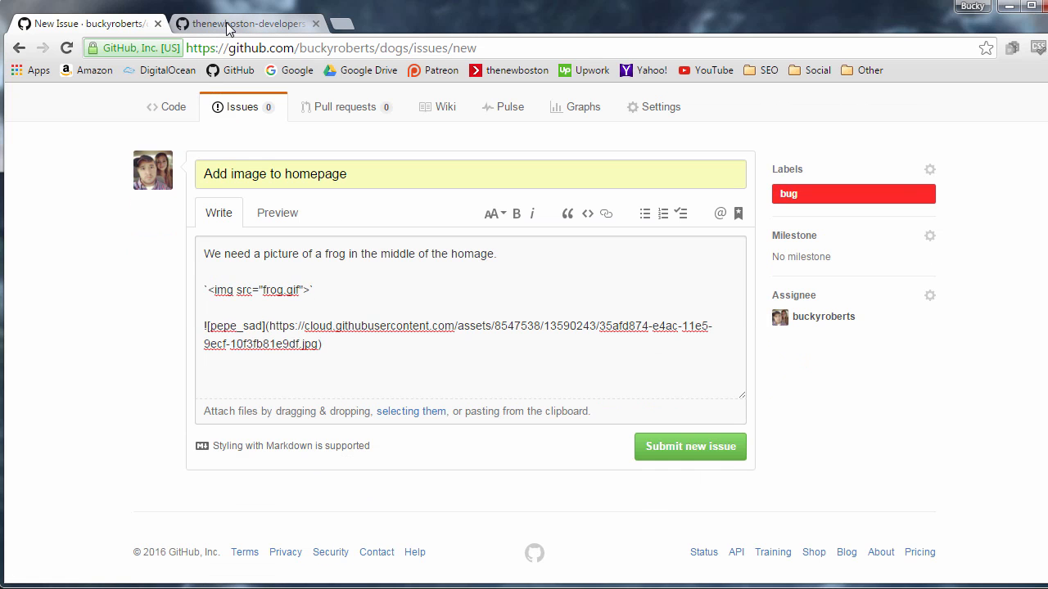
# Step: Switch to the thenewboston repository and show its 5 open issues
pyautogui.click(246, 23)
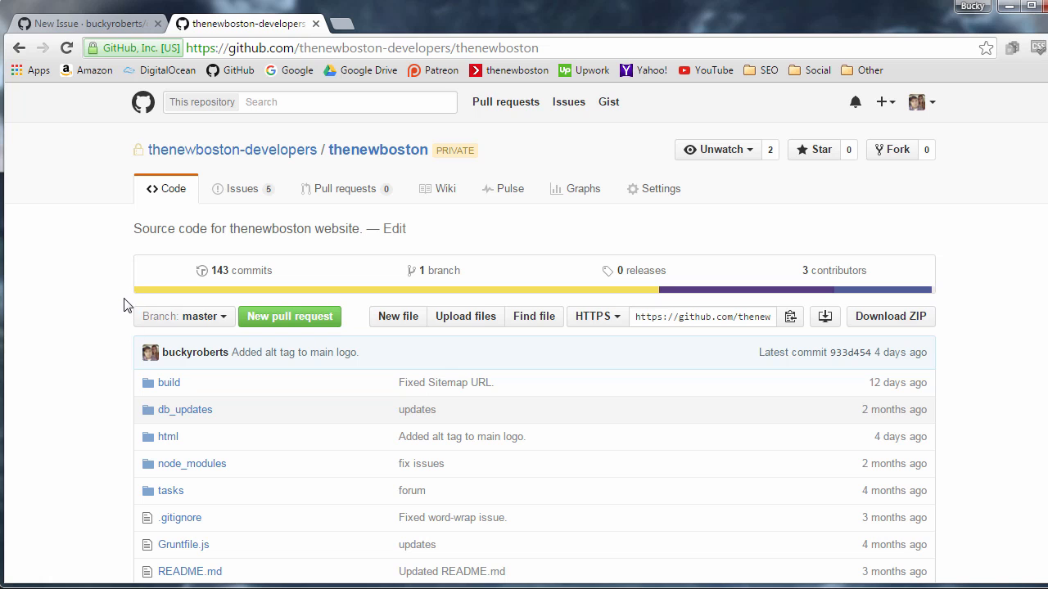
pyautogui.moveTo(319, 162)
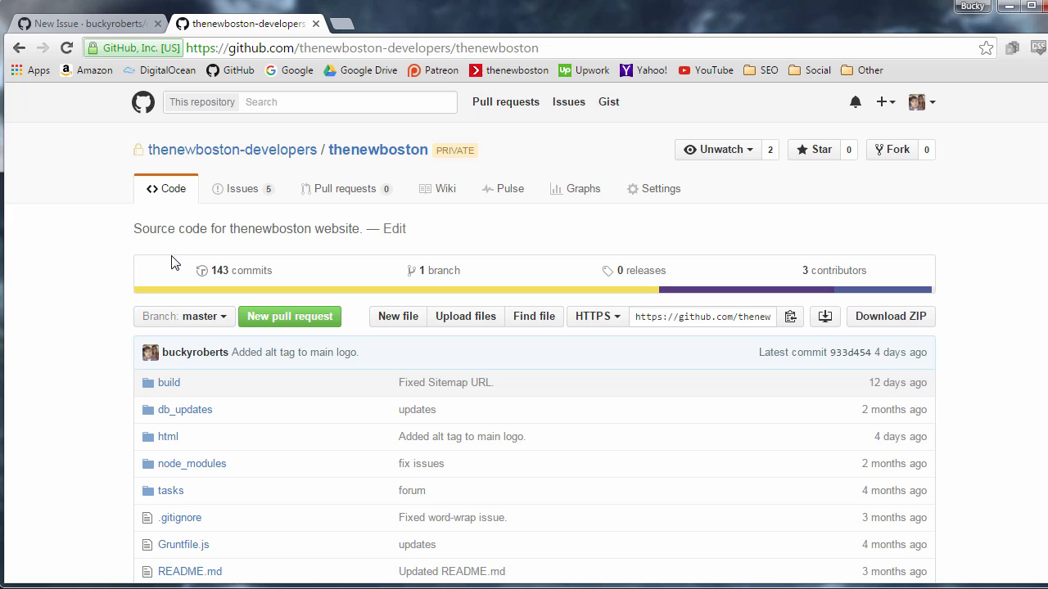
pyautogui.scroll(-3)
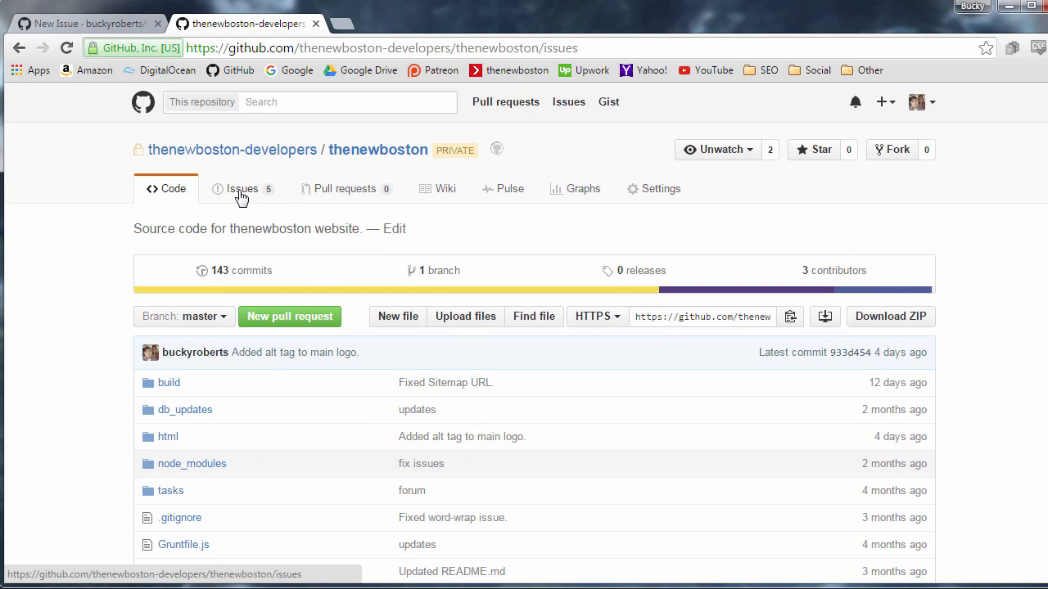
pyautogui.click(242, 188)
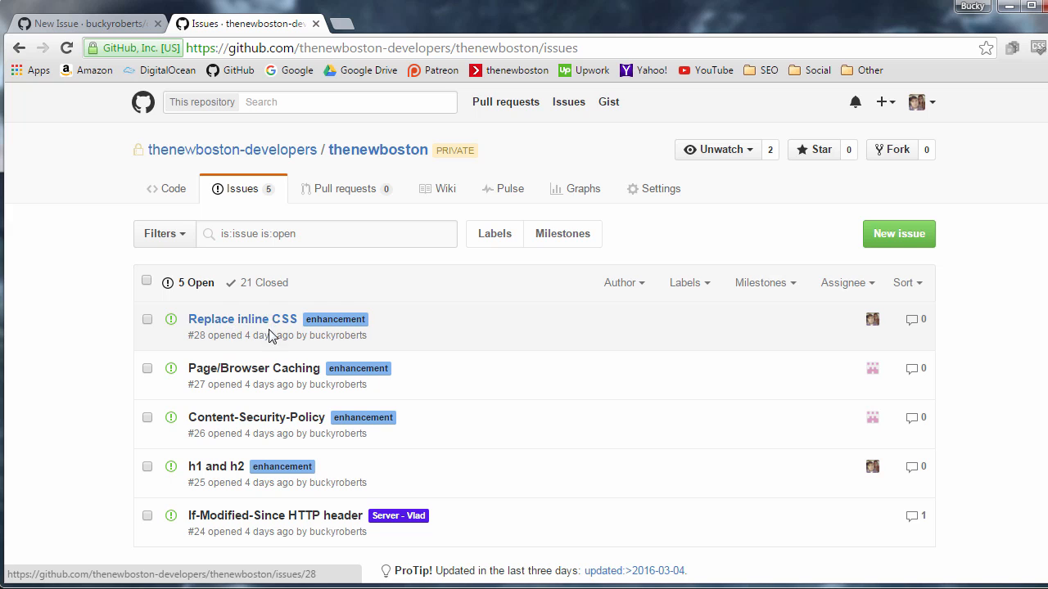
pyautogui.moveTo(96, 302)
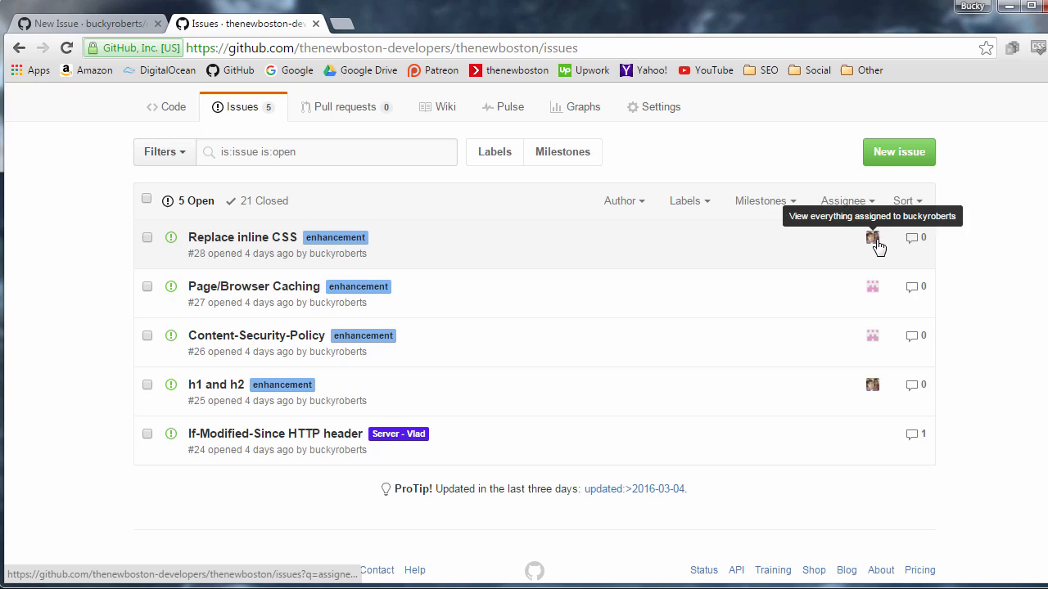
pyautogui.moveTo(870, 292)
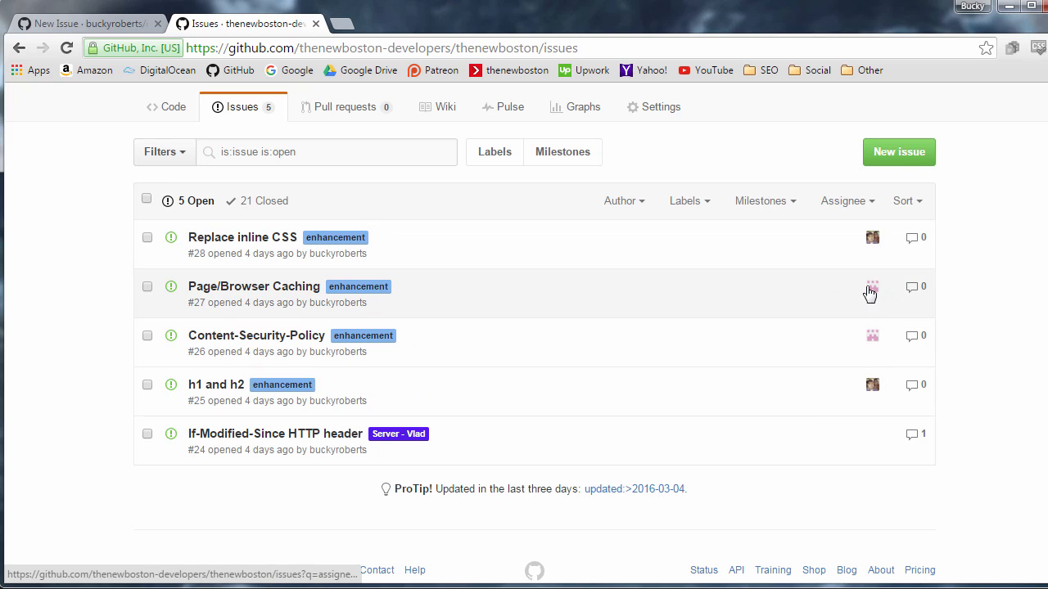
pyautogui.moveTo(838, 250)
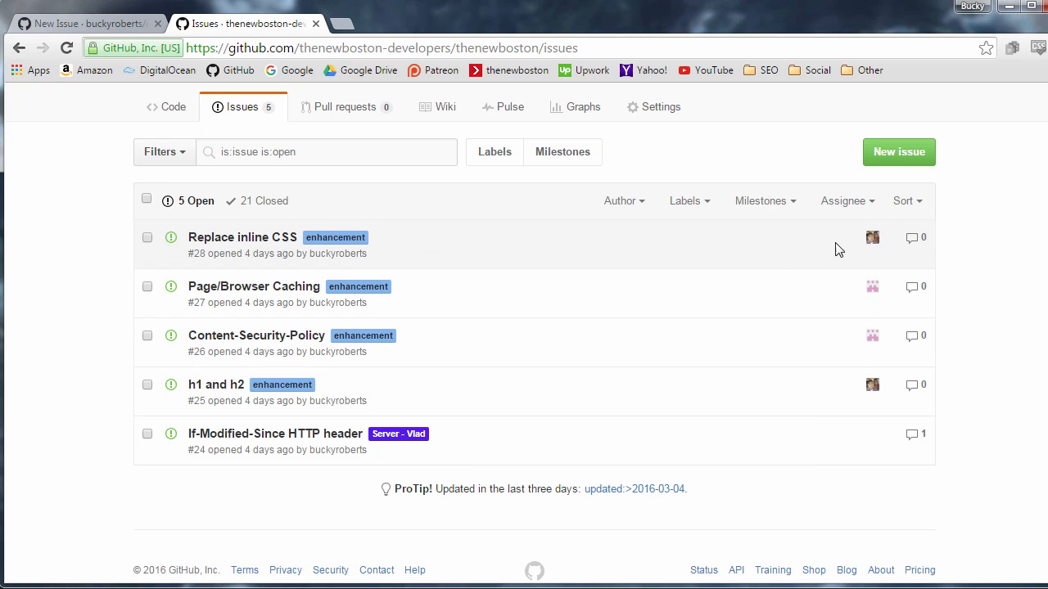
pyautogui.moveTo(432, 260)
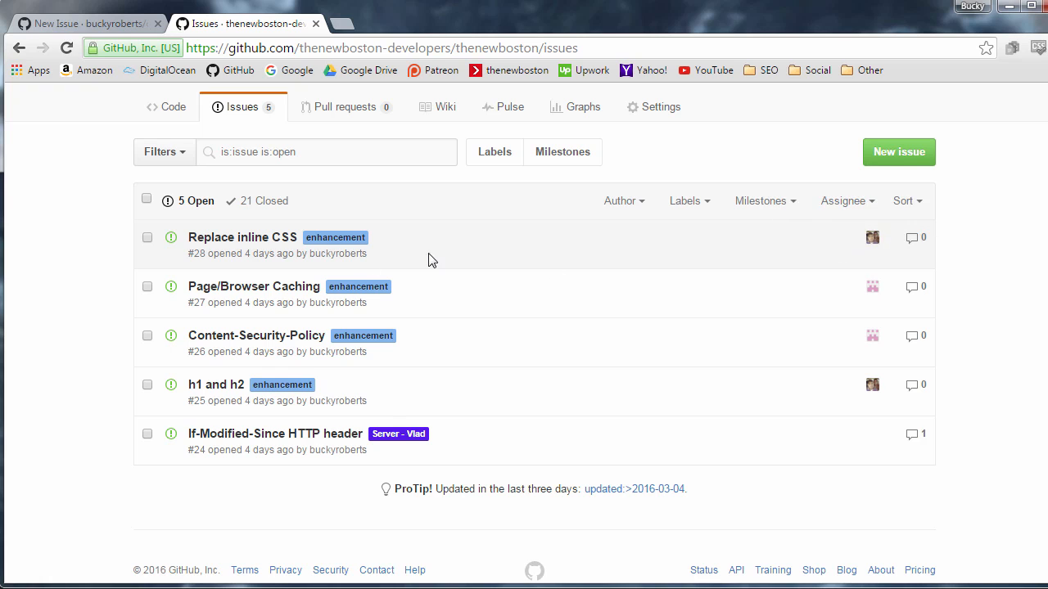
pyautogui.moveTo(756, 284)
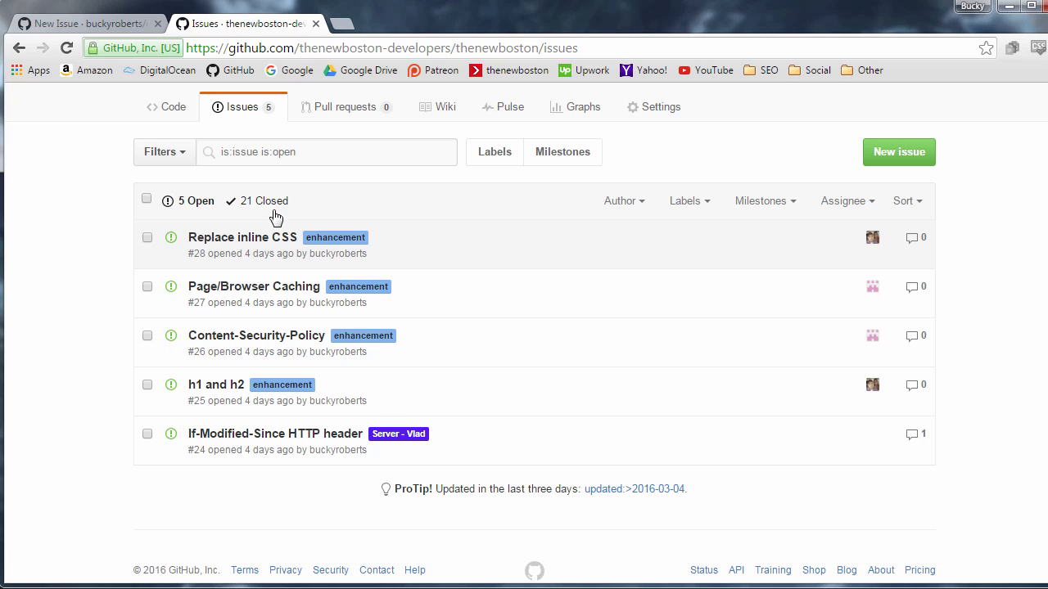
pyautogui.click(242, 237)
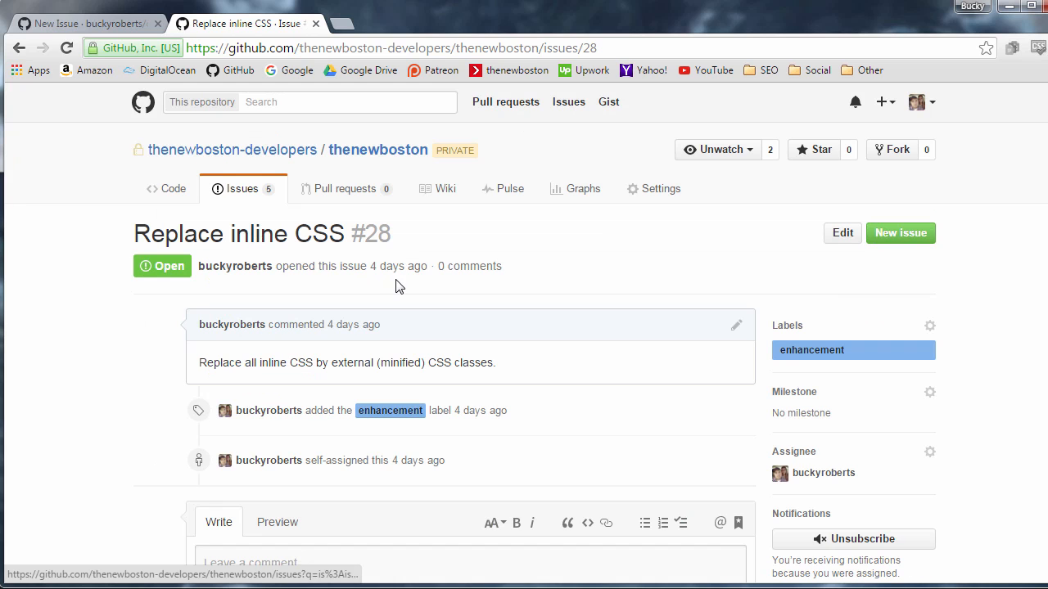
pyautogui.scroll(-3)
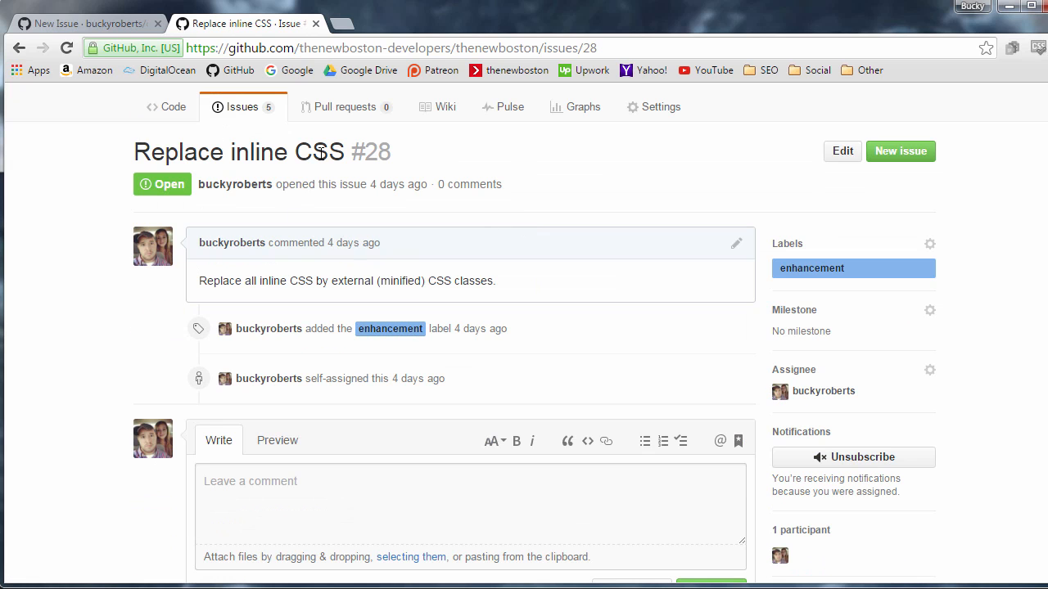
pyautogui.scroll(-3)
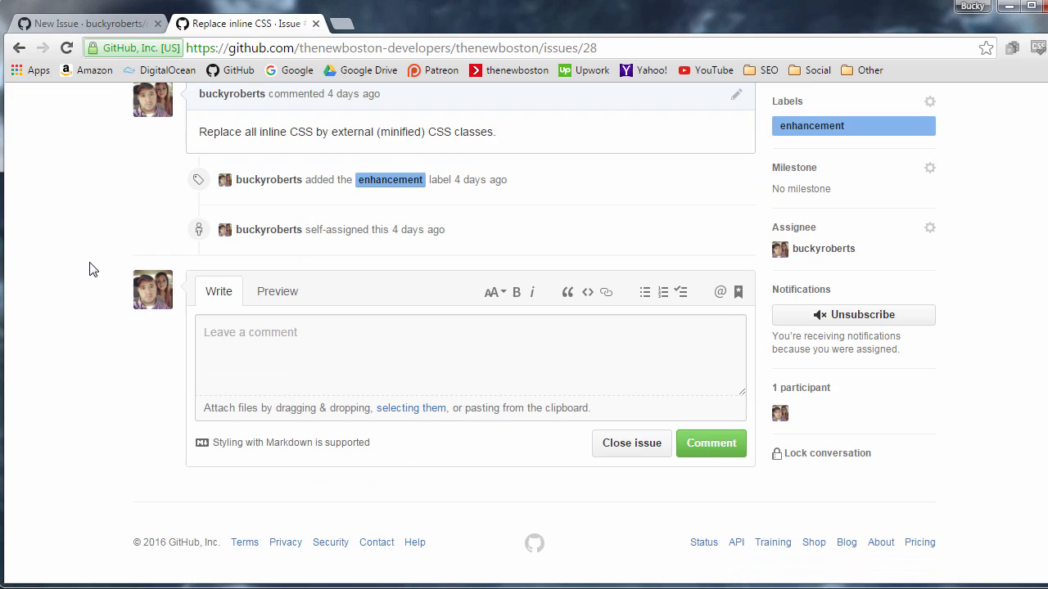
pyautogui.click(929, 227)
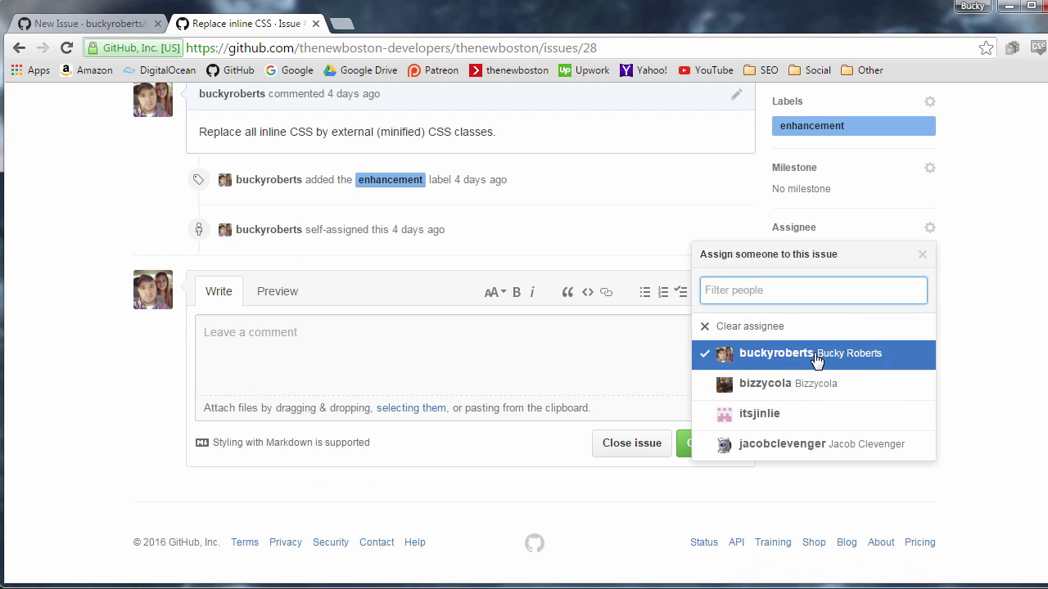
pyautogui.moveTo(753, 444)
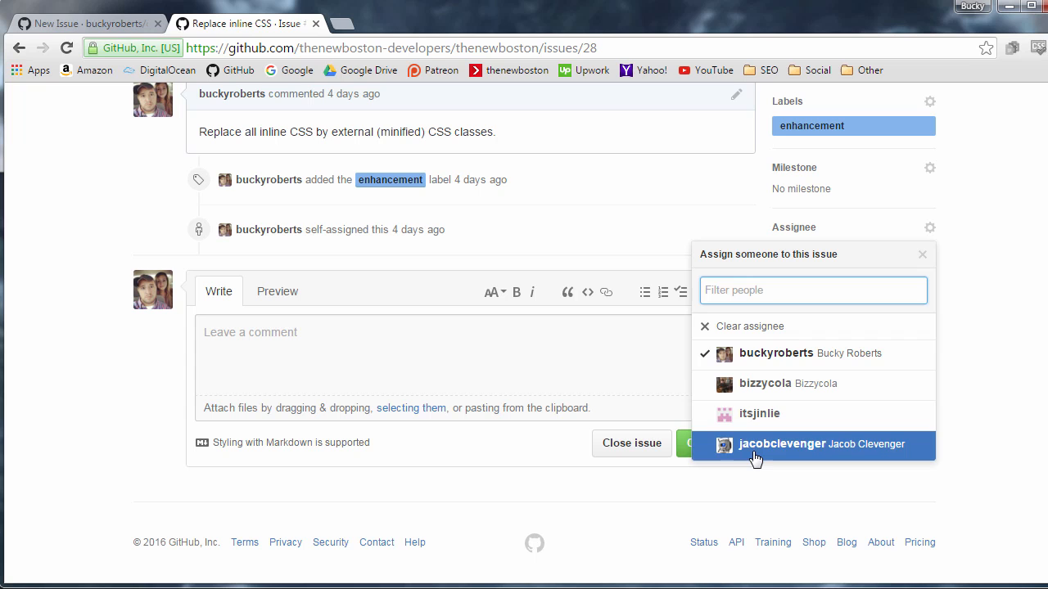
pyautogui.moveTo(821, 416)
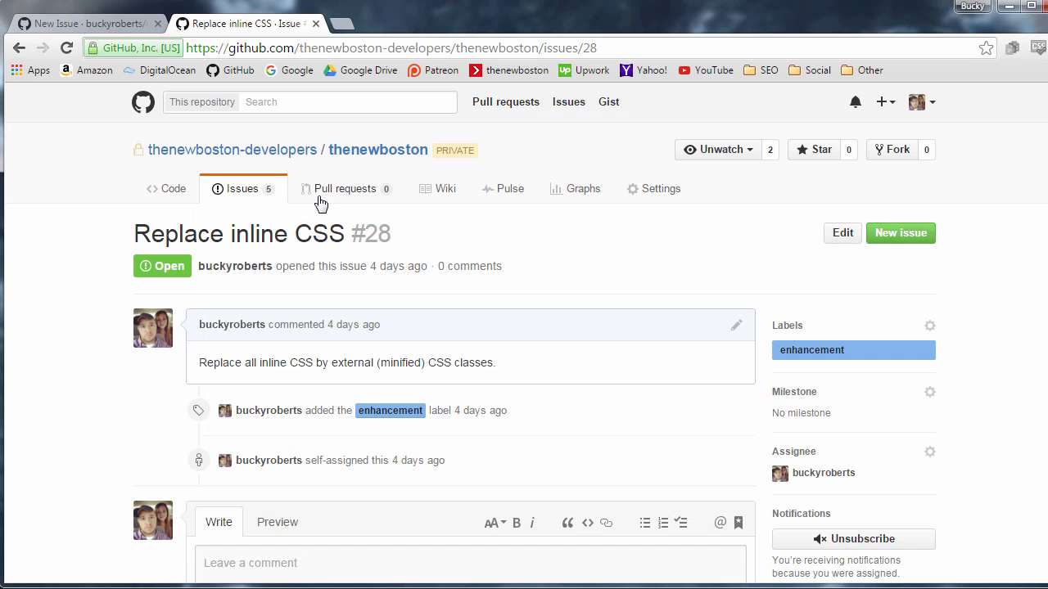
pyautogui.click(240, 188)
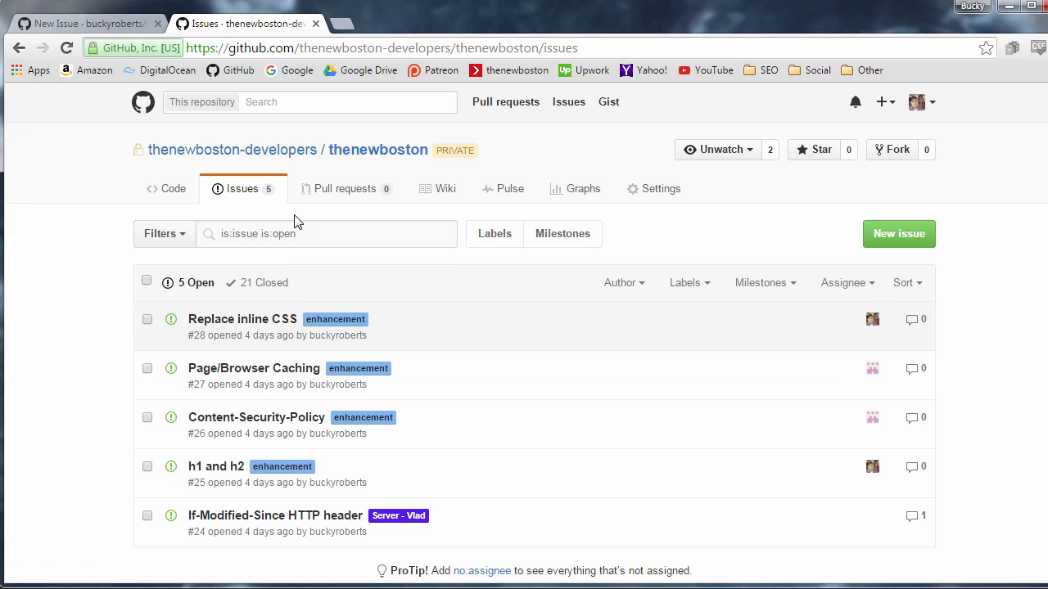
# Step: Submit 'Add image to homepage' as issue #2 and view it in the dogs Issues list
pyautogui.click(82, 23)
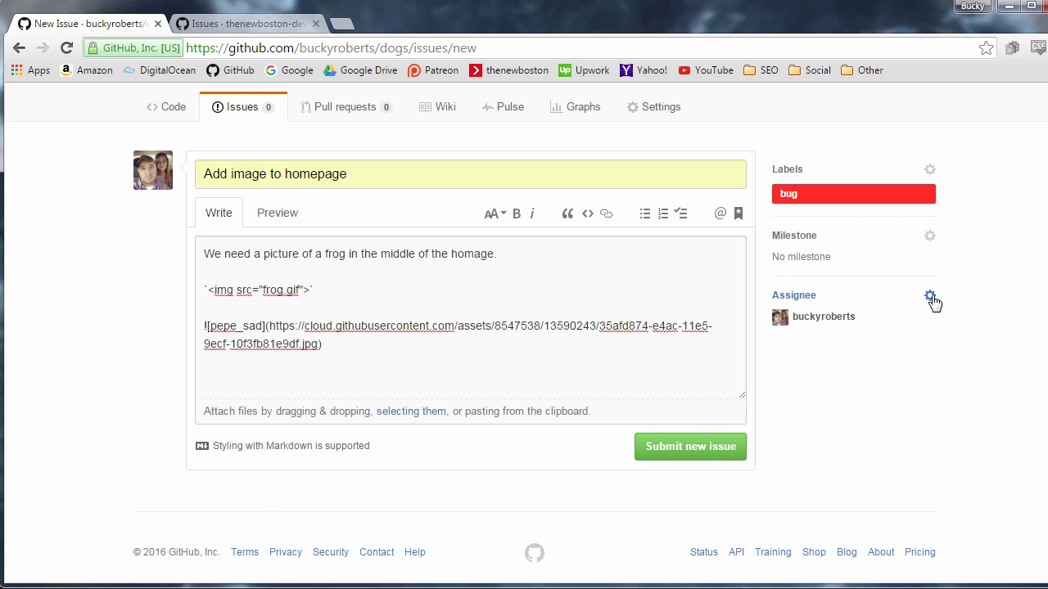
pyautogui.click(930, 295)
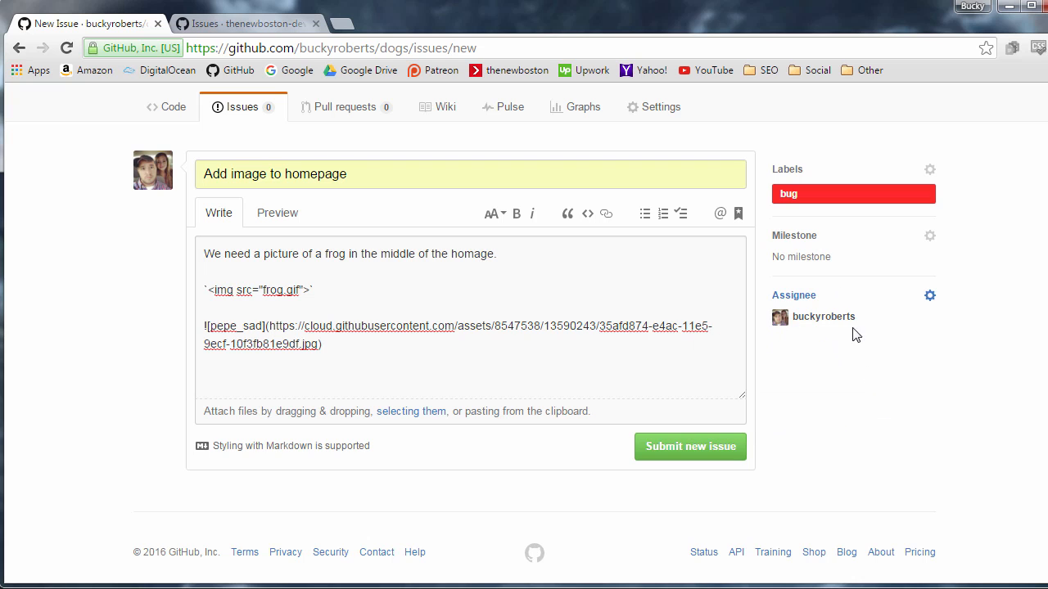
pyautogui.moveTo(689, 446)
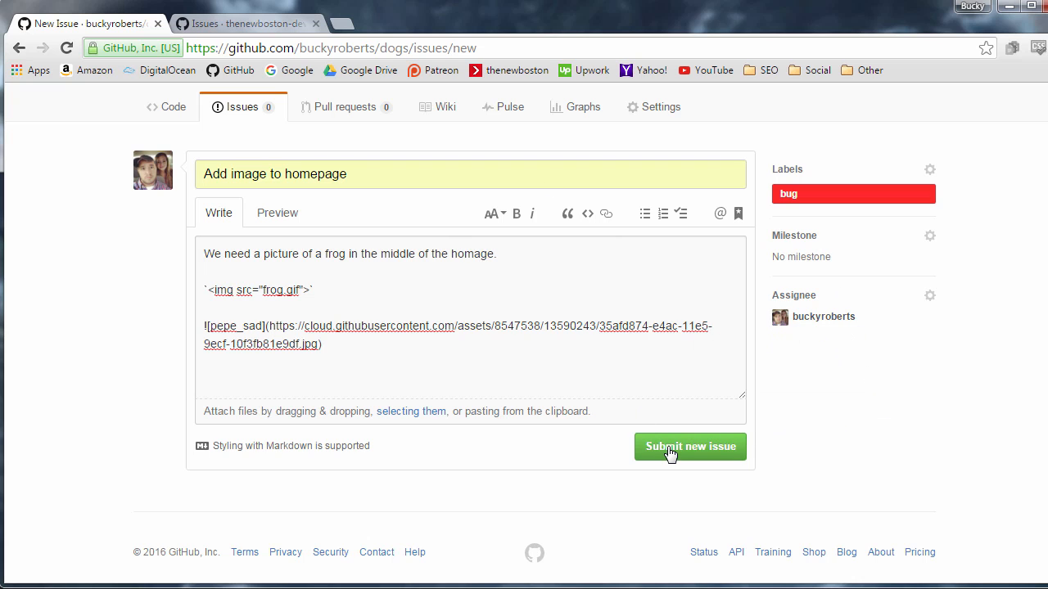
pyautogui.click(690, 446)
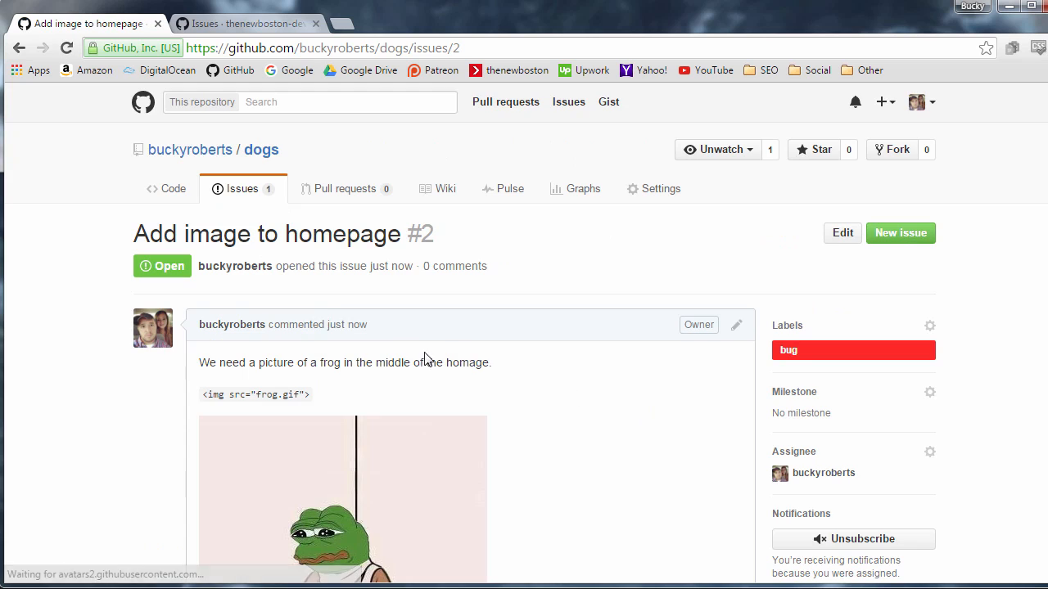
pyautogui.moveTo(242, 188)
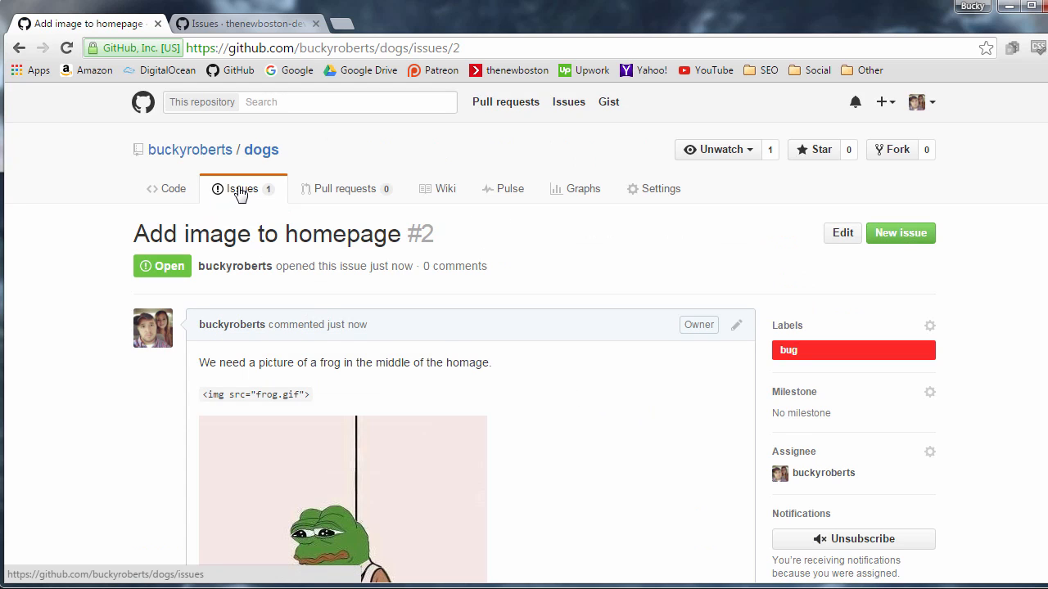
pyautogui.click(242, 188)
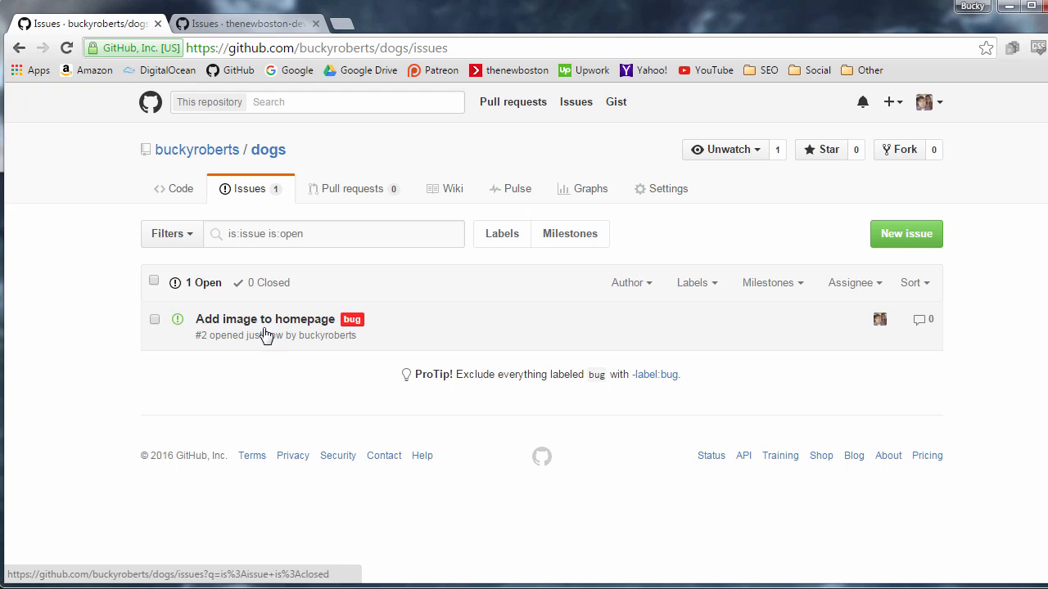
pyautogui.moveTo(351, 319)
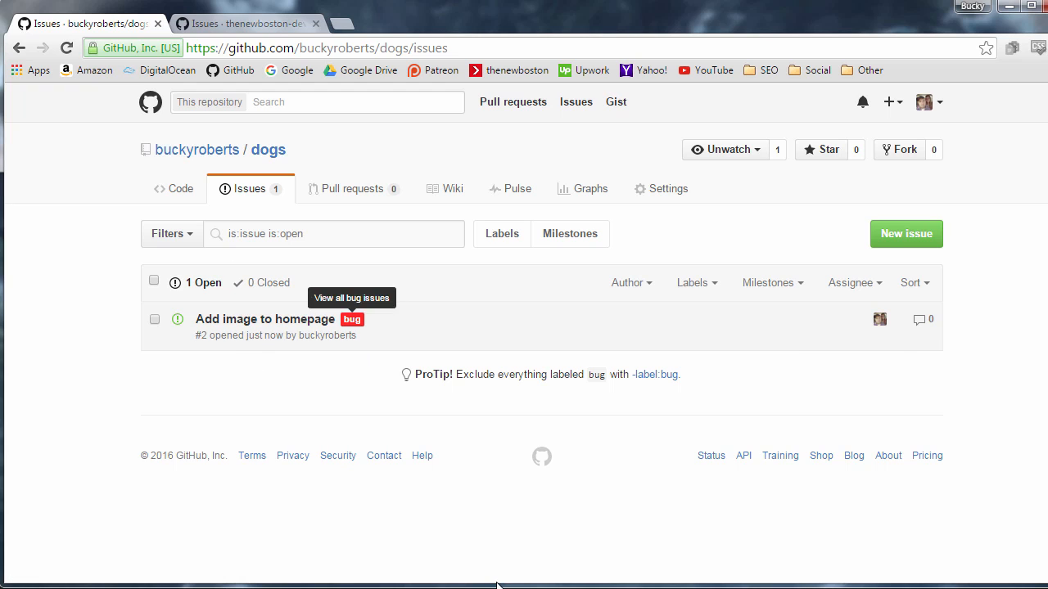
pyautogui.moveTo(433, 474)
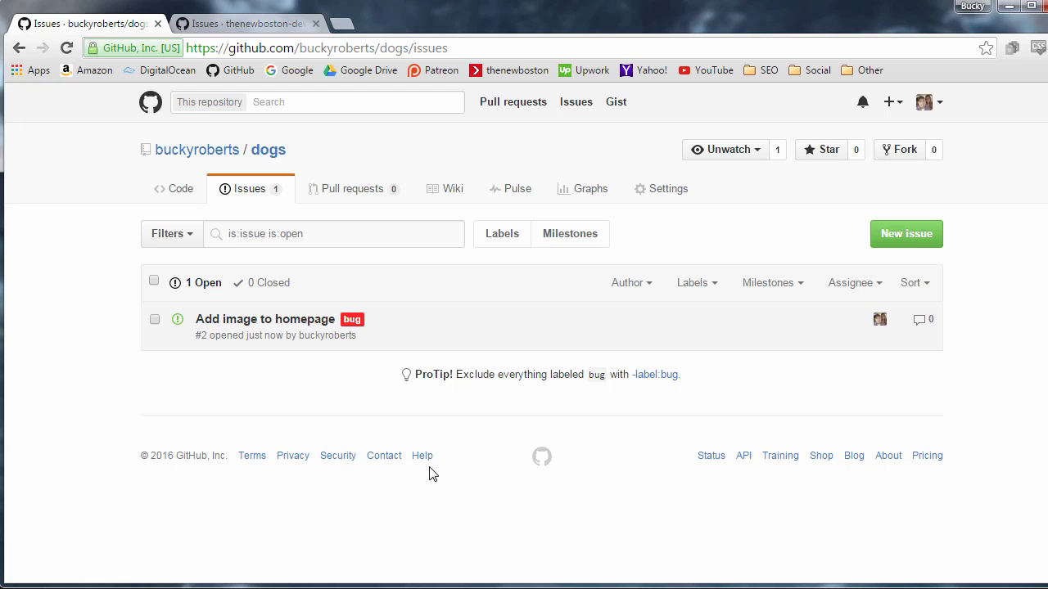
pyautogui.moveTo(206, 282)
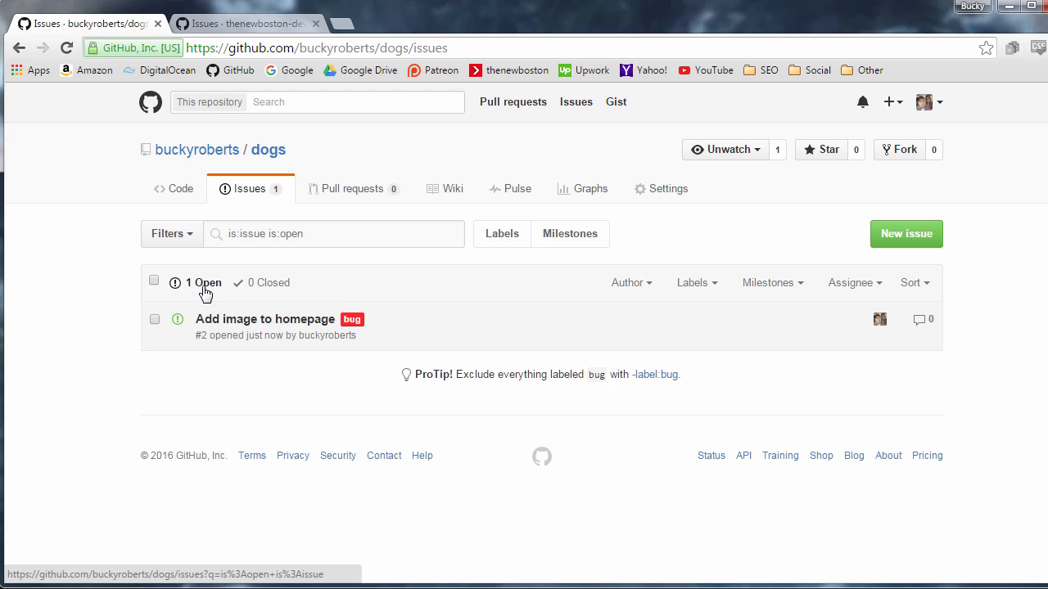
pyautogui.moveTo(266, 319)
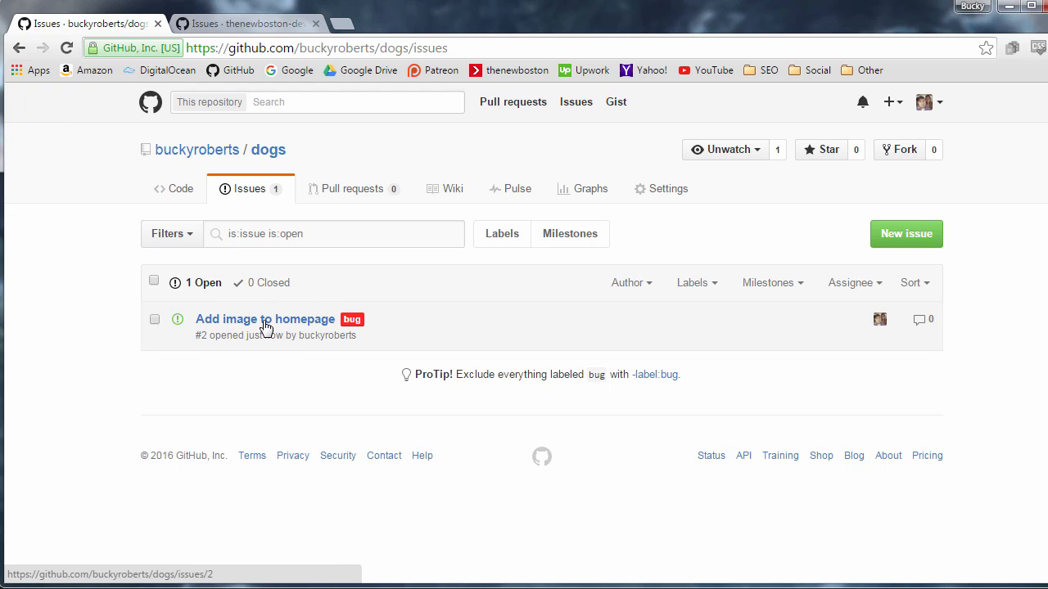
# Step: Browse thenewboston's closed and open issues, then the dogs open issues
pyautogui.click(245, 23)
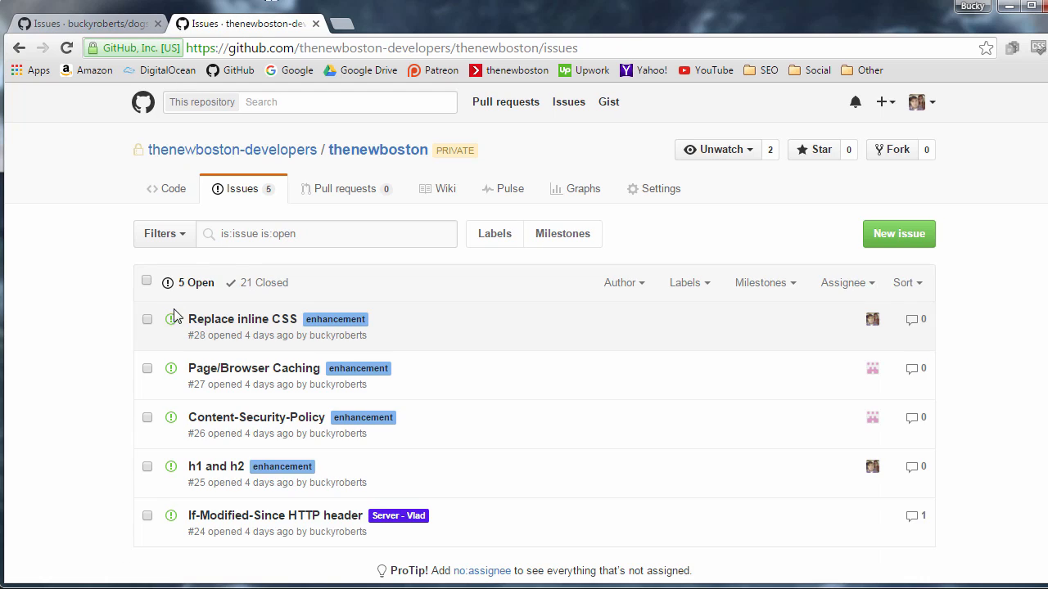
pyautogui.moveTo(200, 200)
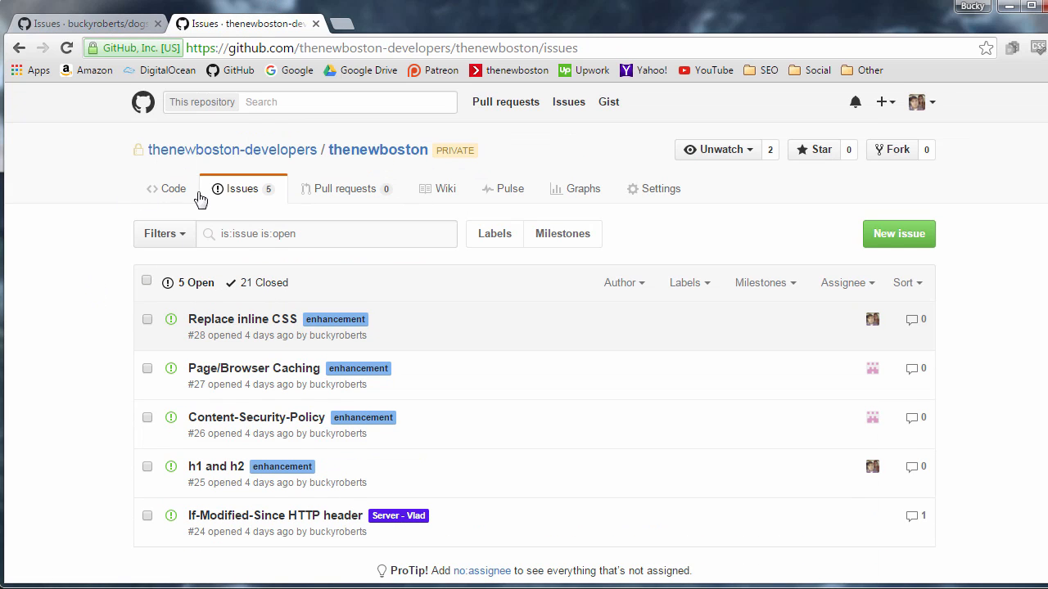
pyautogui.moveTo(57, 331)
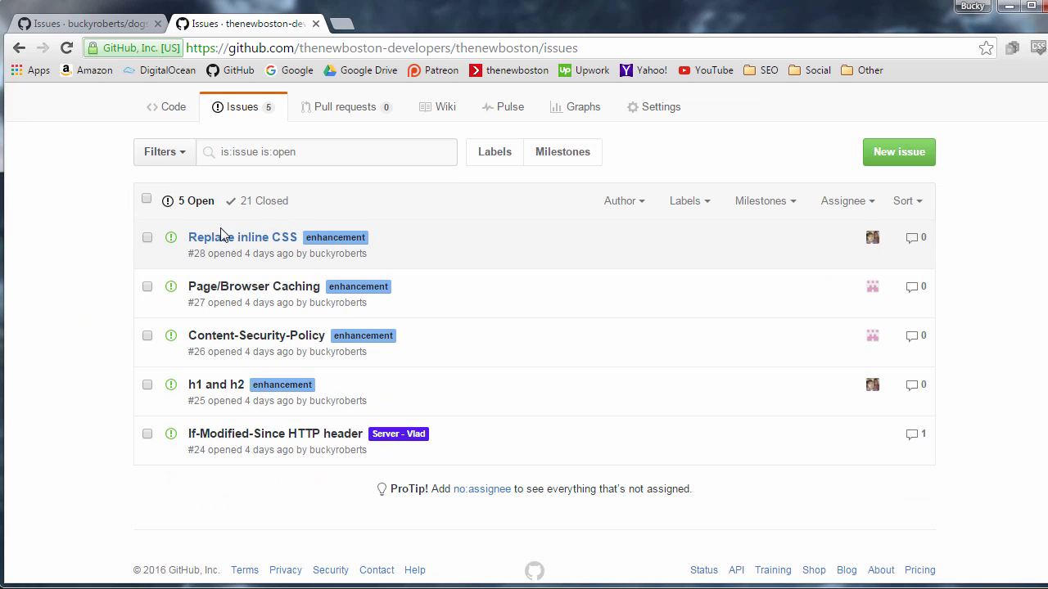
pyautogui.moveTo(357, 381)
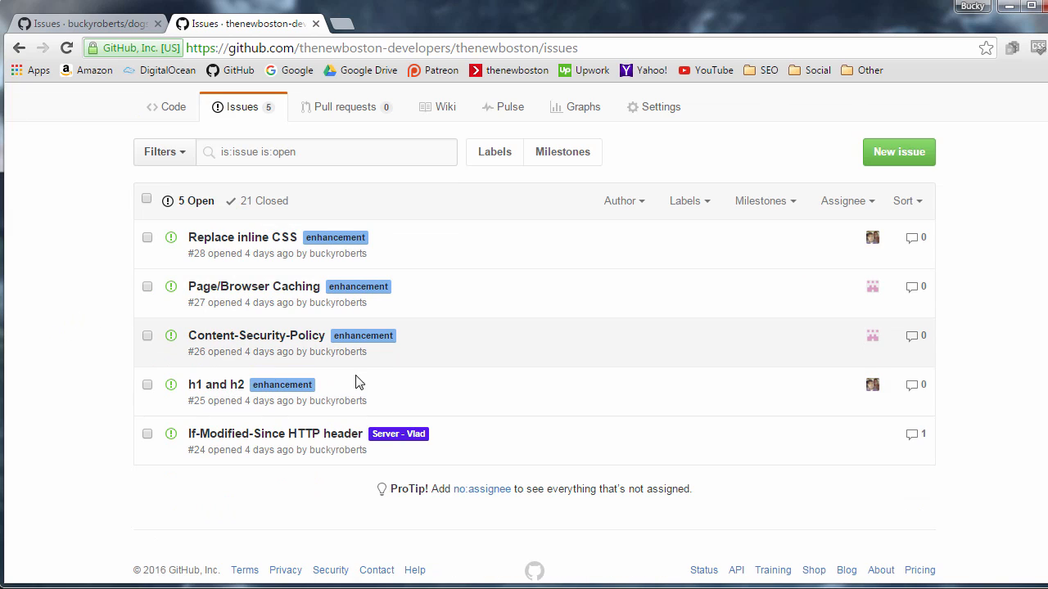
pyautogui.scroll(3)
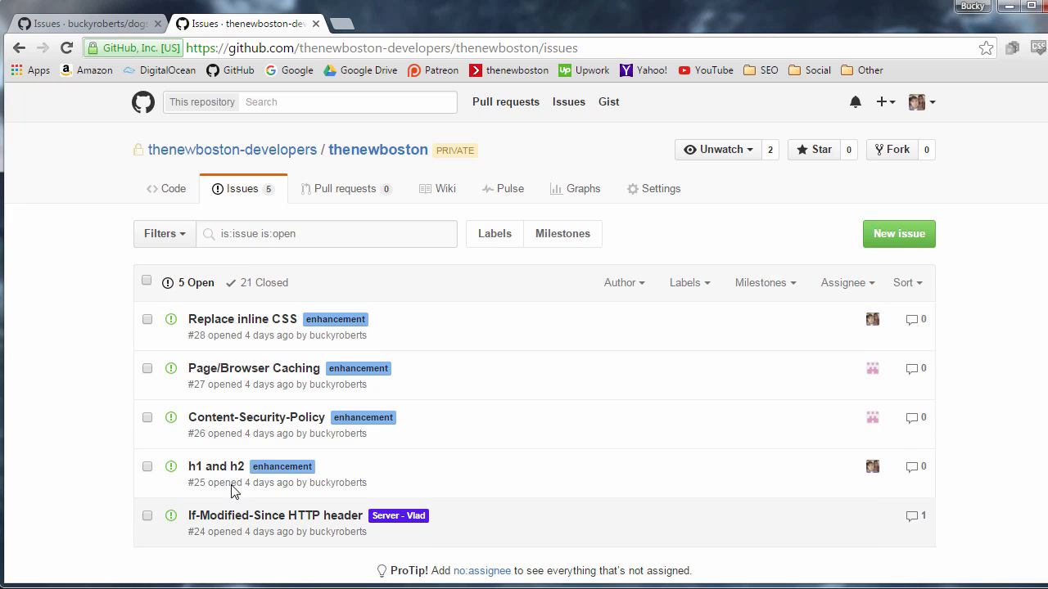
pyautogui.moveTo(258, 282)
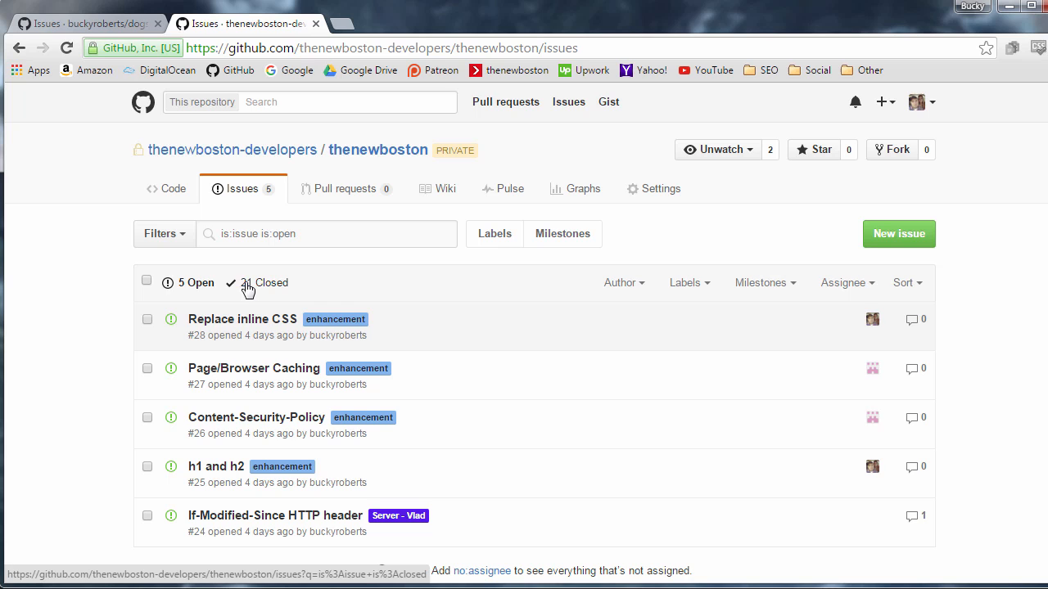
pyautogui.click(265, 283)
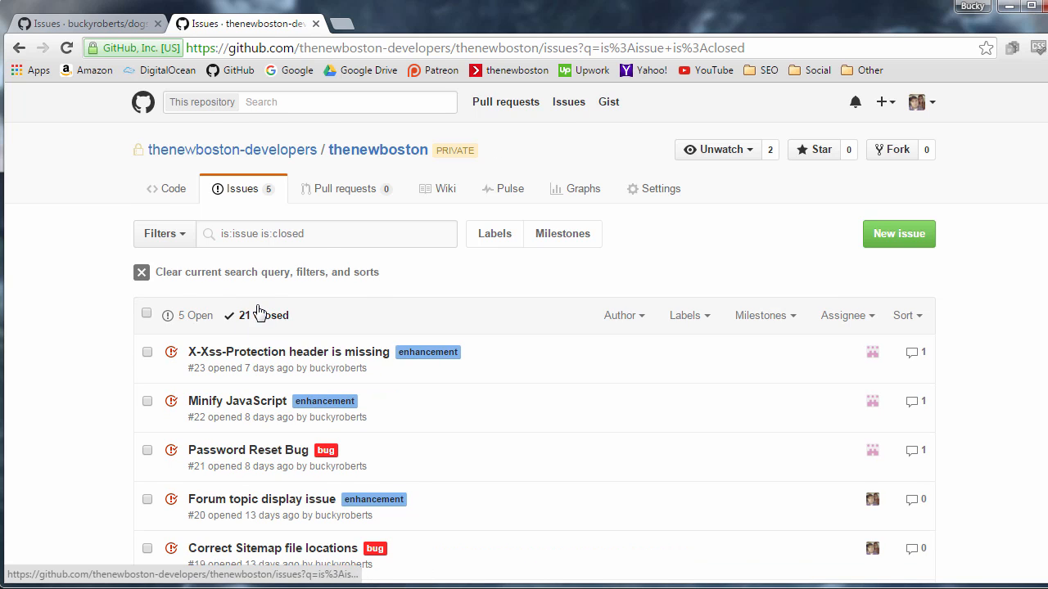
pyautogui.scroll(-3)
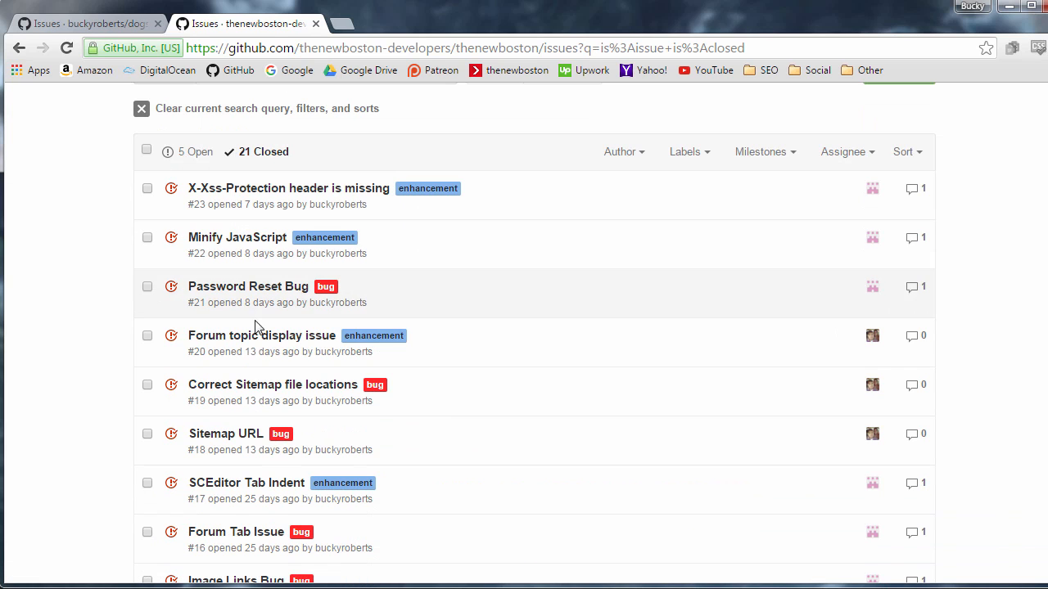
pyautogui.moveTo(274, 413)
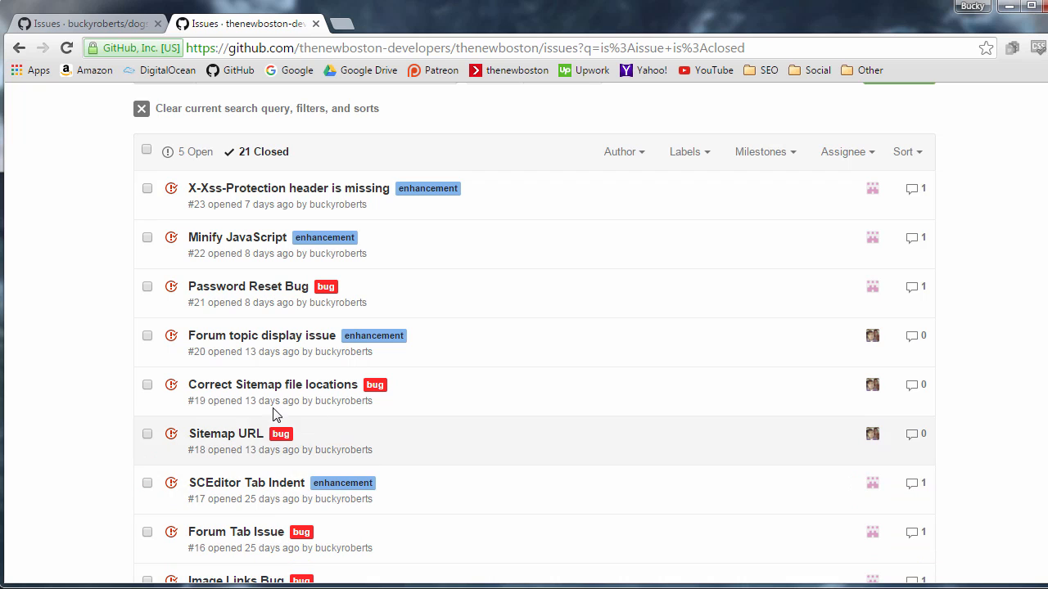
pyautogui.moveTo(263, 287)
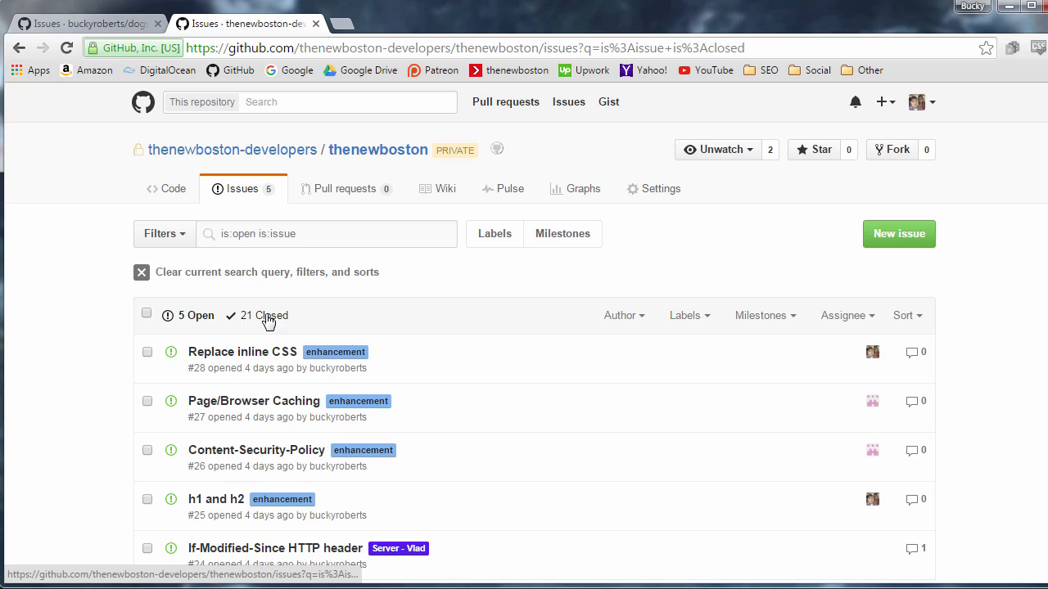
pyautogui.click(195, 315)
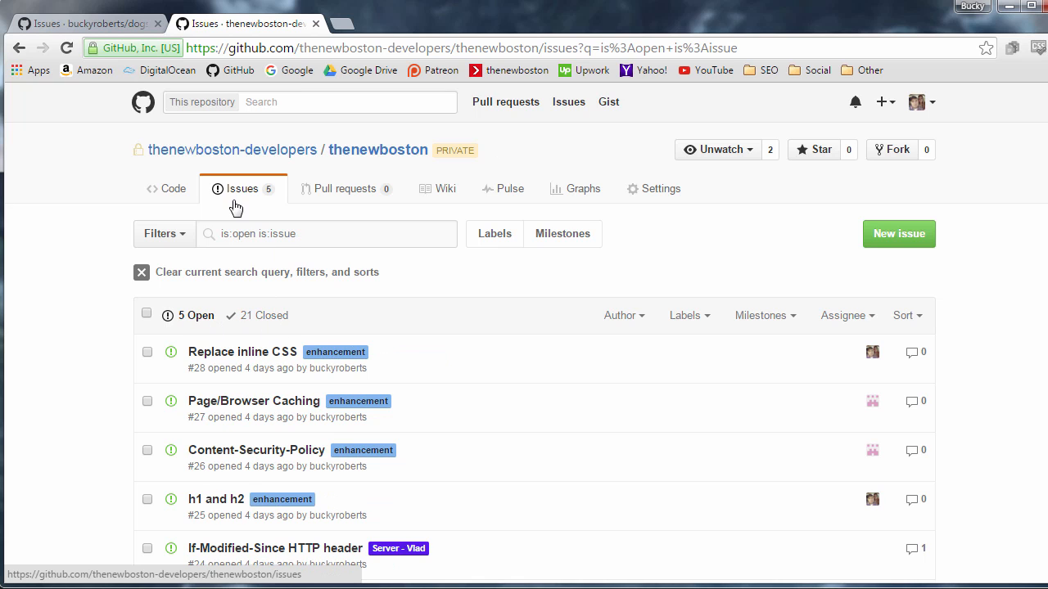
pyautogui.moveTo(98, 273)
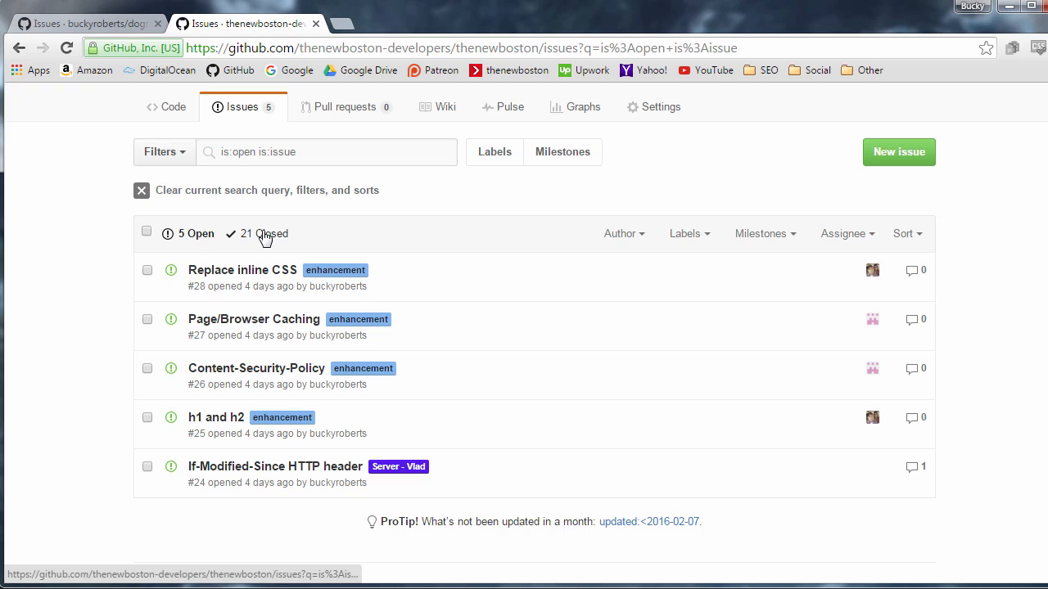
pyautogui.moveTo(335, 270)
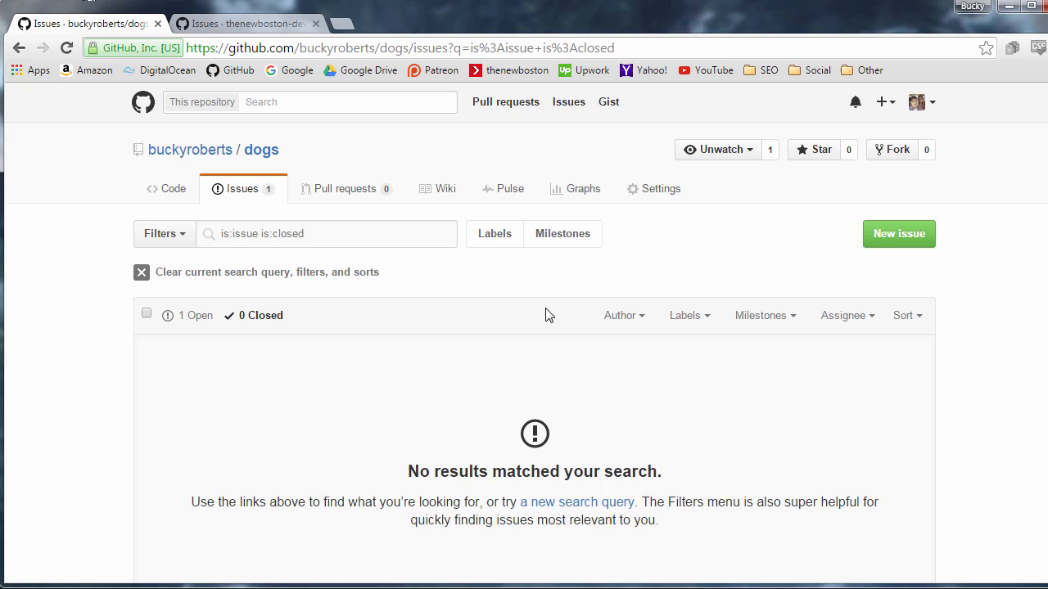
pyautogui.click(195, 315)
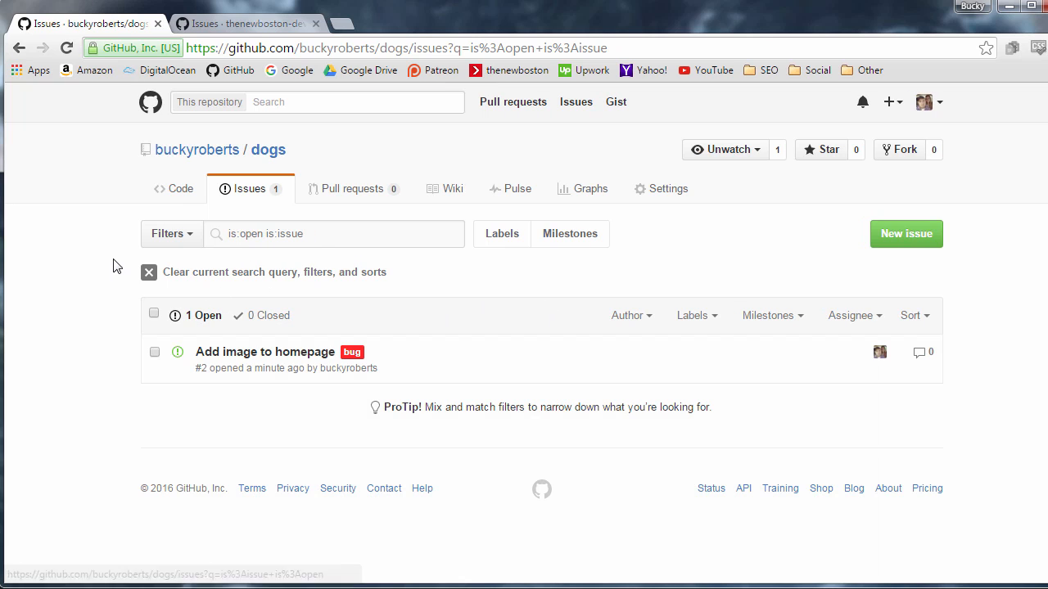
pyautogui.moveTo(351, 352)
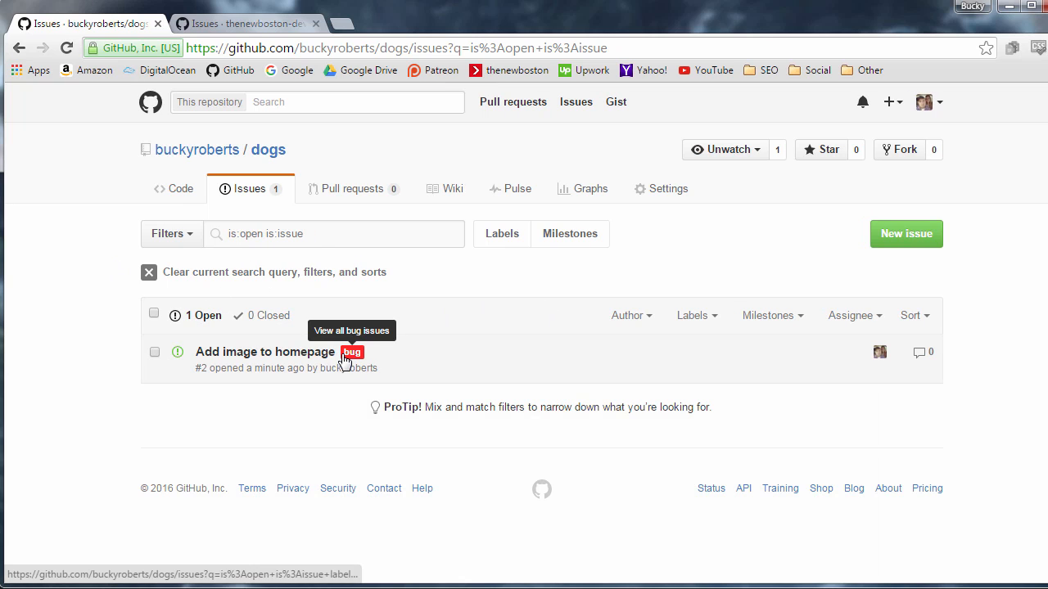
pyautogui.moveTo(245, 23)
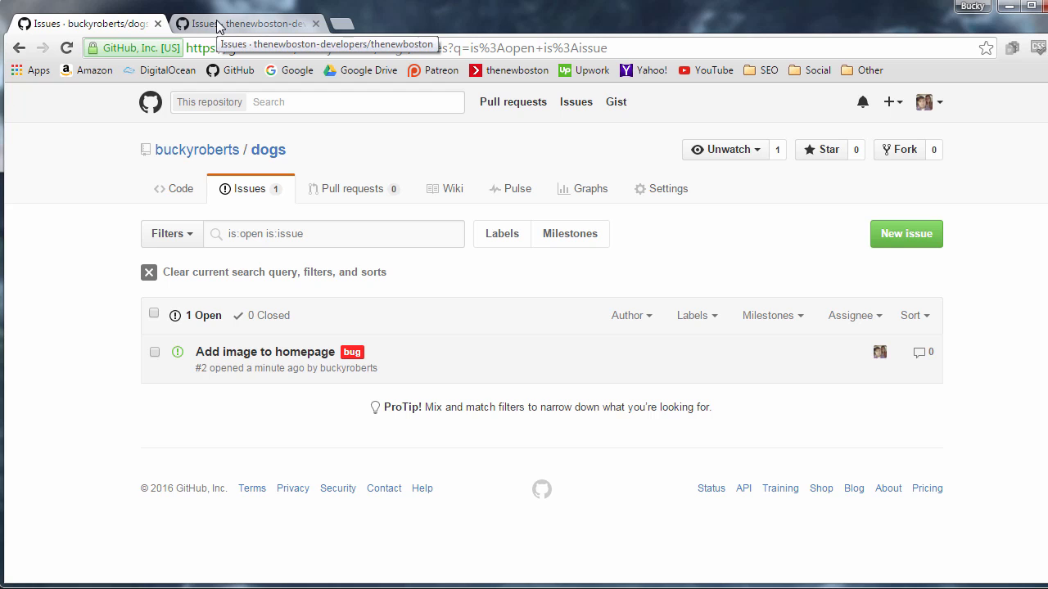
# Step: Show thenewboston's labels page listing 8 labels including Server - Vlad
pyautogui.click(246, 23)
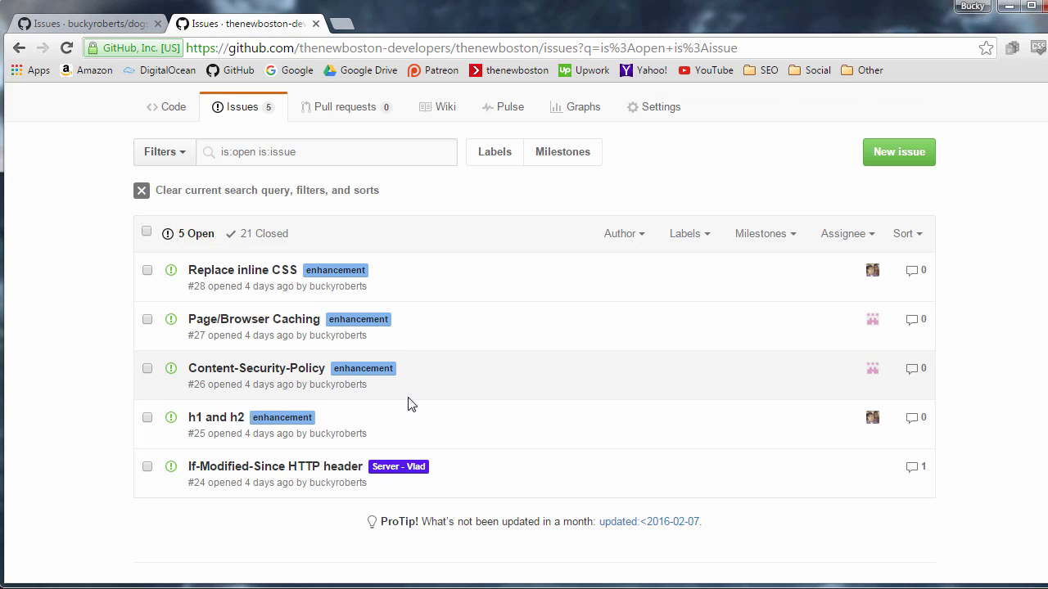
pyautogui.moveTo(425, 394)
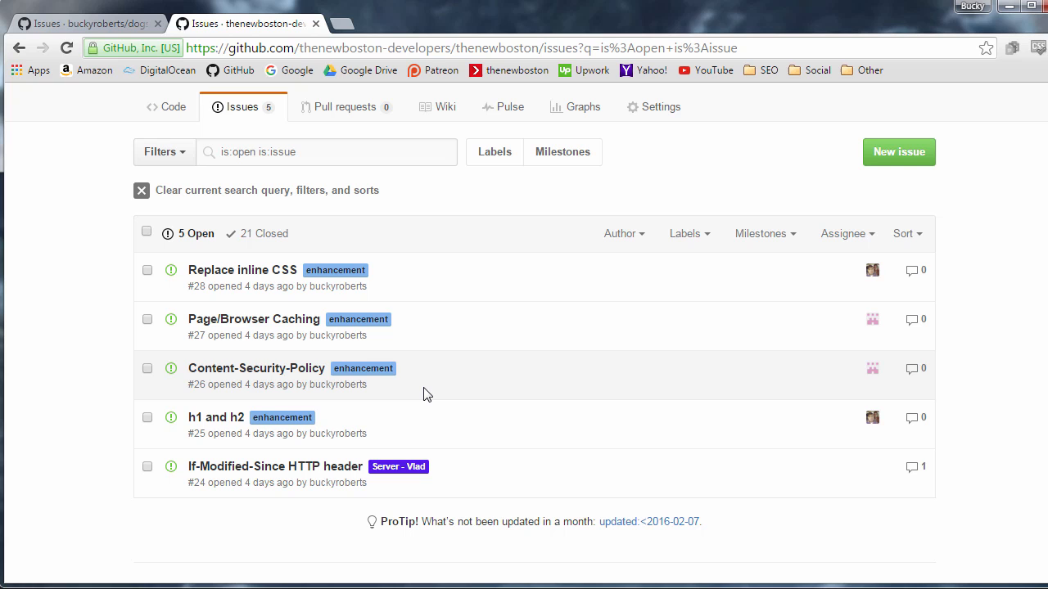
pyautogui.moveTo(276, 284)
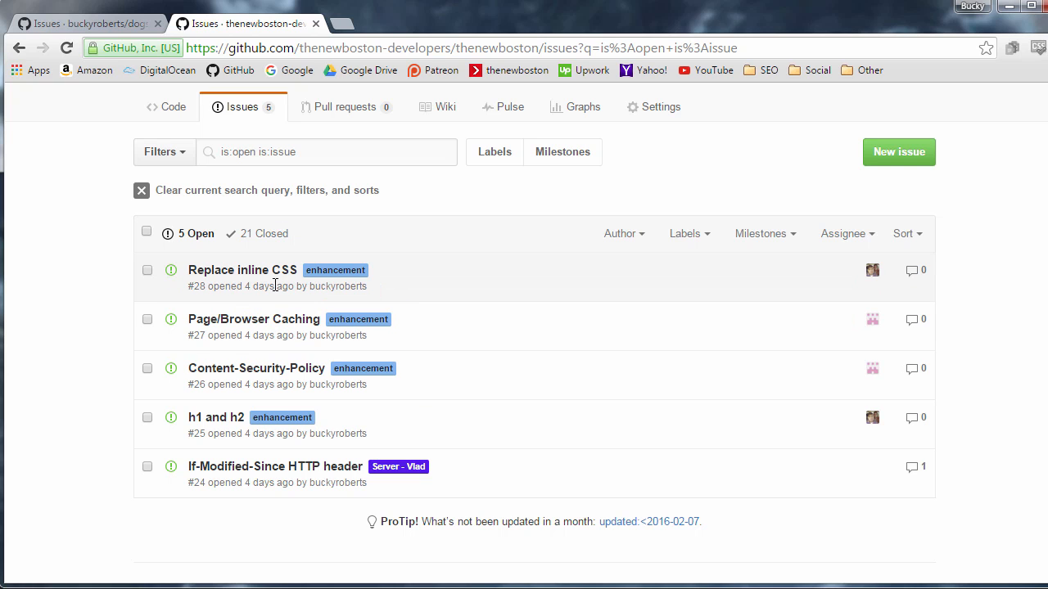
pyautogui.moveTo(233, 327)
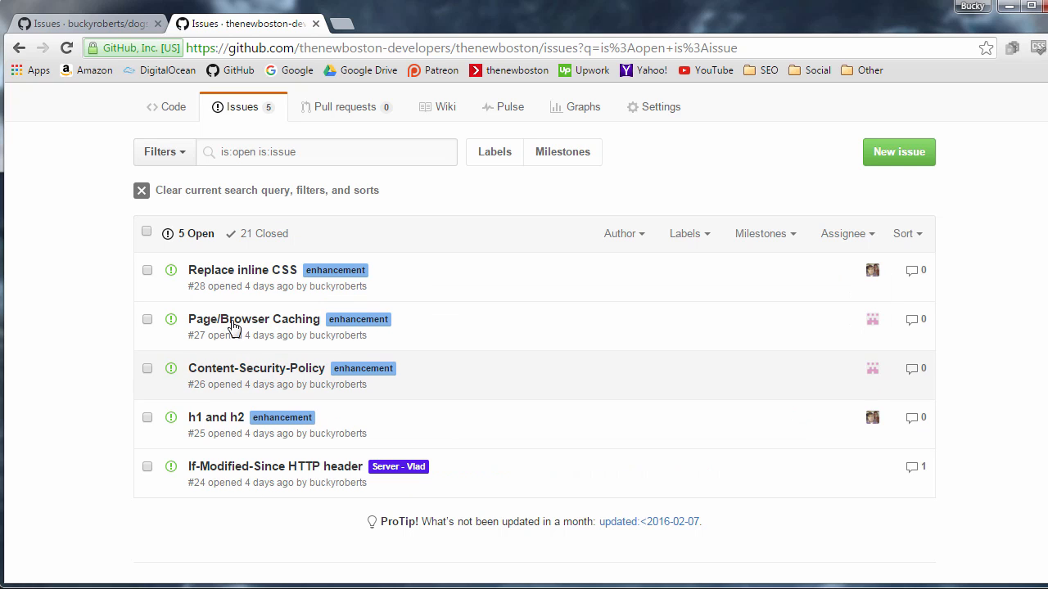
pyautogui.moveTo(521, 278)
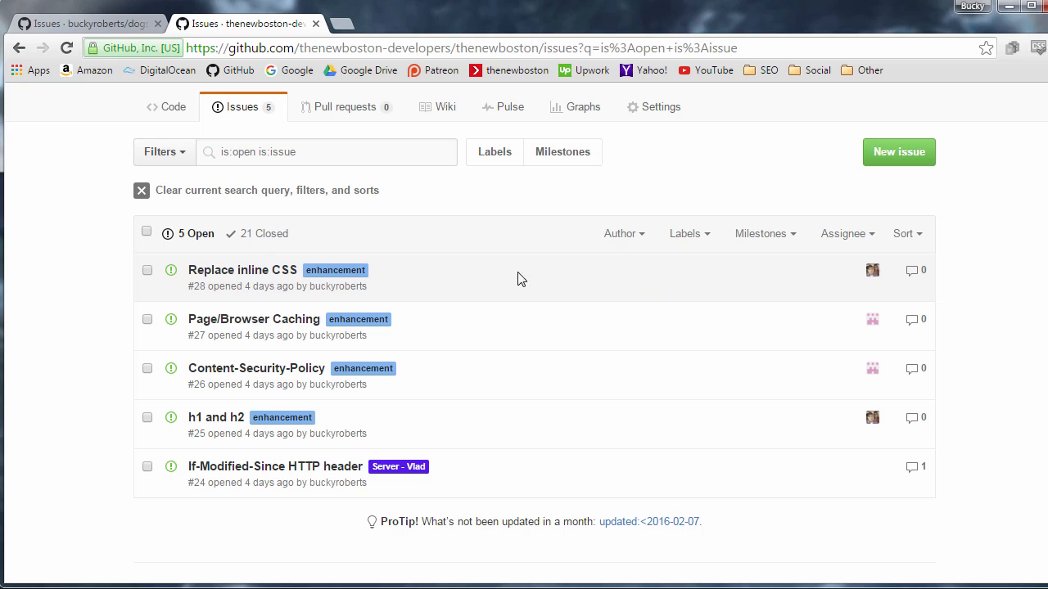
pyautogui.moveTo(410, 341)
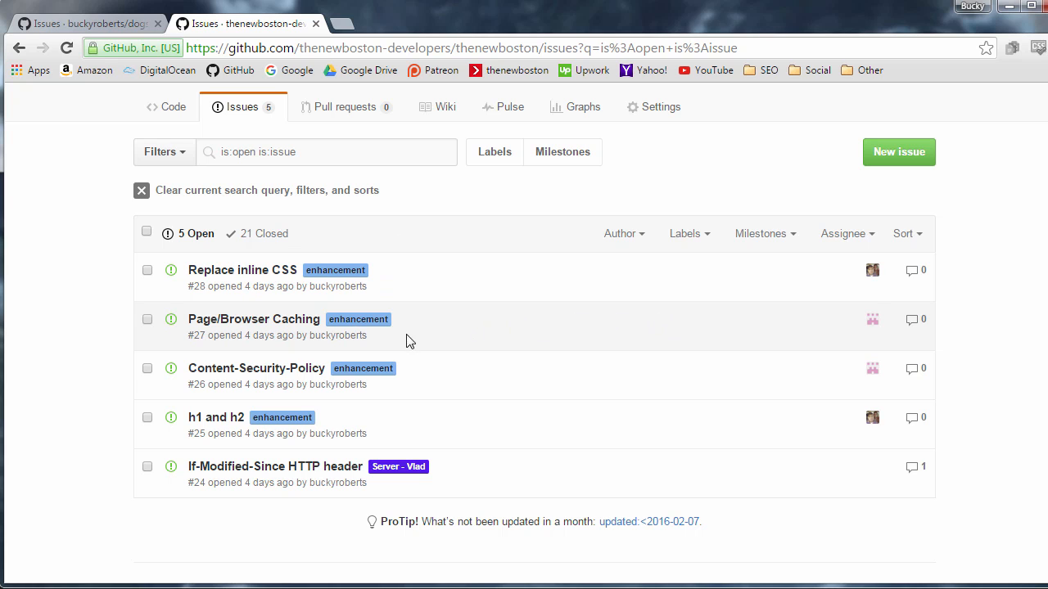
pyautogui.moveTo(471, 375)
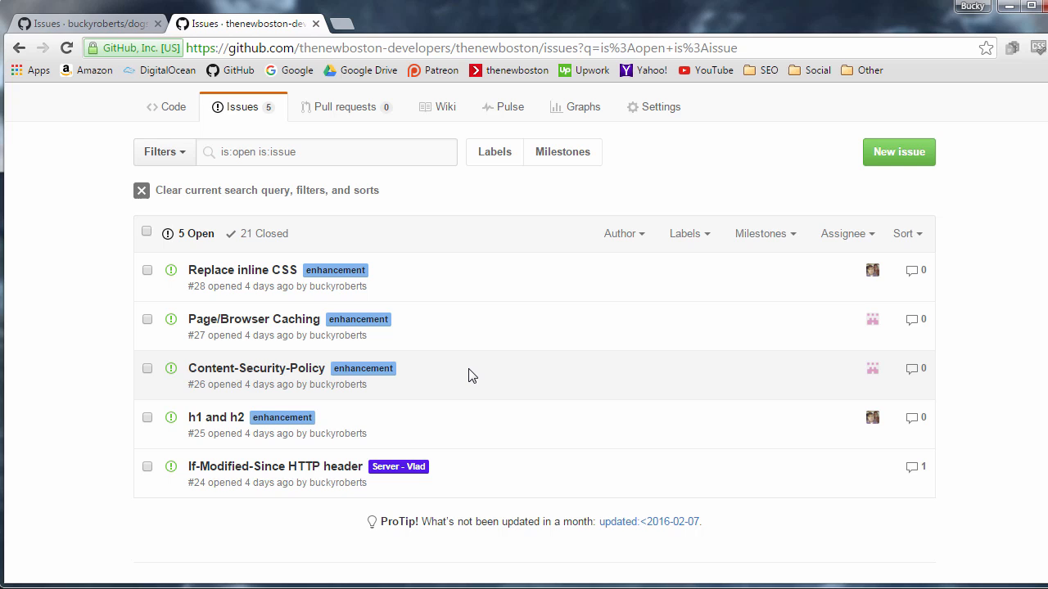
pyautogui.moveTo(441, 369)
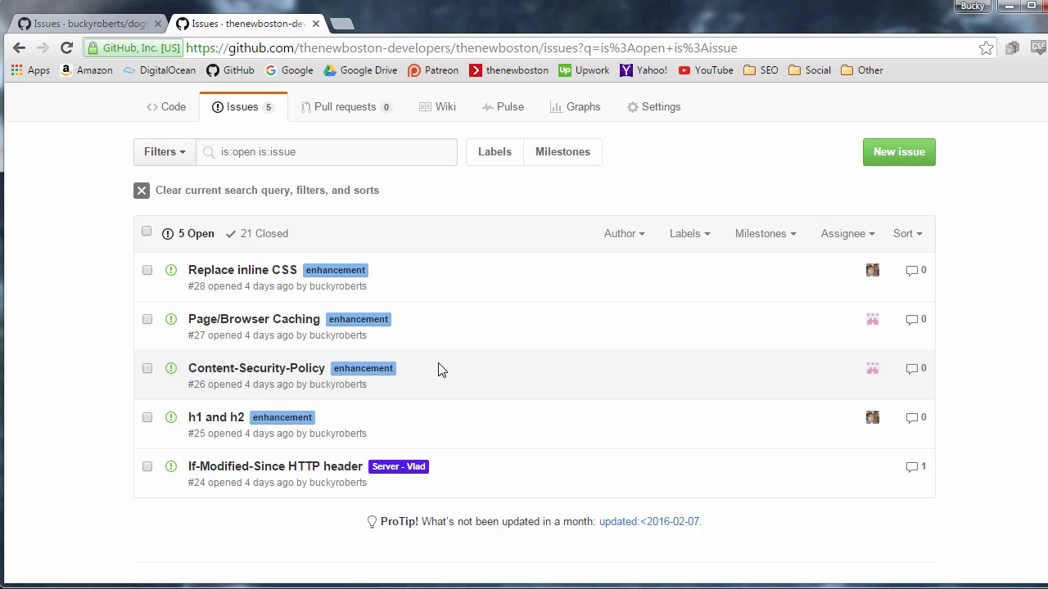
pyautogui.moveTo(454, 439)
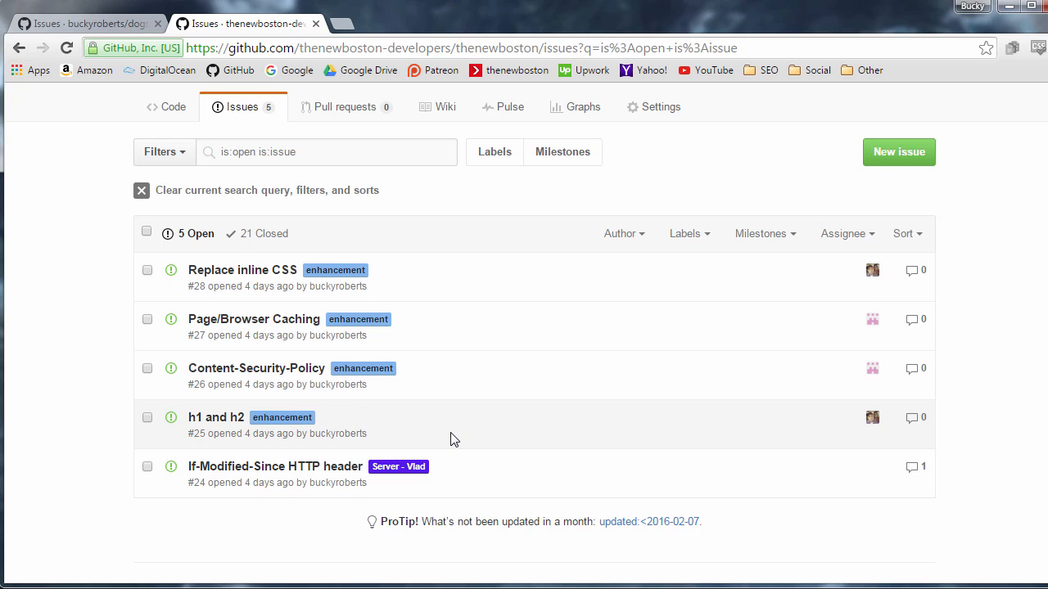
pyautogui.moveTo(450, 435)
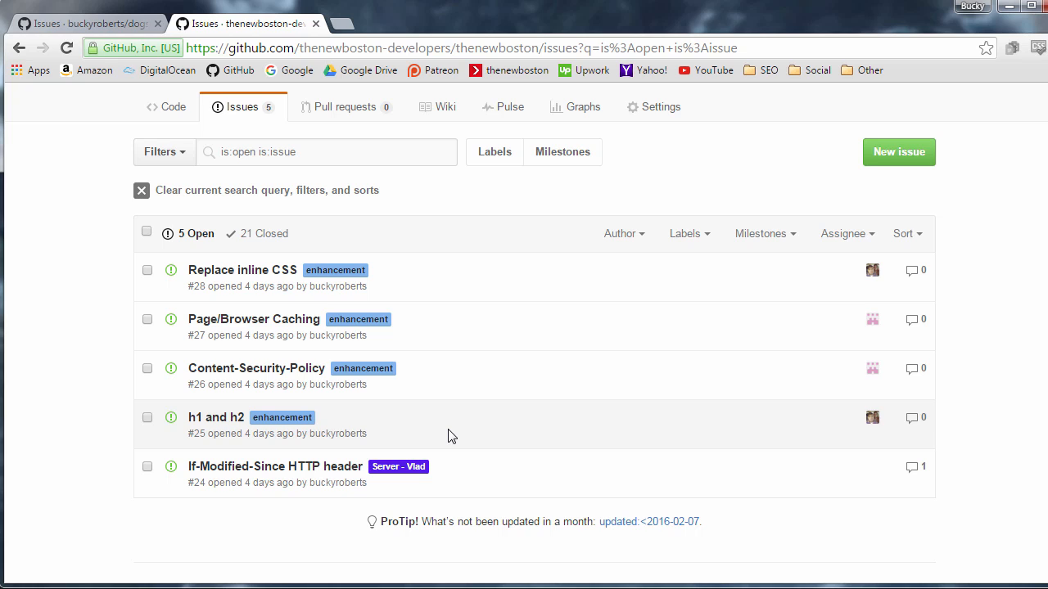
pyautogui.moveTo(444, 428)
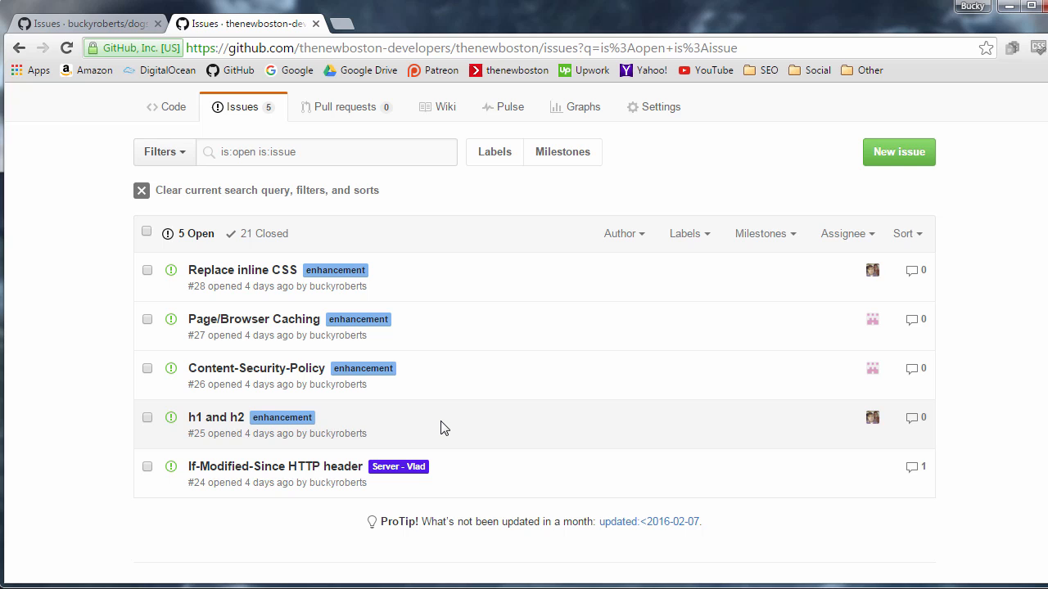
pyautogui.moveTo(451, 373)
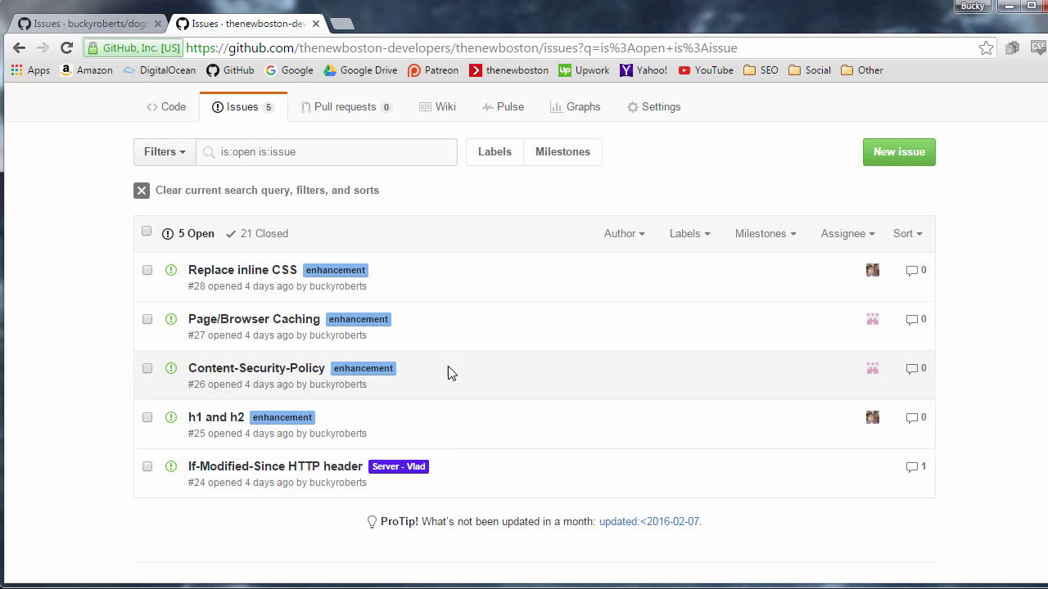
pyautogui.moveTo(399, 466)
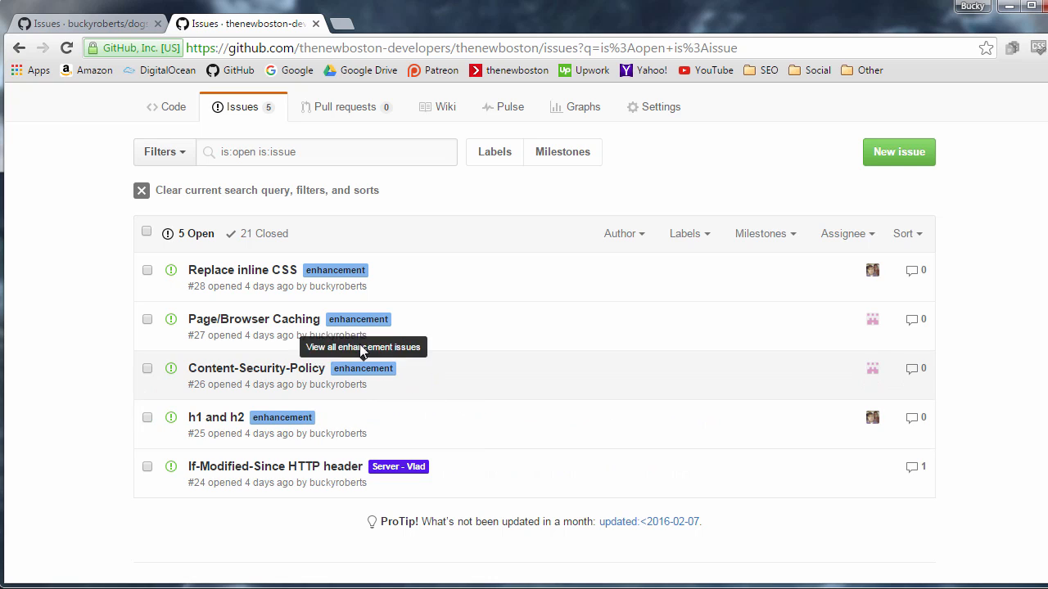
pyautogui.moveTo(362, 297)
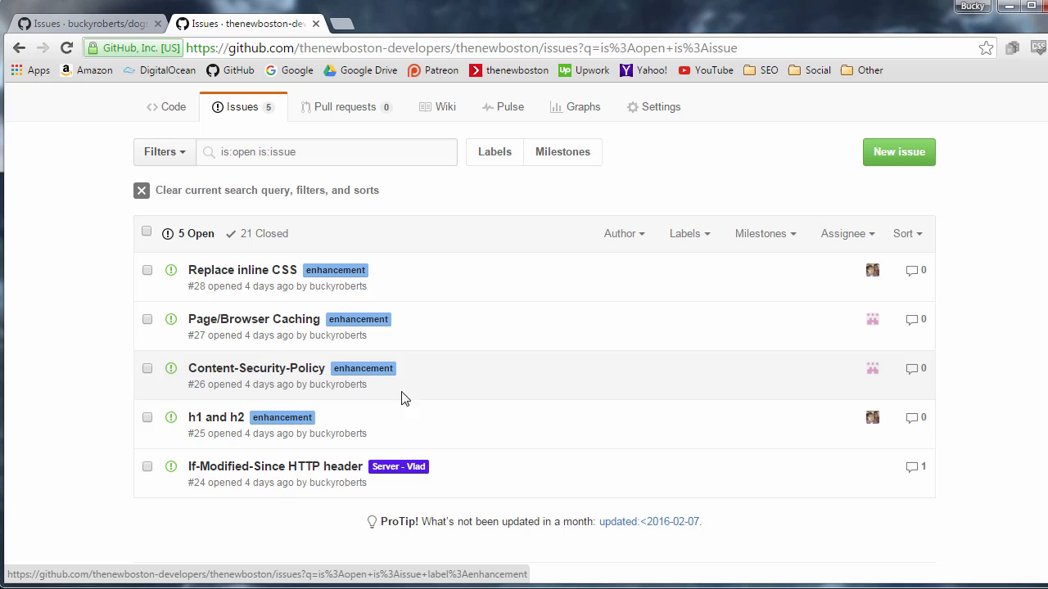
pyautogui.moveTo(399, 466)
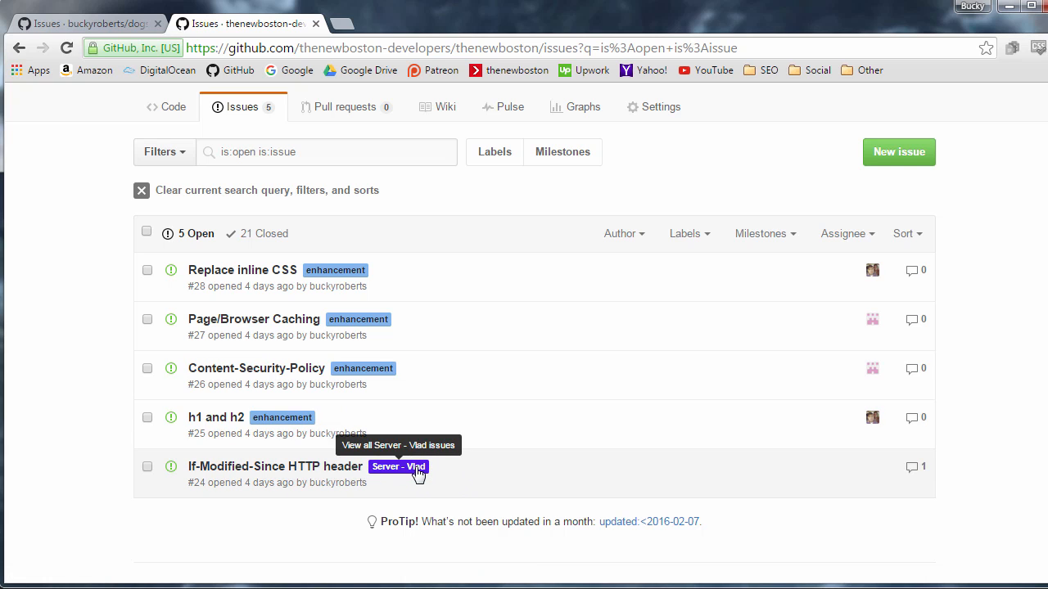
pyautogui.moveTo(501, 385)
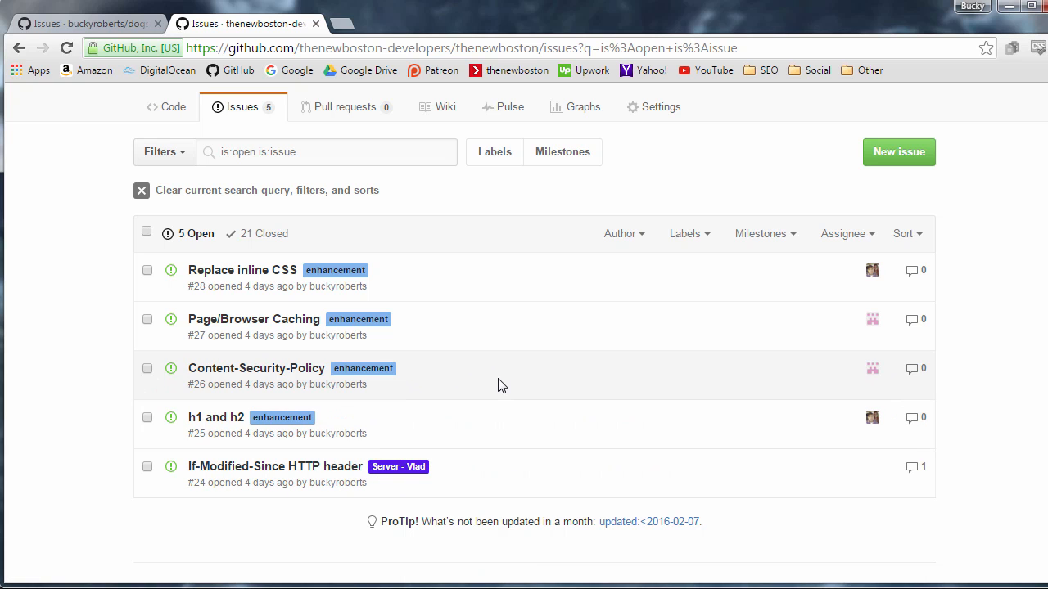
pyautogui.moveTo(487, 368)
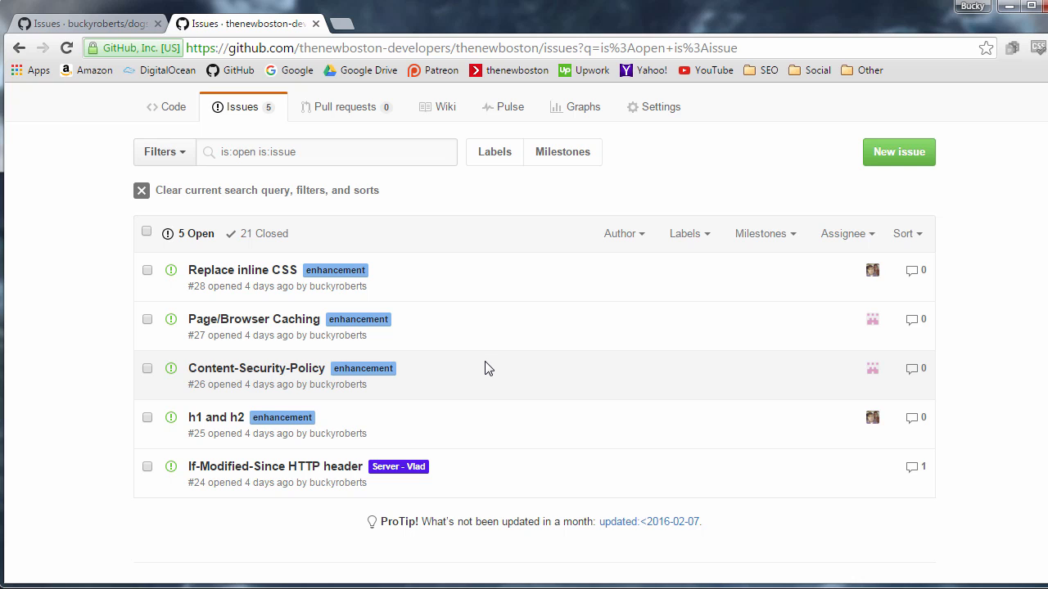
pyautogui.moveTo(399, 466)
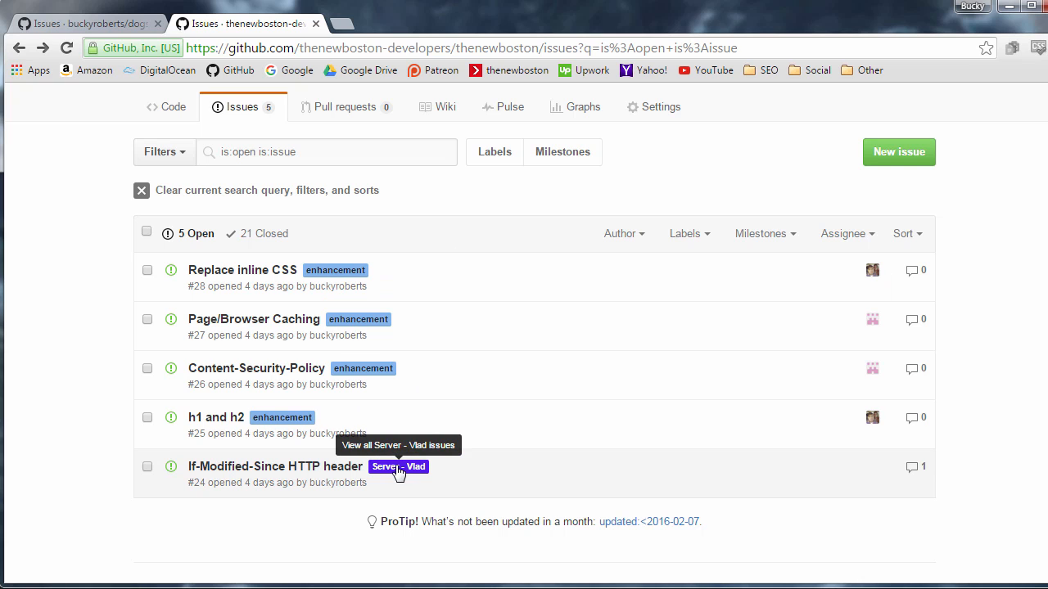
pyautogui.moveTo(425, 472)
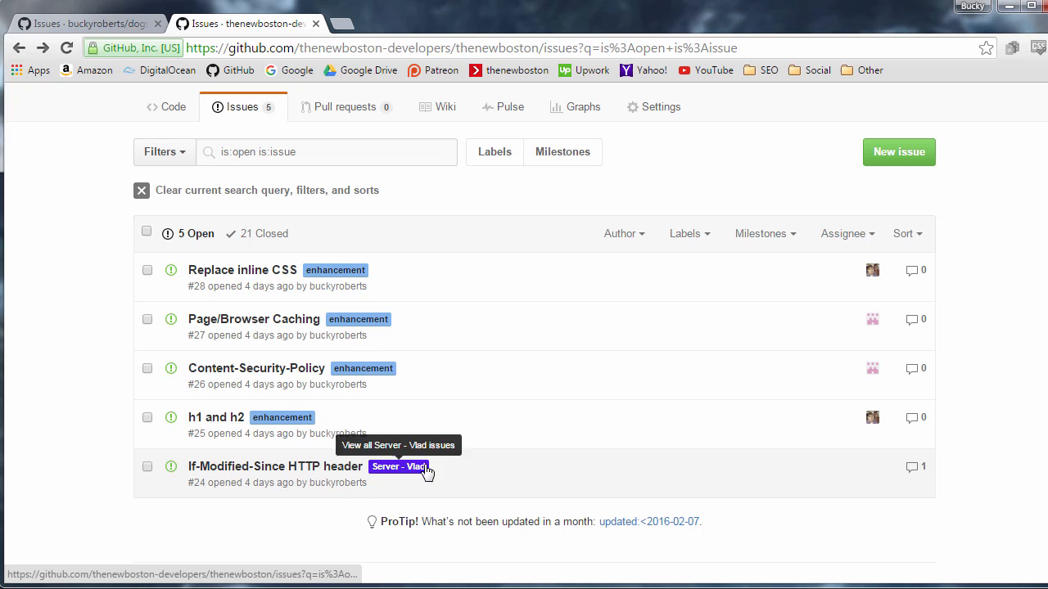
pyautogui.moveTo(300, 209)
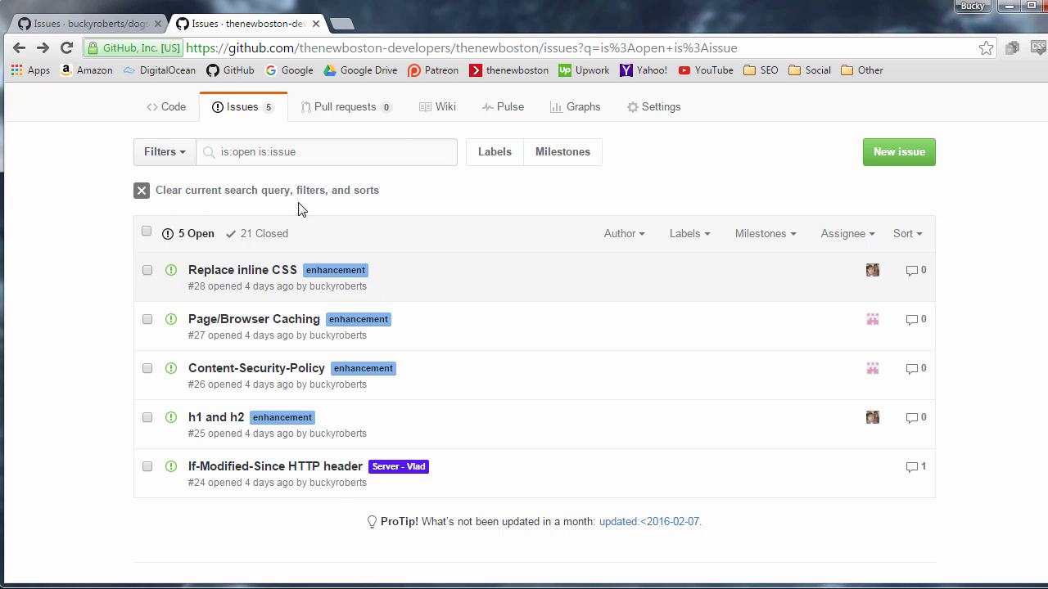
pyautogui.moveTo(494, 151)
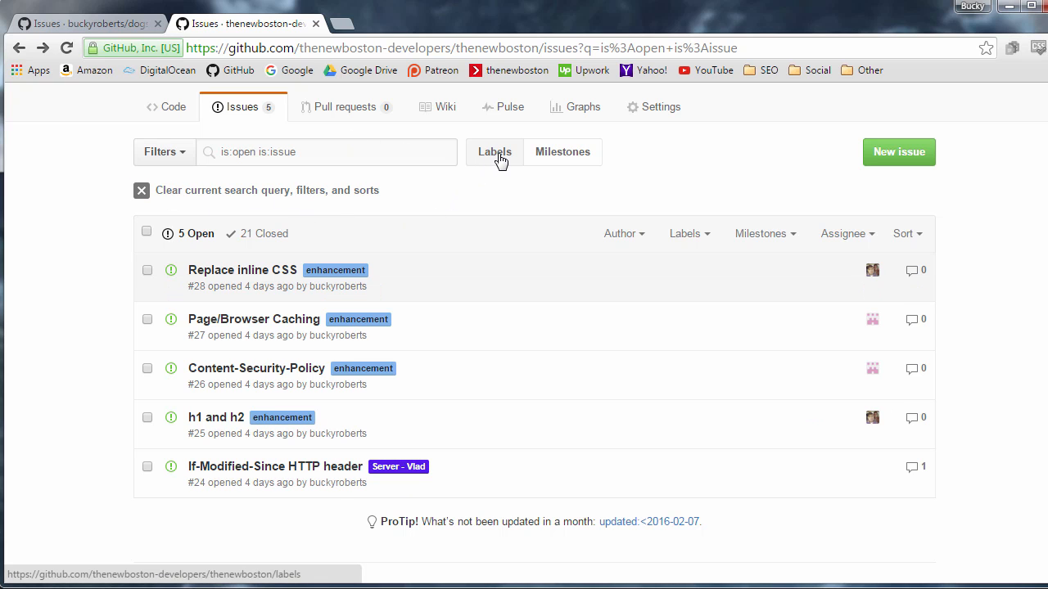
pyautogui.click(495, 151)
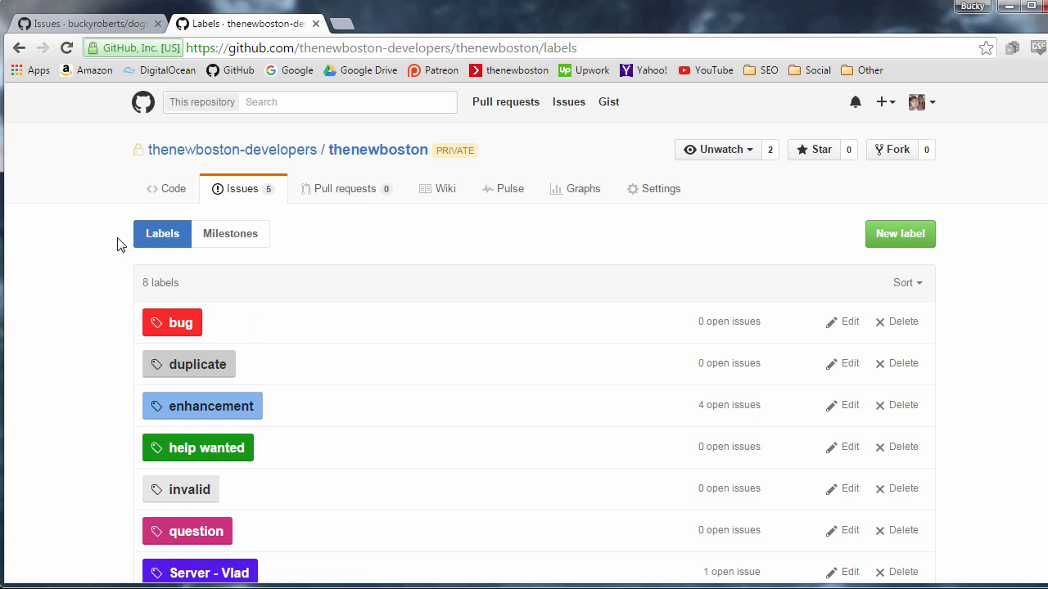
pyautogui.moveTo(481, 419)
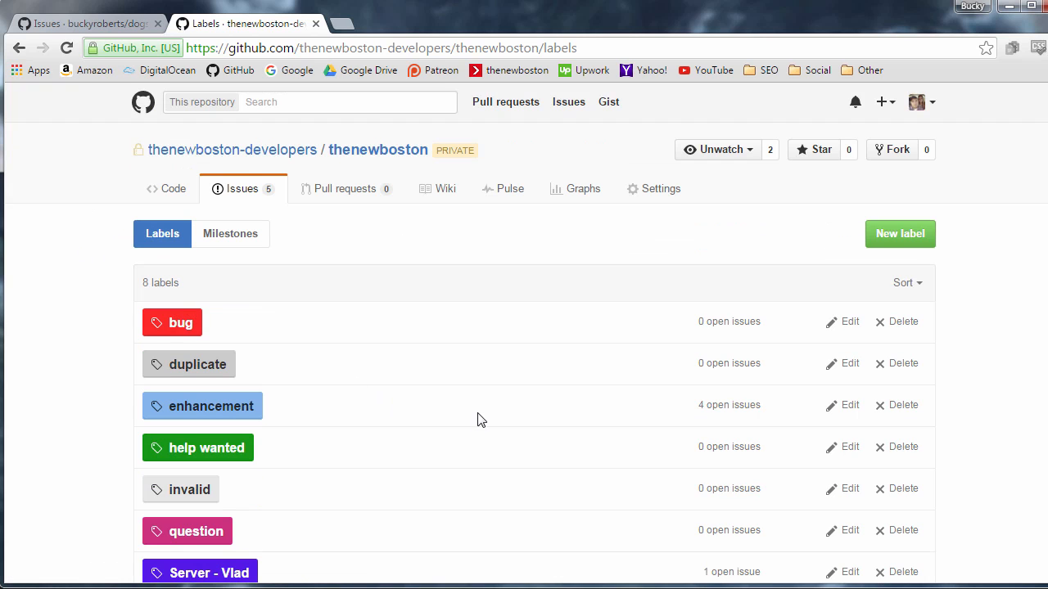
pyautogui.moveTo(209, 431)
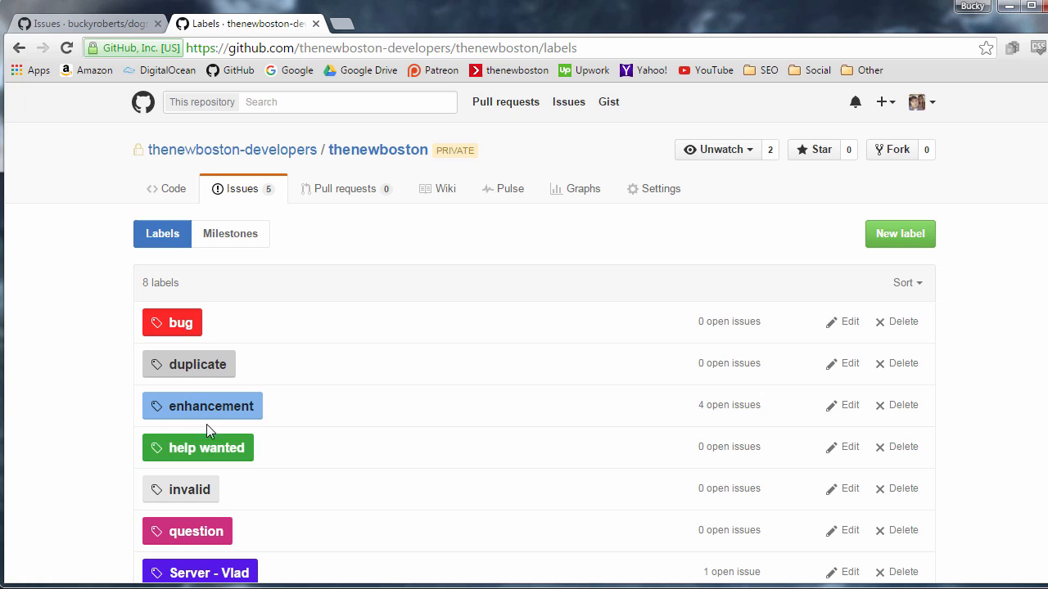
pyautogui.moveTo(230, 459)
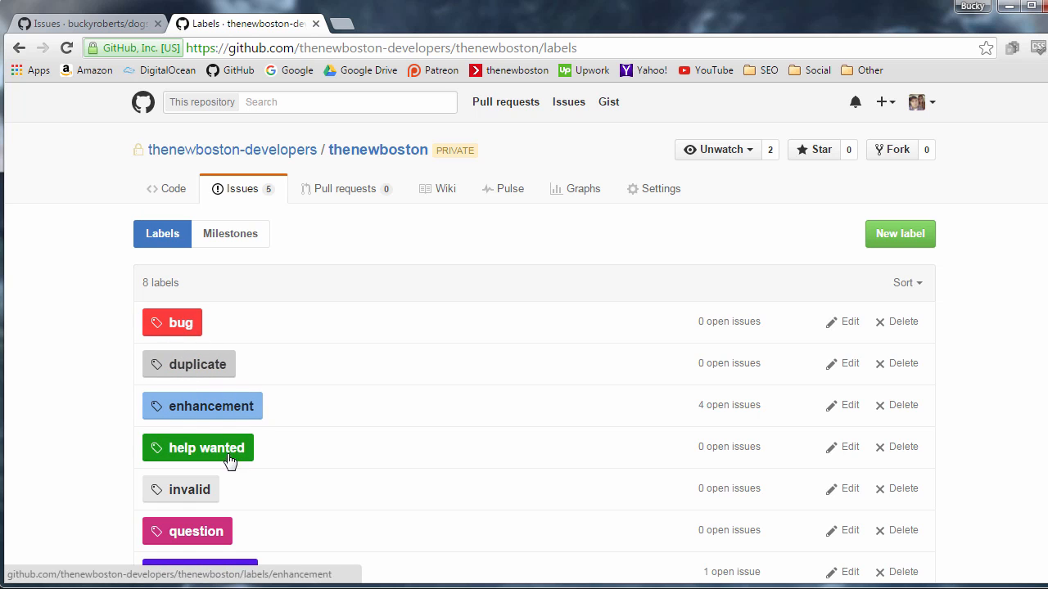
pyautogui.moveTo(301, 314)
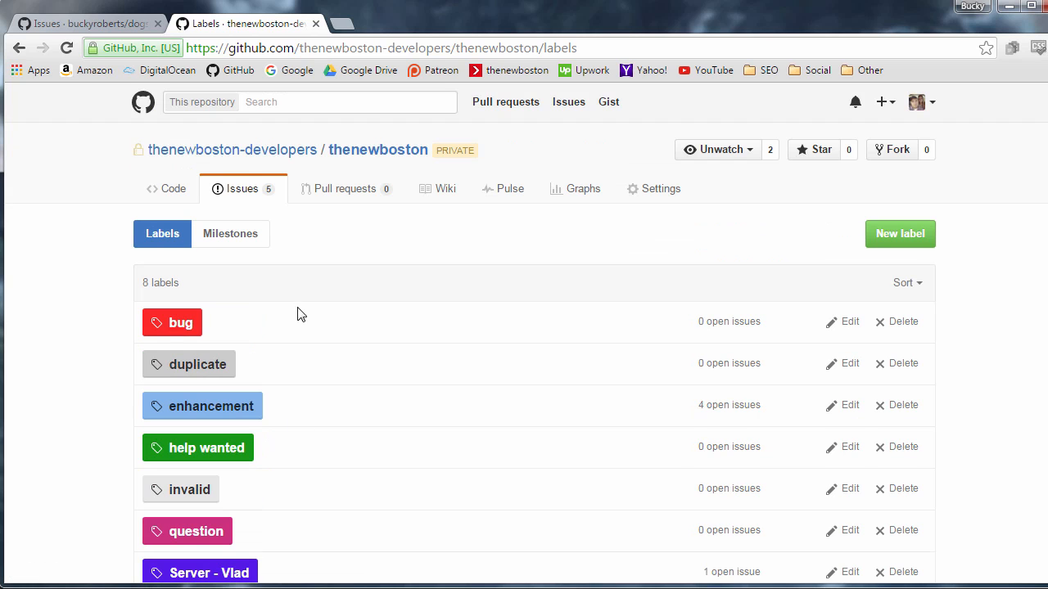
# Step: Create a new orange label named 'Sample for YouTube'
pyautogui.click(899, 233)
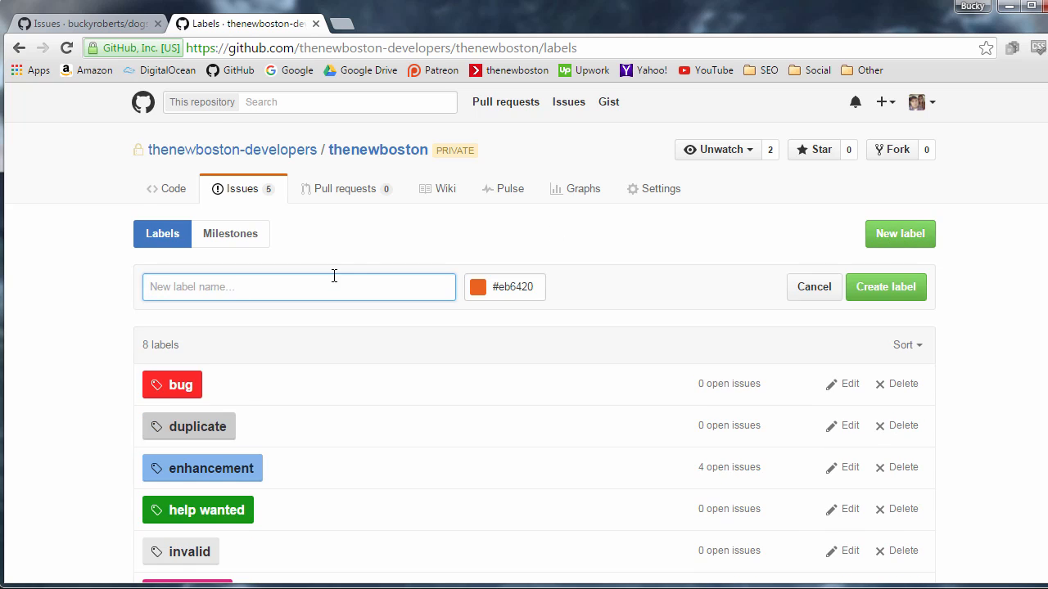
pyautogui.write('Server - Vlad')
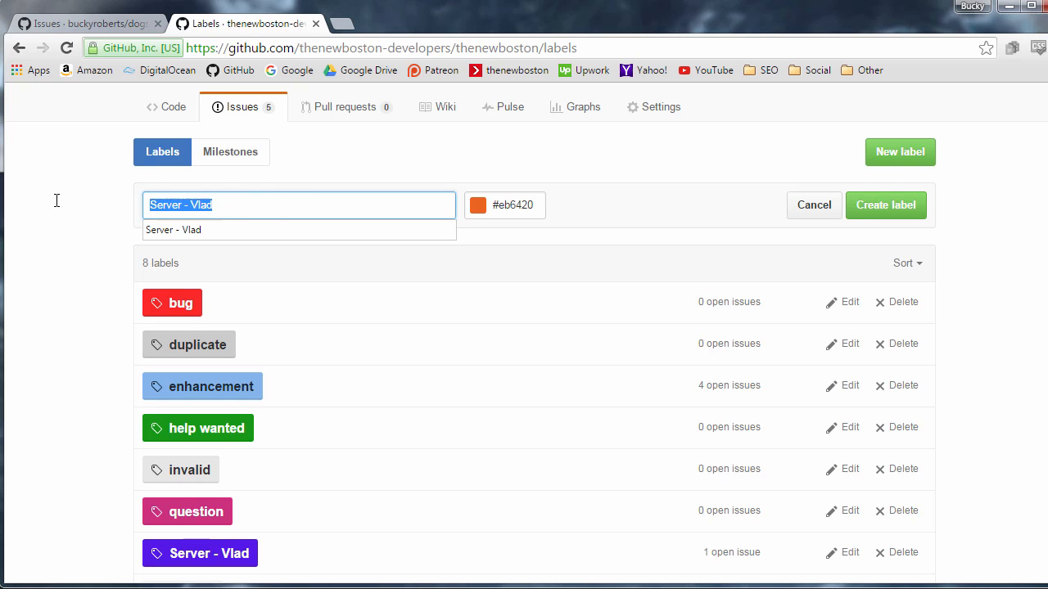
pyautogui.moveTo(449, 146)
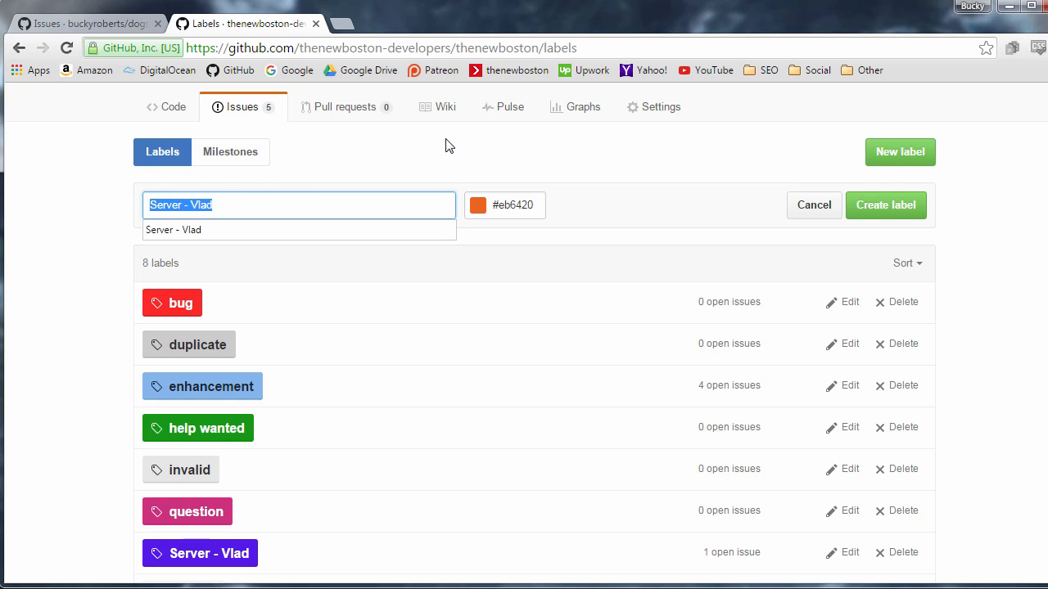
pyautogui.write('Sample For YouTube')
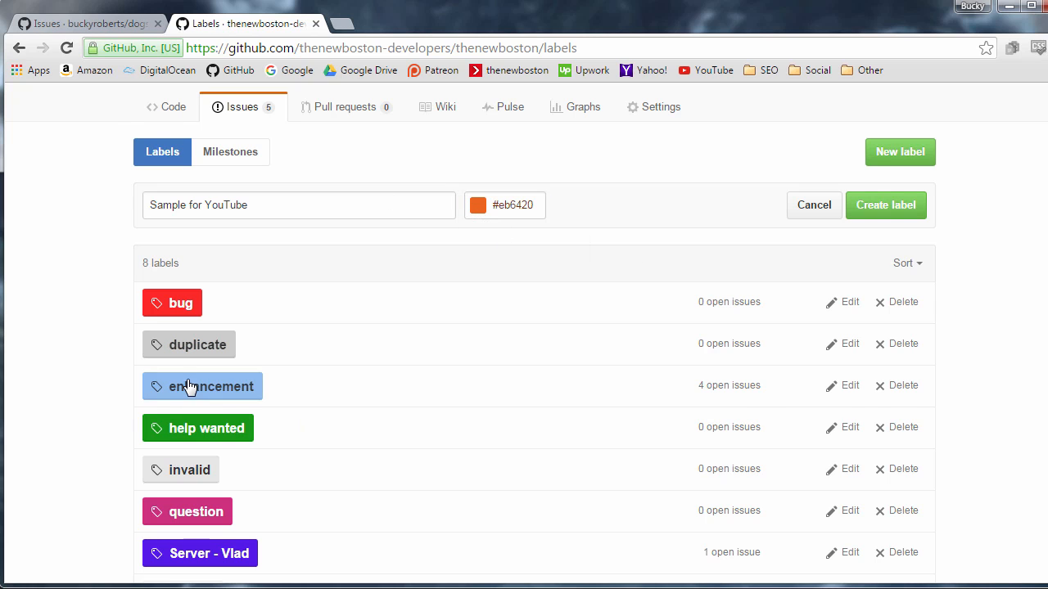
pyautogui.scroll(3)
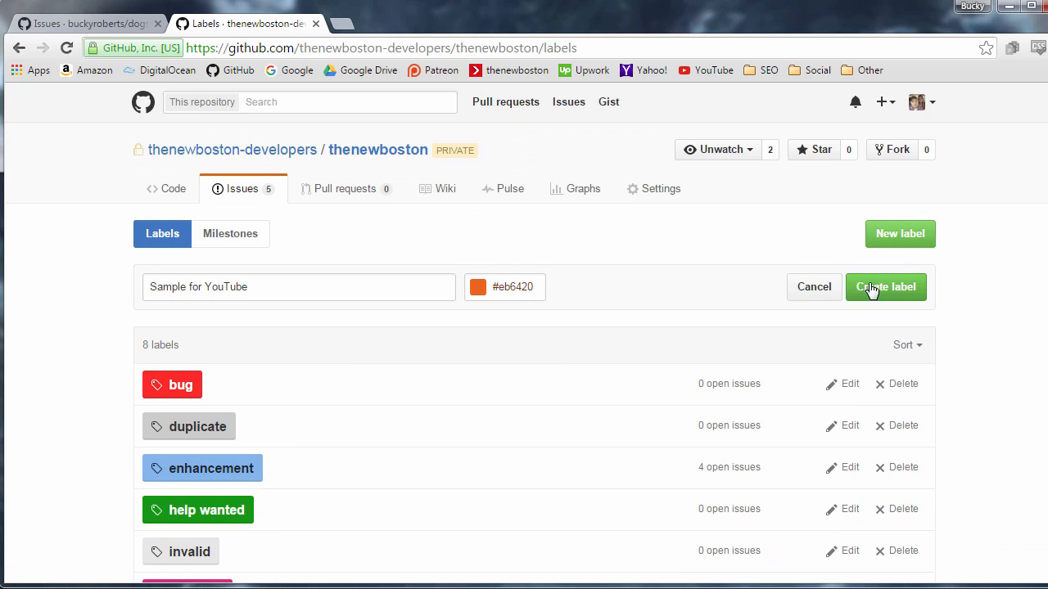
pyautogui.click(886, 287)
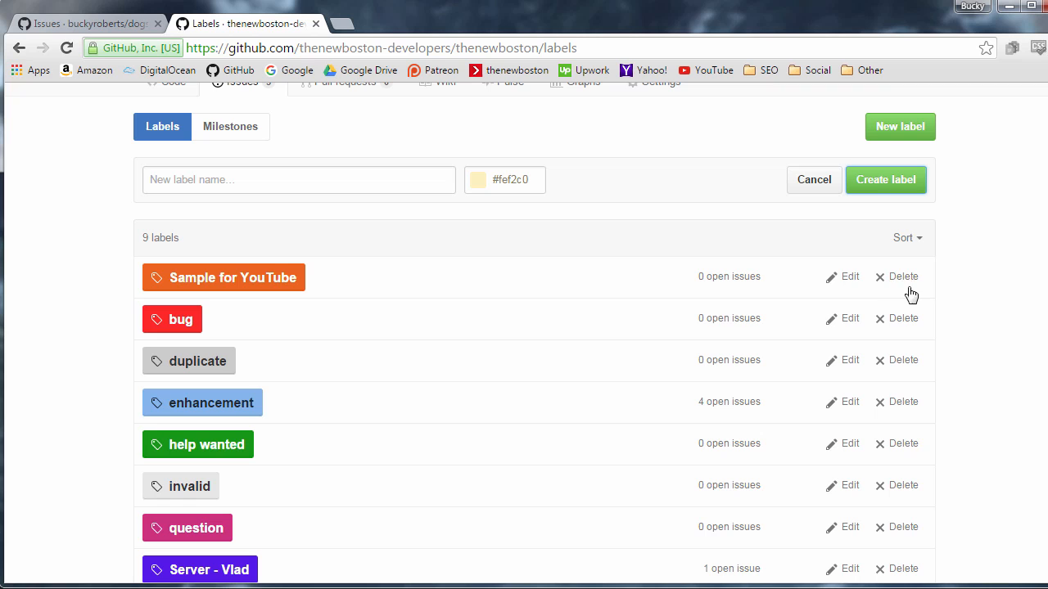
# Step: Delete the 'Sample for YouTube' label and return to the dogs Issues list
pyautogui.click(902, 276)
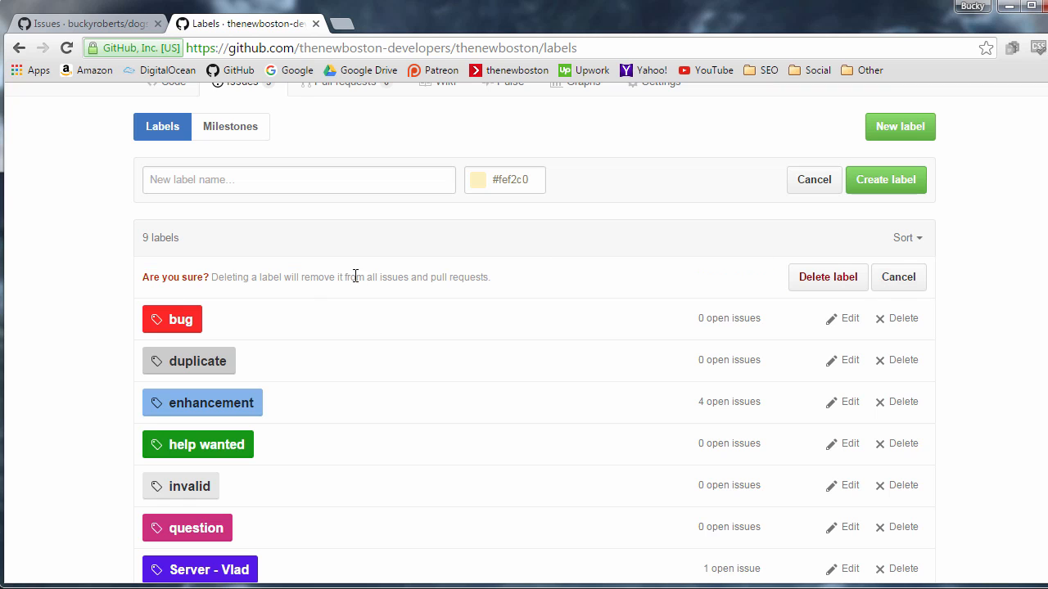
pyautogui.click(828, 277)
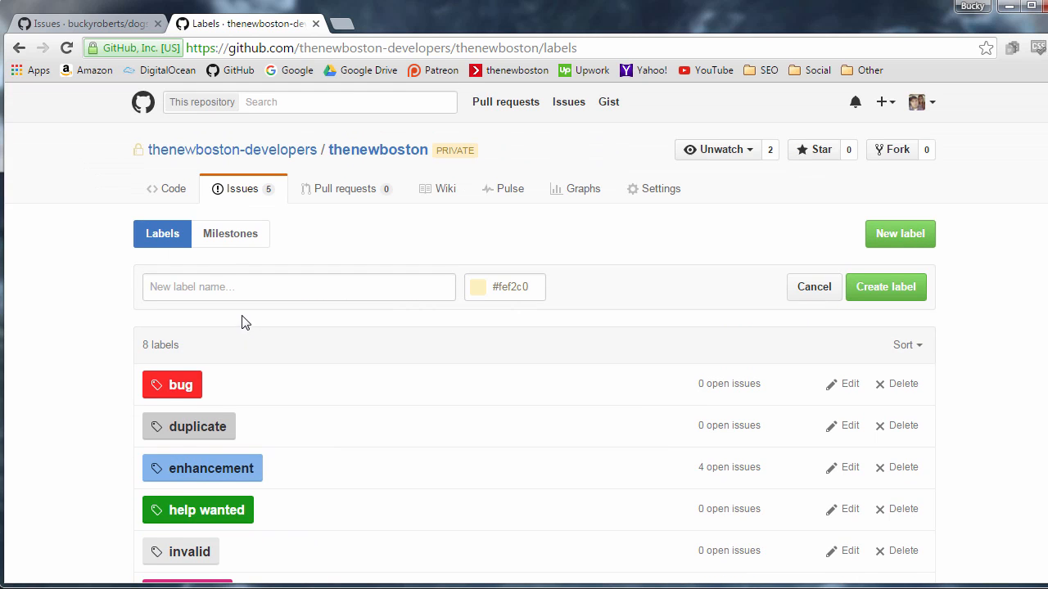
pyautogui.click(86, 23)
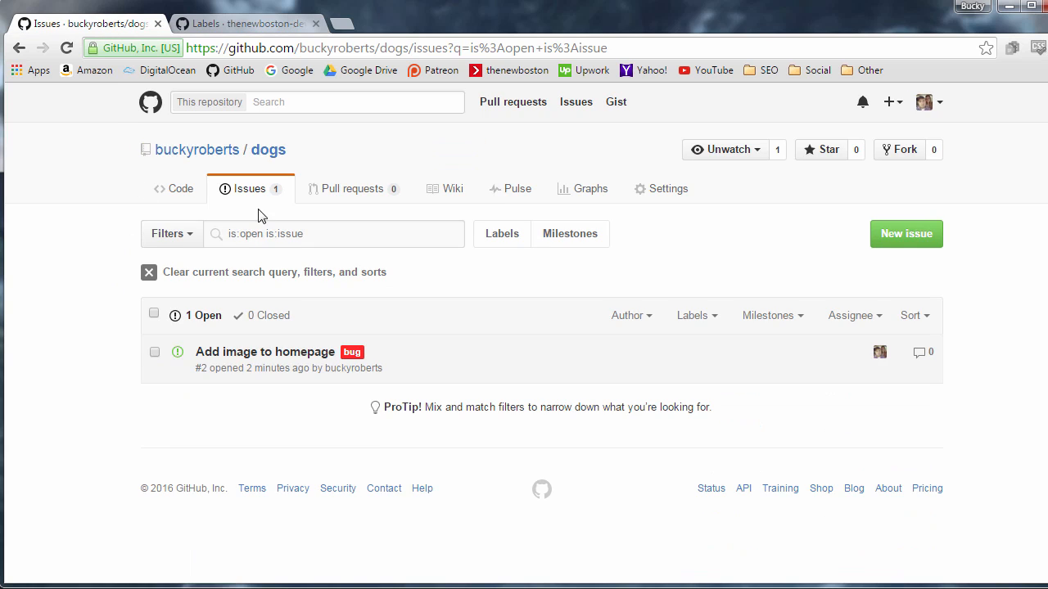
pyautogui.click(148, 272)
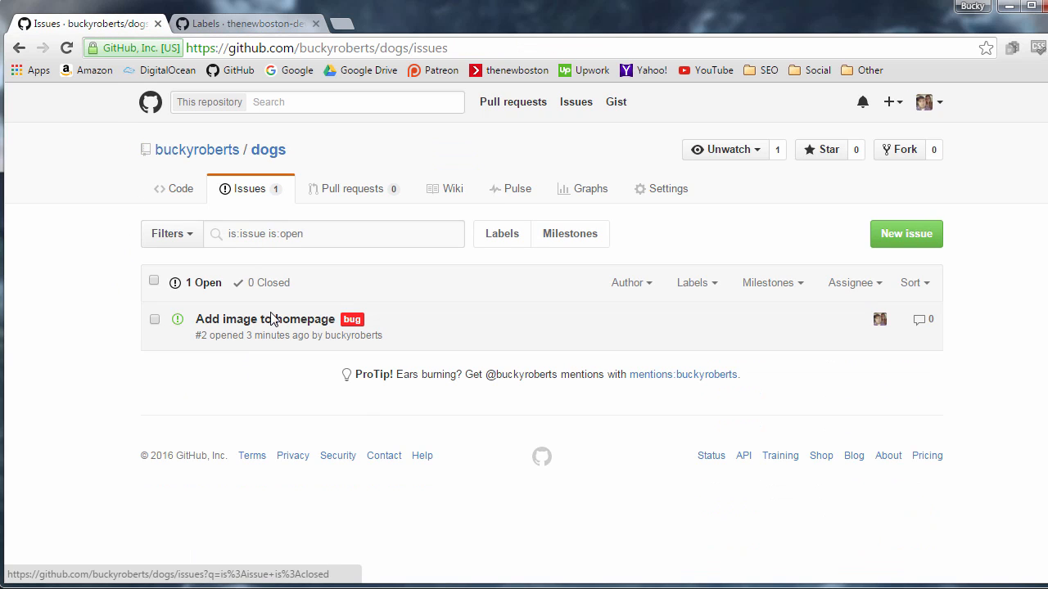
pyautogui.moveTo(265, 319)
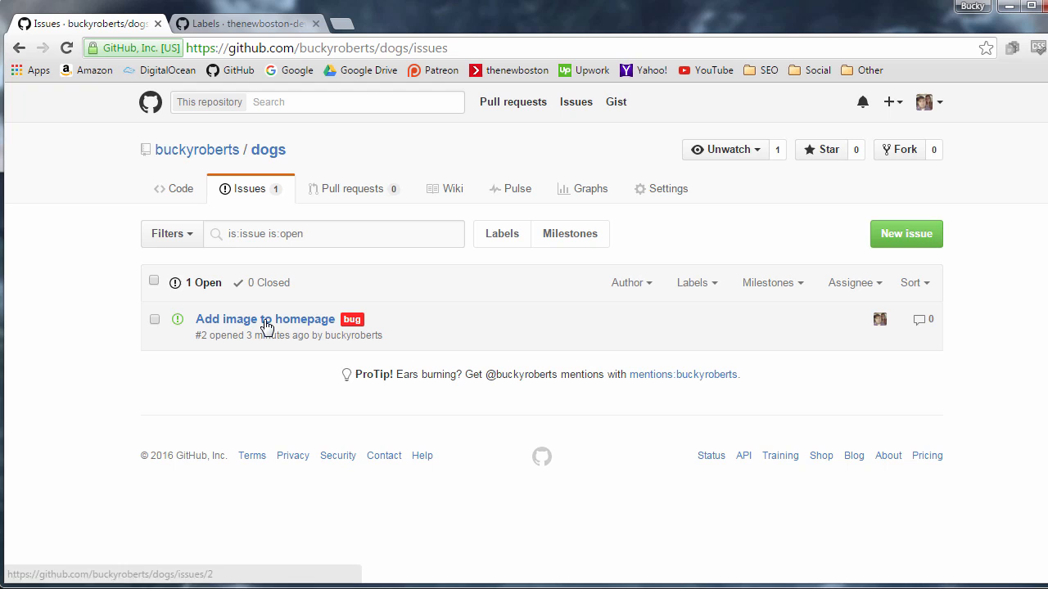
pyautogui.moveTo(352, 319)
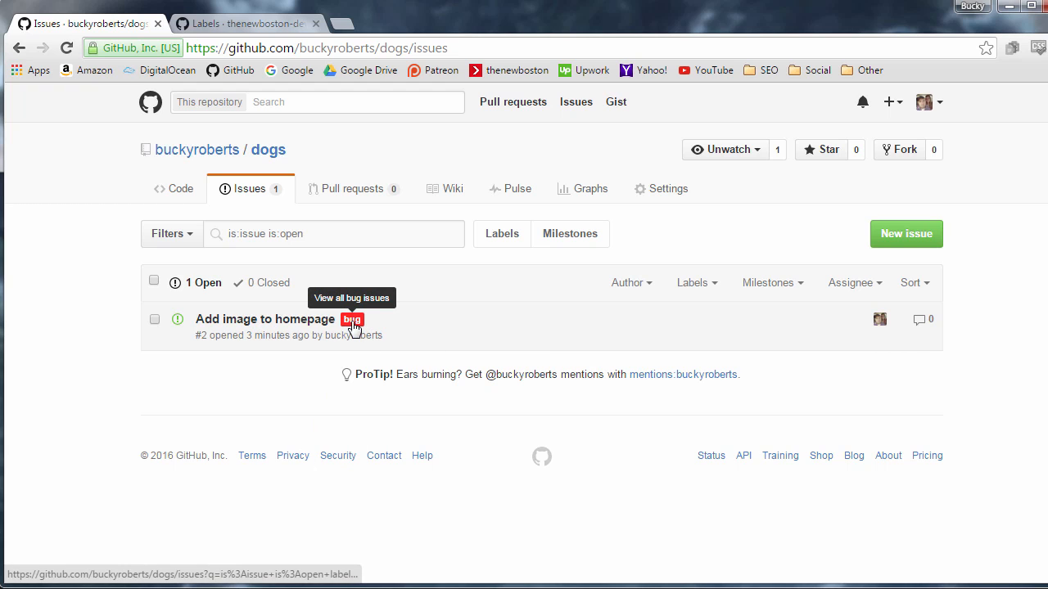
pyautogui.moveTo(829, 377)
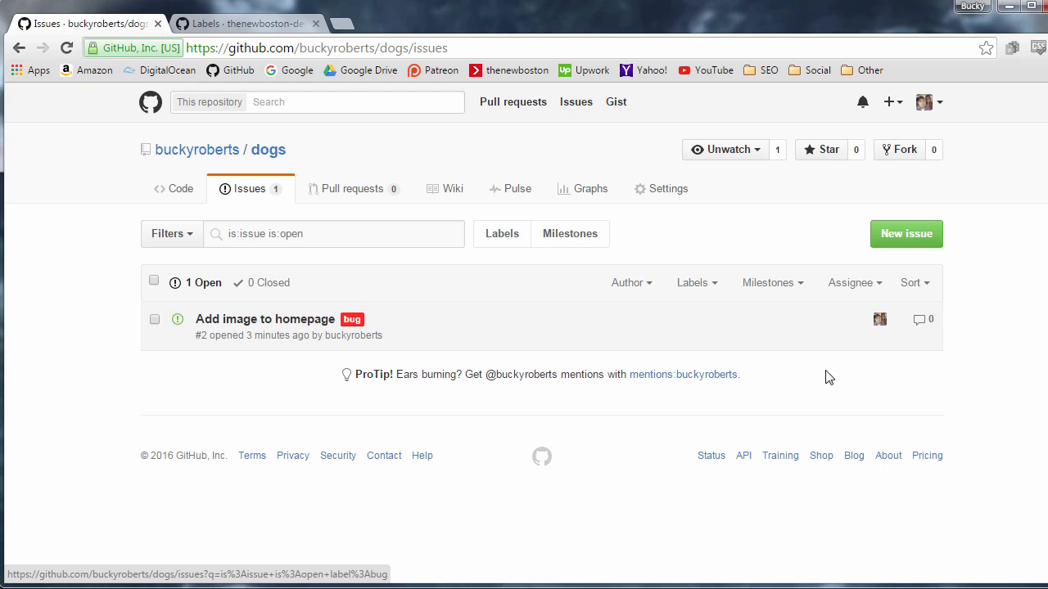
pyautogui.moveTo(880, 319)
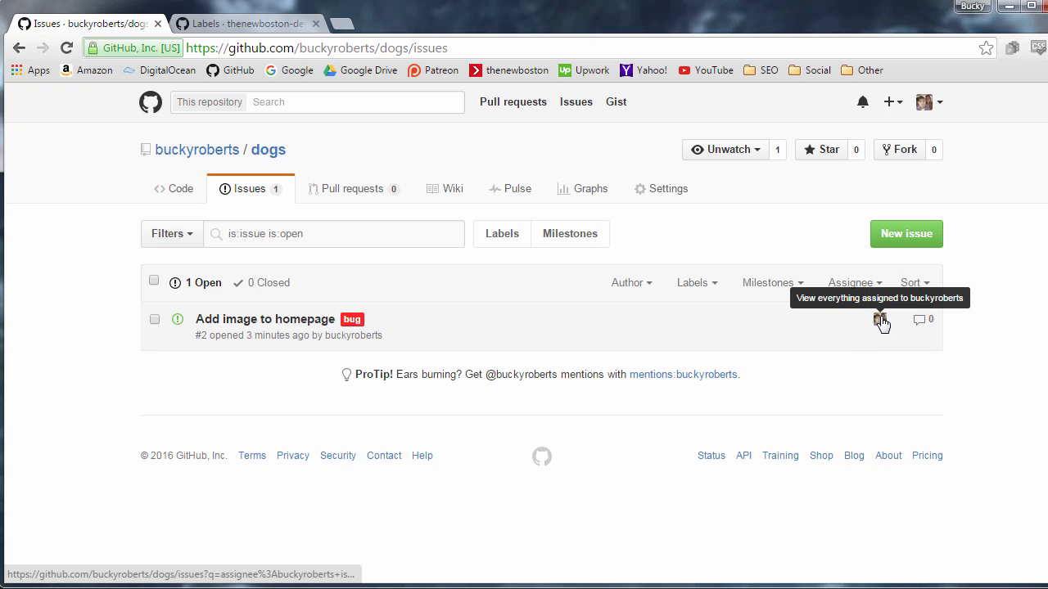